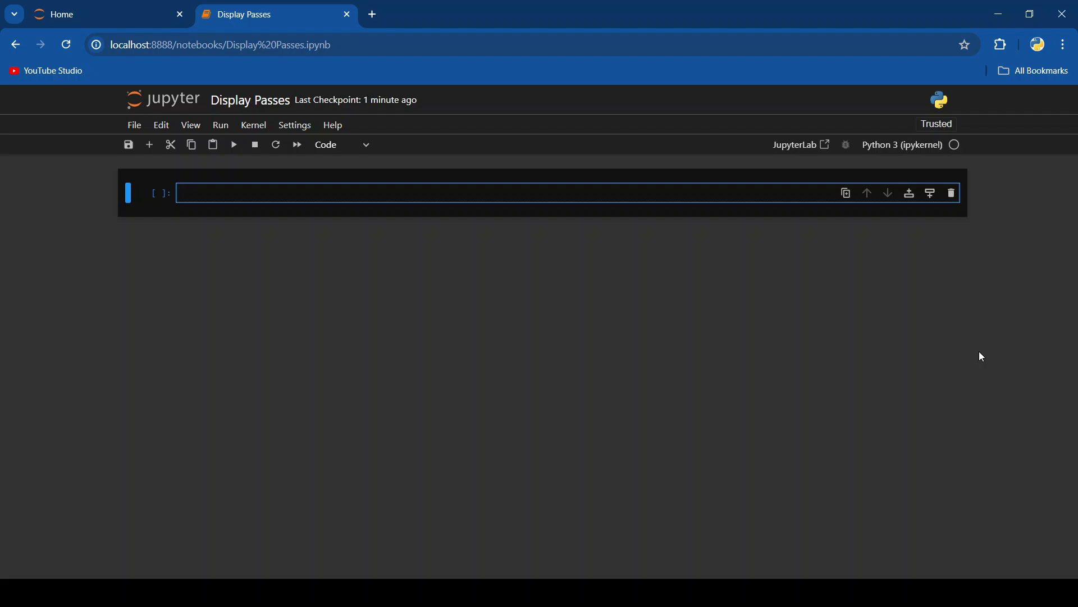
# Write the imports 'from statsbombpy import sb' and 'from mplsoccer import Pitch' in the first cell.
pyautogui.write('from st')
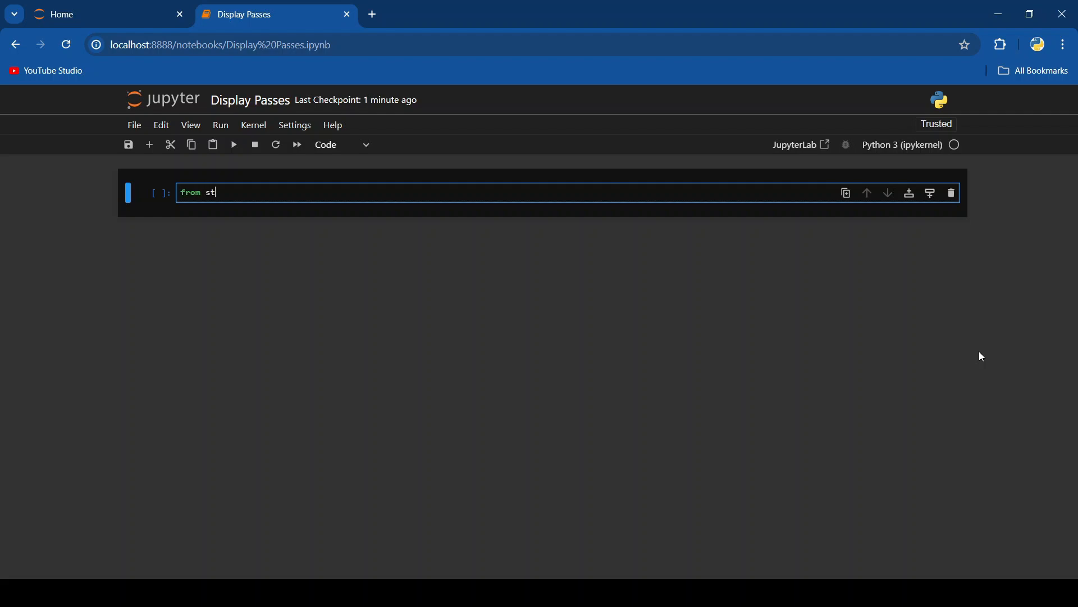
pyautogui.write('atsbomb')
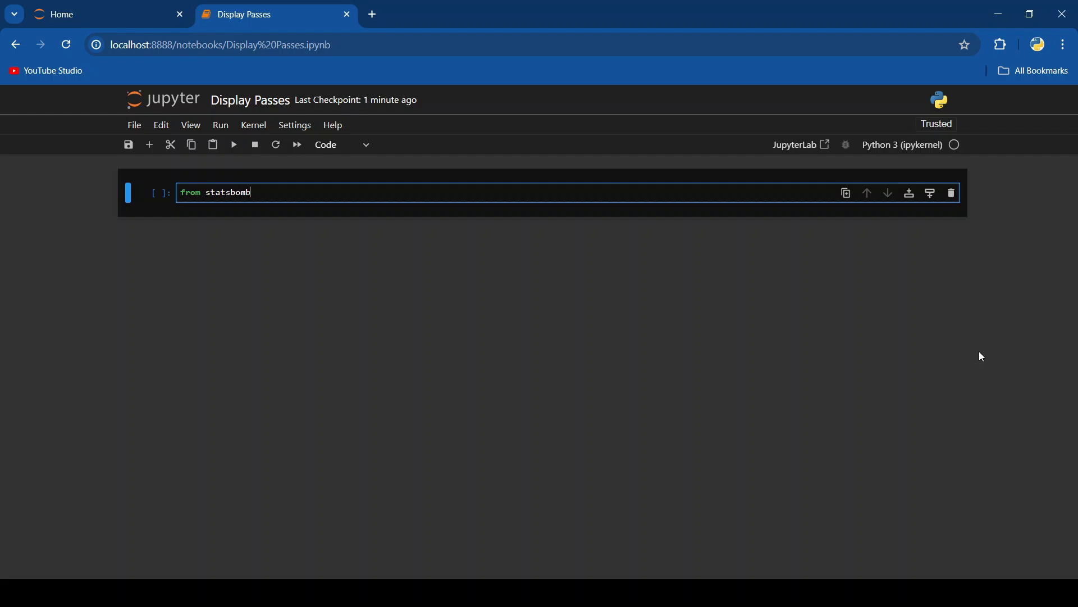
pyautogui.write('py imp')
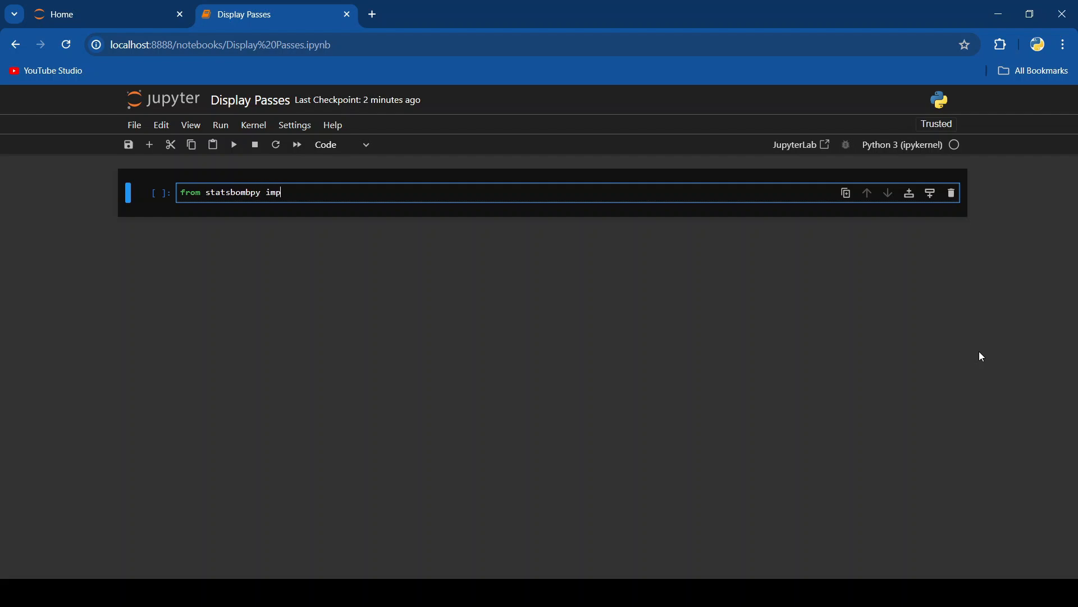
pyautogui.write('ort sb')
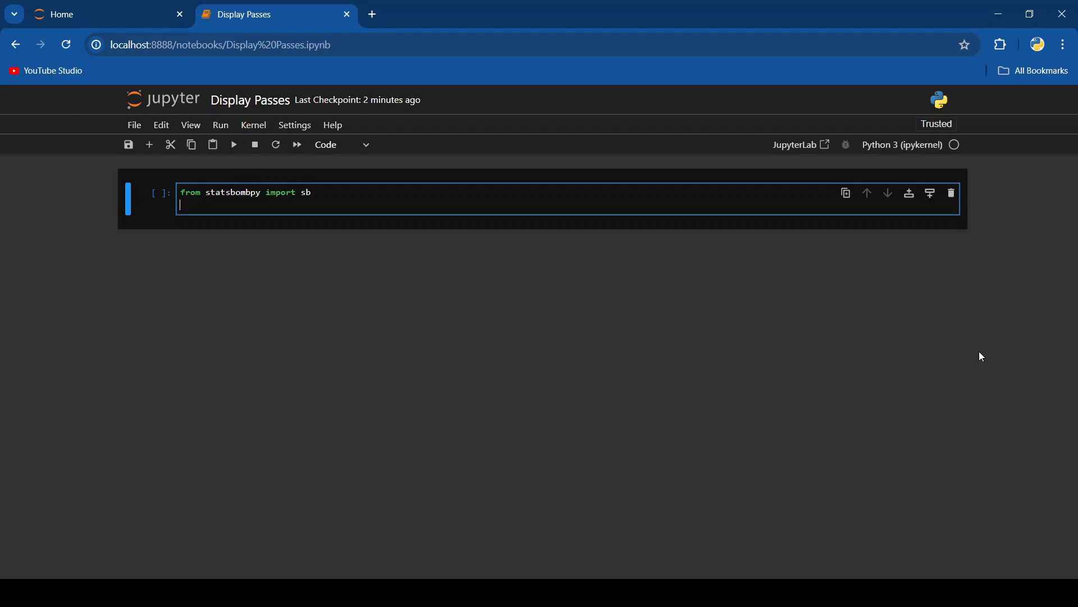
pyautogui.write('from p')
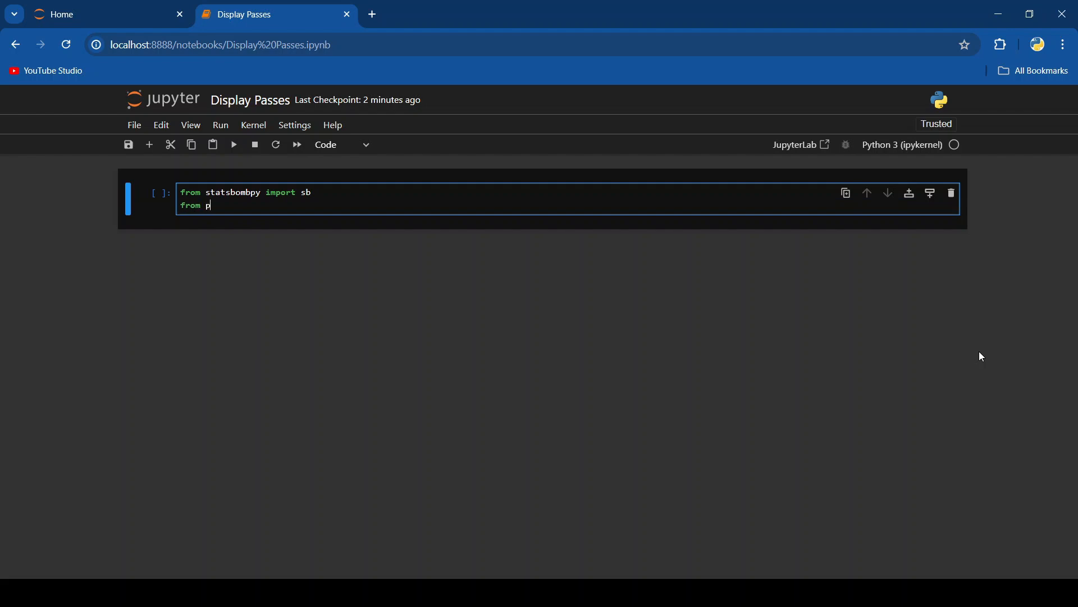
pyautogui.write('mplsoccer')
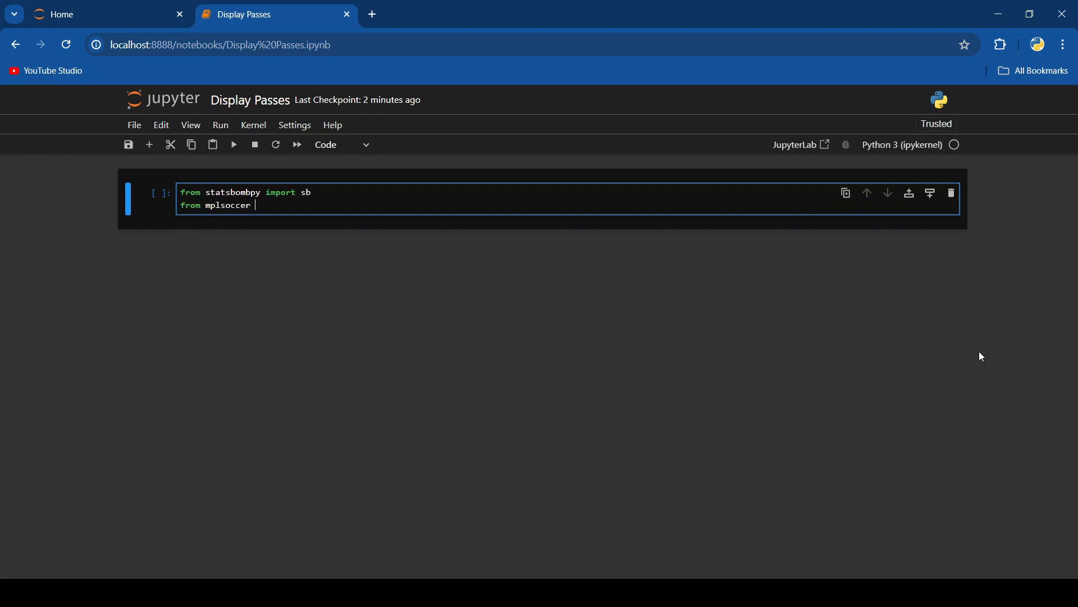
pyautogui.write('import Pi')
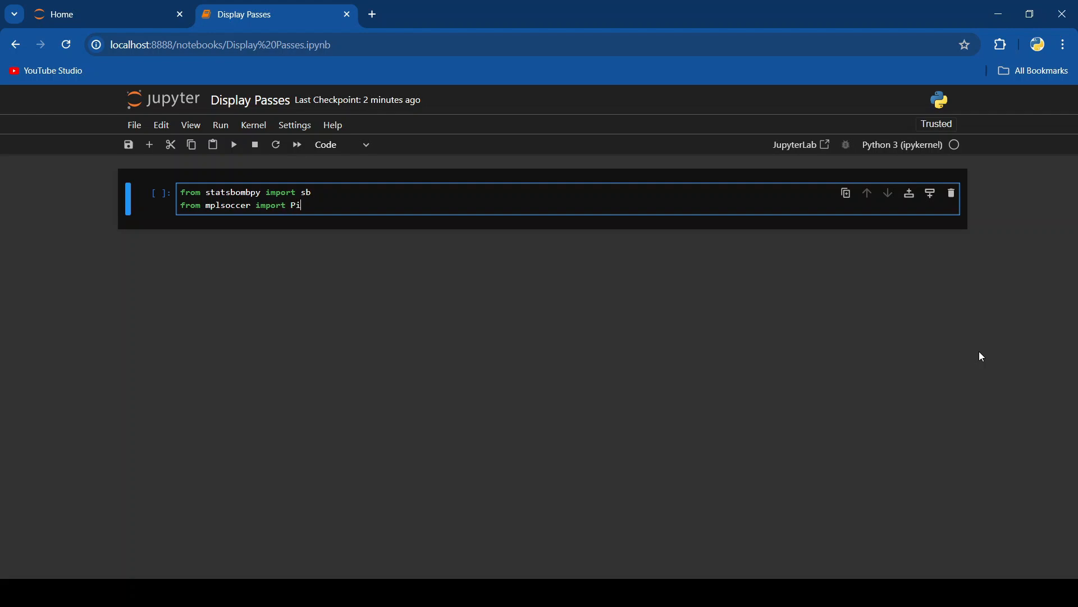
pyautogui.write('tch')
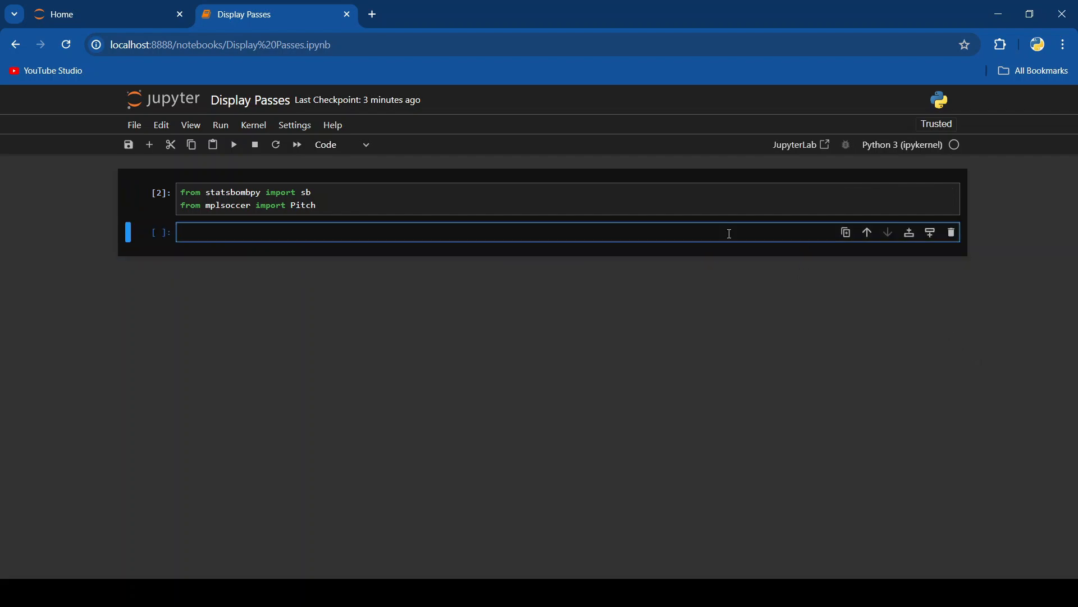
# Load match 22912 into events with sb.events(match_id=22912) and display the table.
pyautogui.write('sb.')
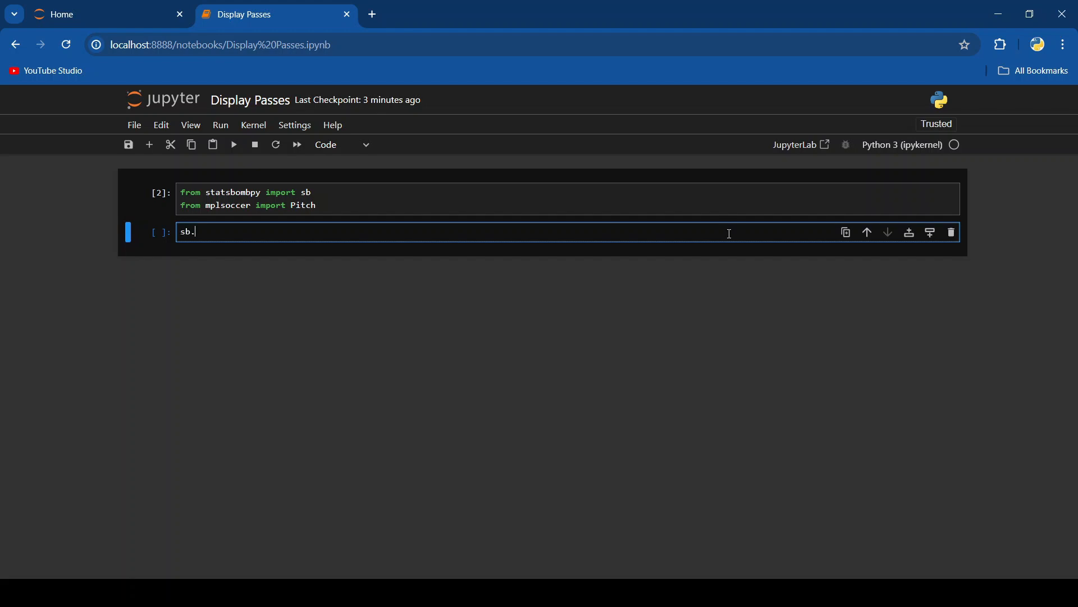
pyautogui.write('events')
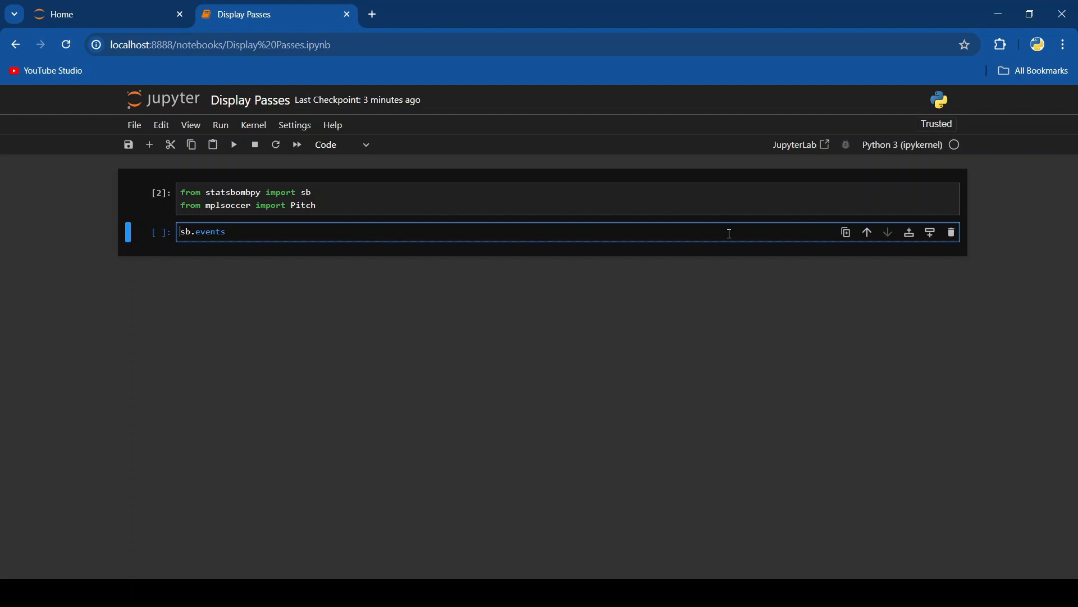
pyautogui.write('events =')
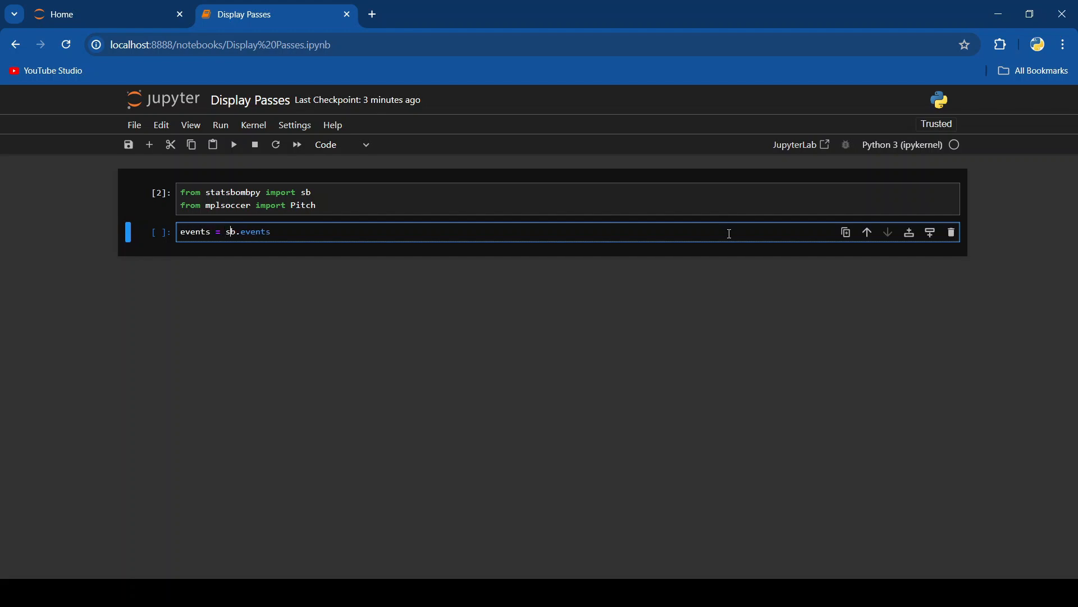
pyautogui.write('(')
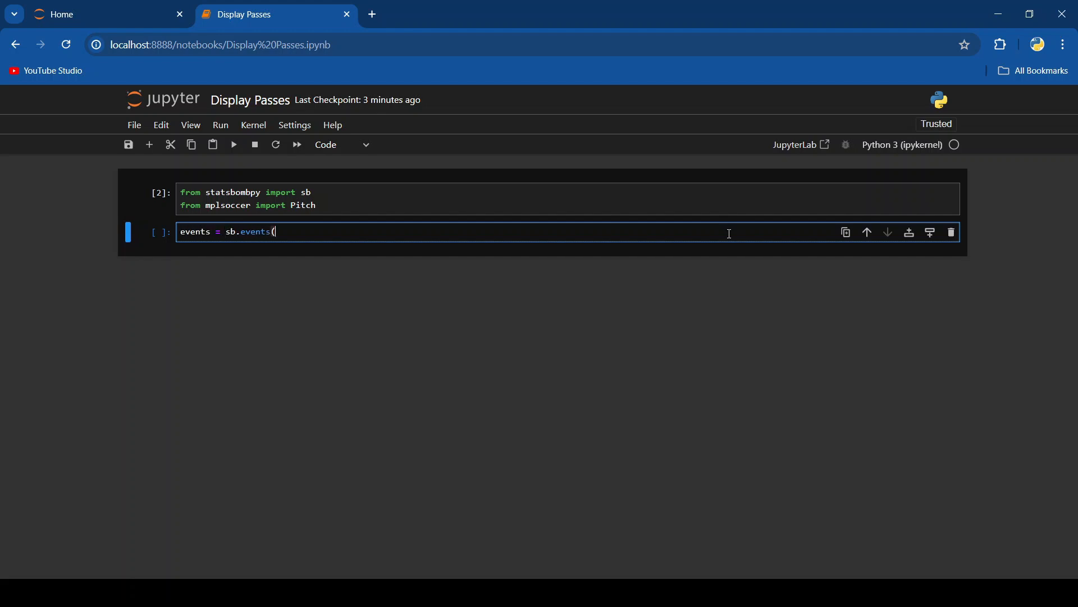
pyautogui.write('match_id')
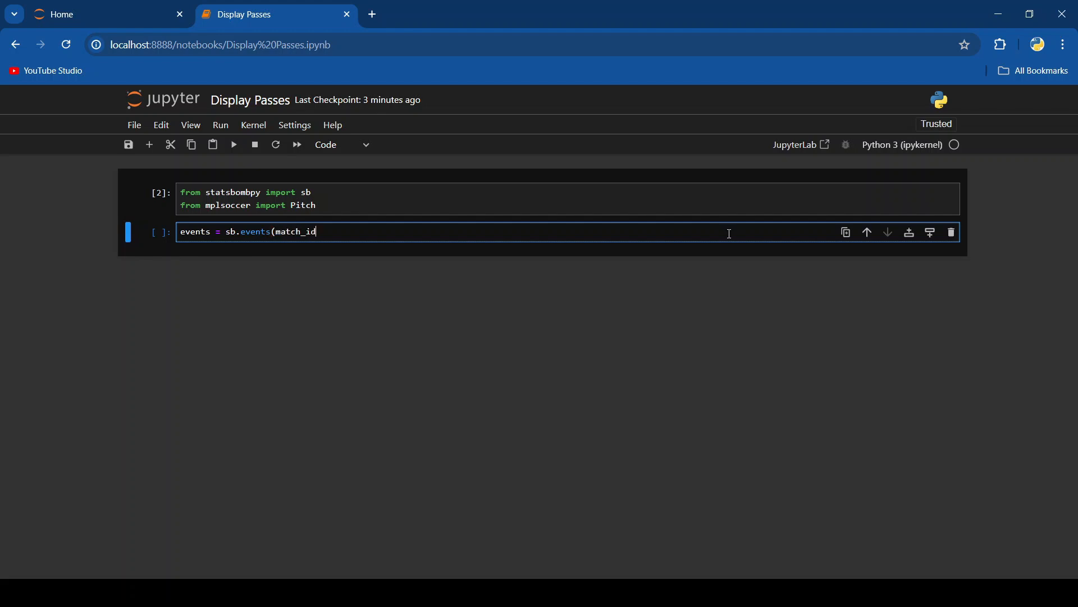
pyautogui.write('=')
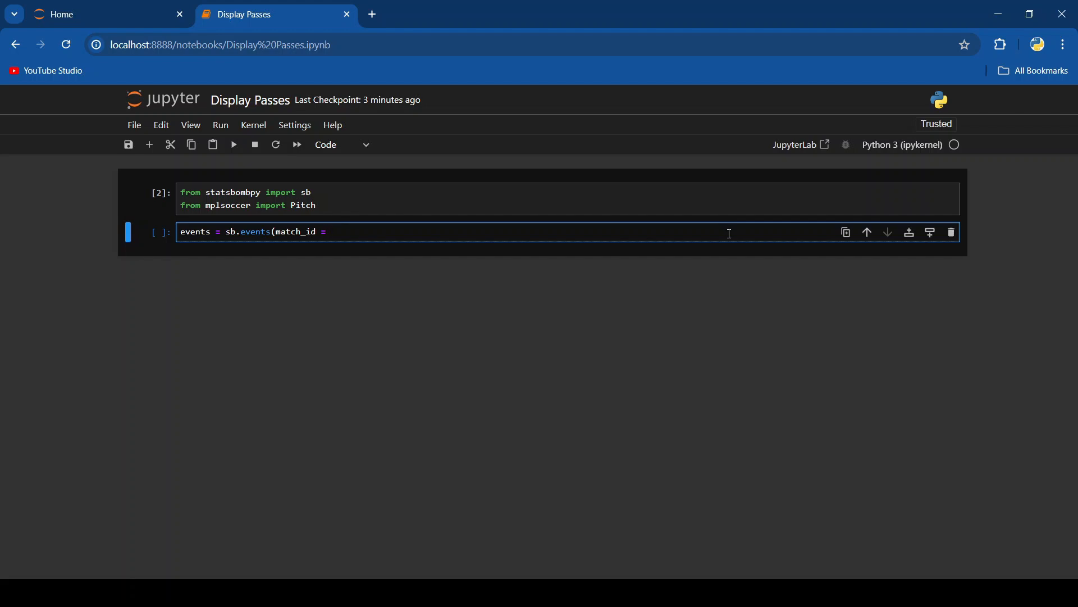
pyautogui.write('22912')
pyautogui.write('events')
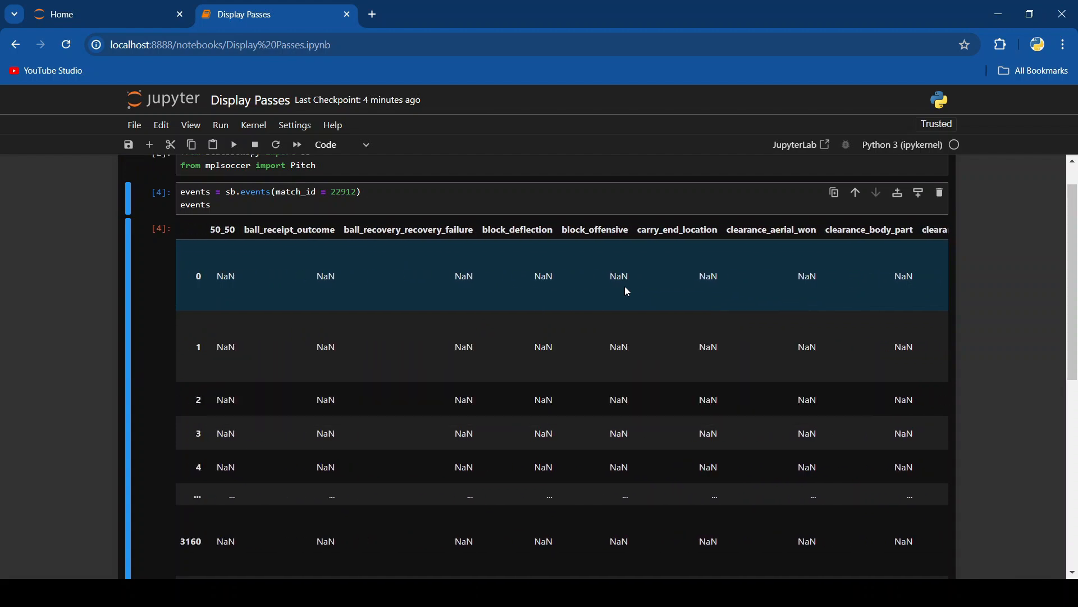
# Run events.columns and scroll through the 90 listed column names.
pyautogui.scroll(-3)
pyautogui.write('events')
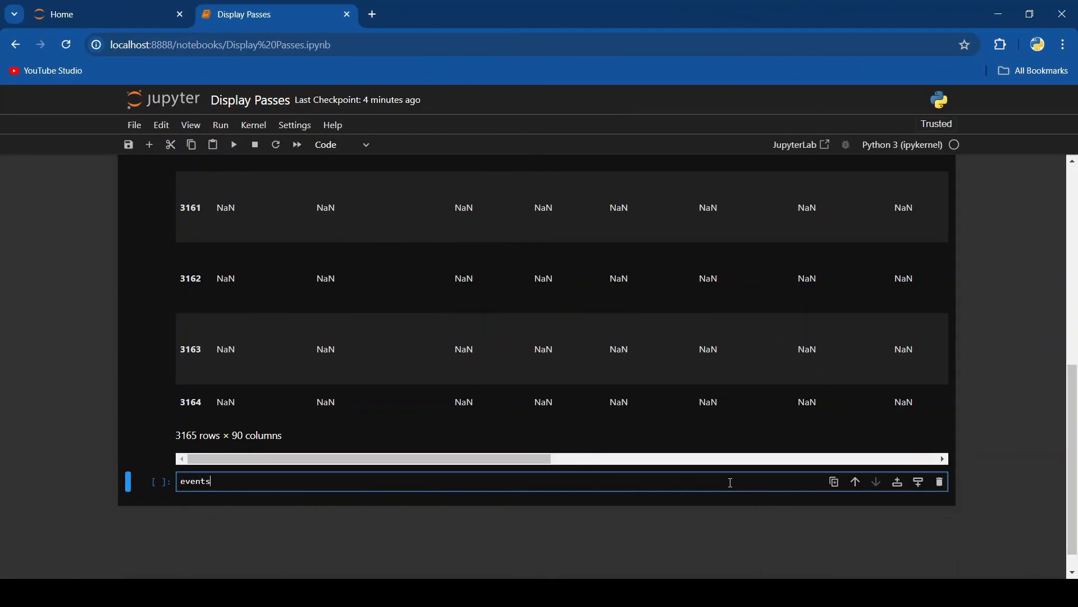
pyautogui.write('.columns')
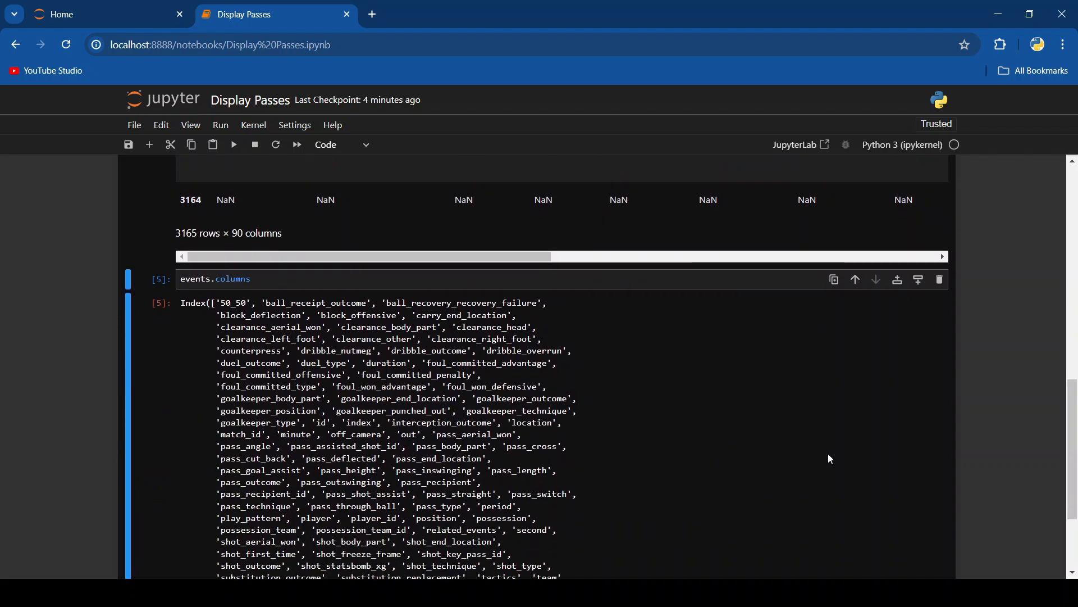
pyautogui.scroll(-3)
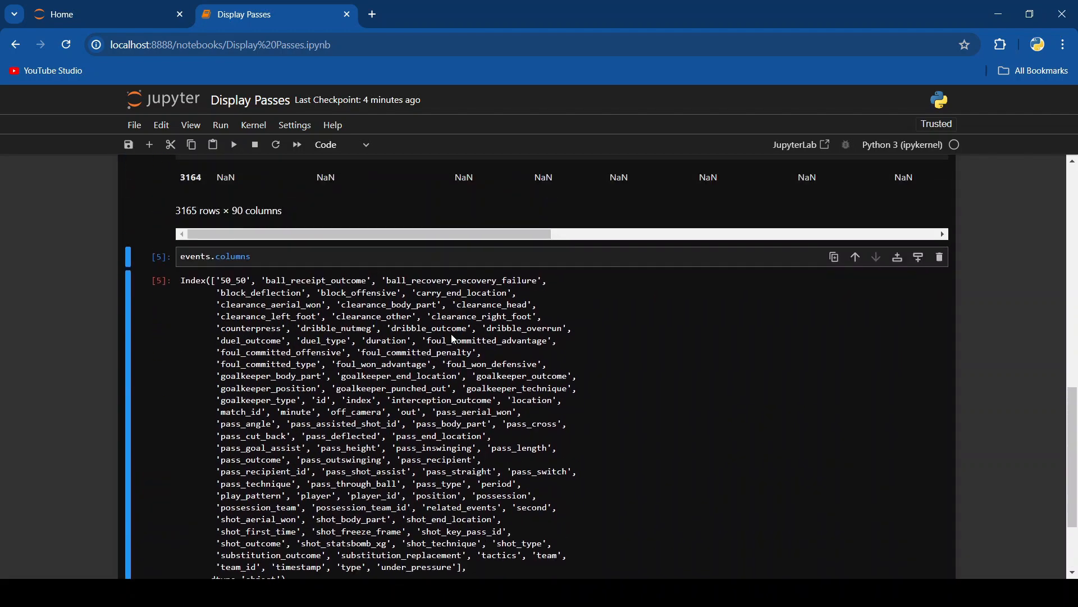
pyautogui.scroll(-3)
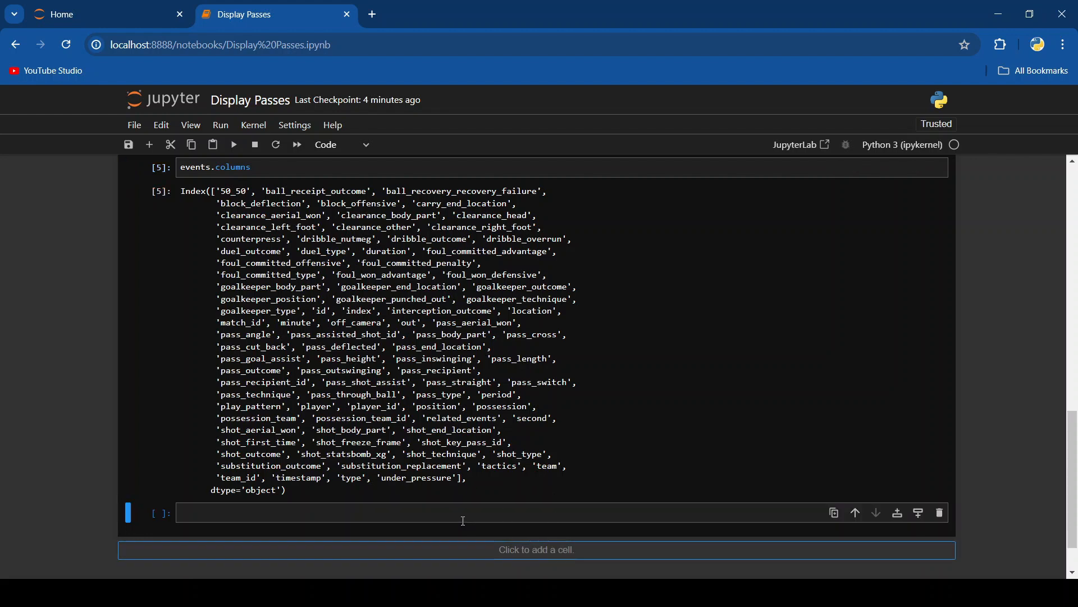
# Select team, type, location, pass_end_location and player into pass_events and display it.
pyautogui.write('pass_e')
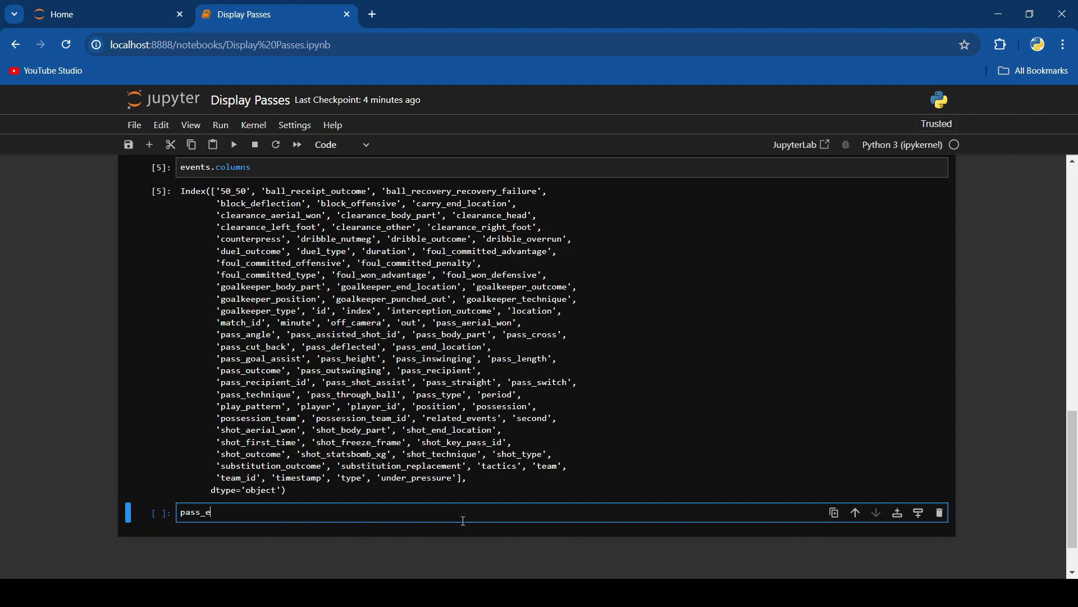
pyautogui.write('vents')
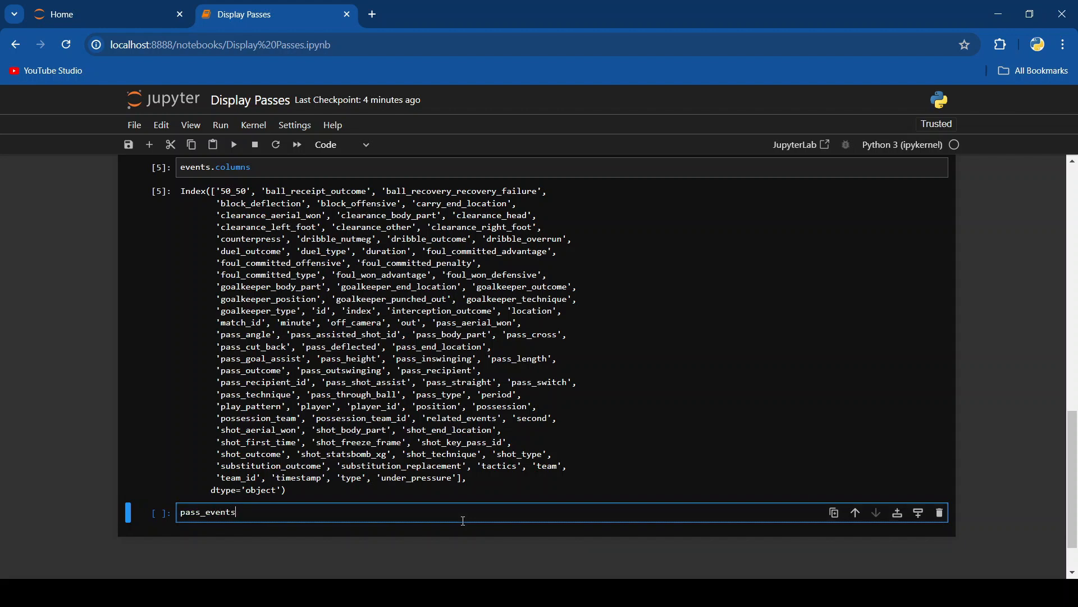
pyautogui.write('=')
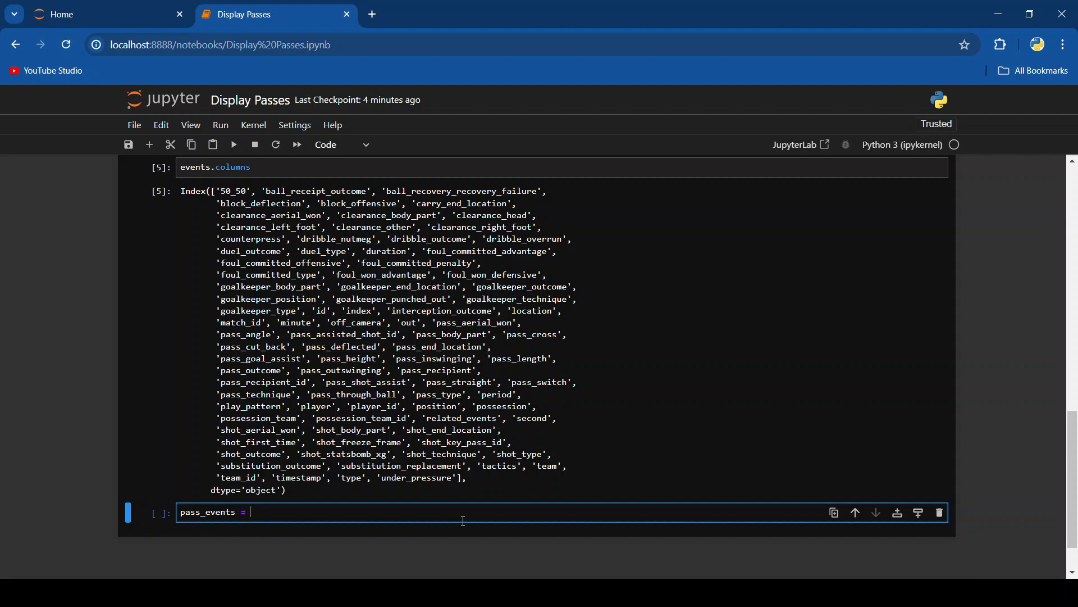
pyautogui.write('events')
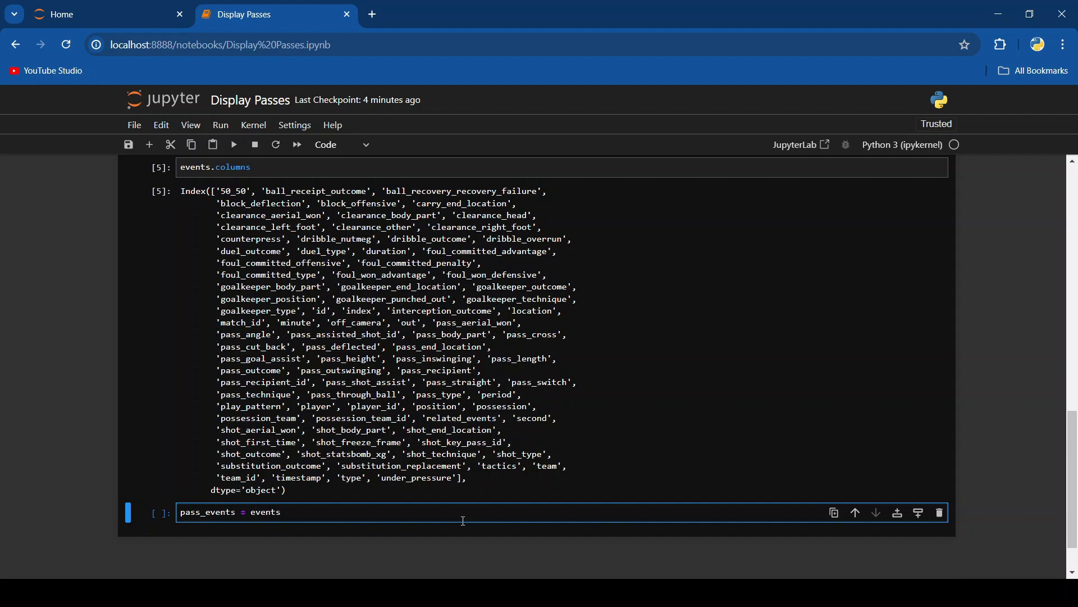
pyautogui.write('[]]')
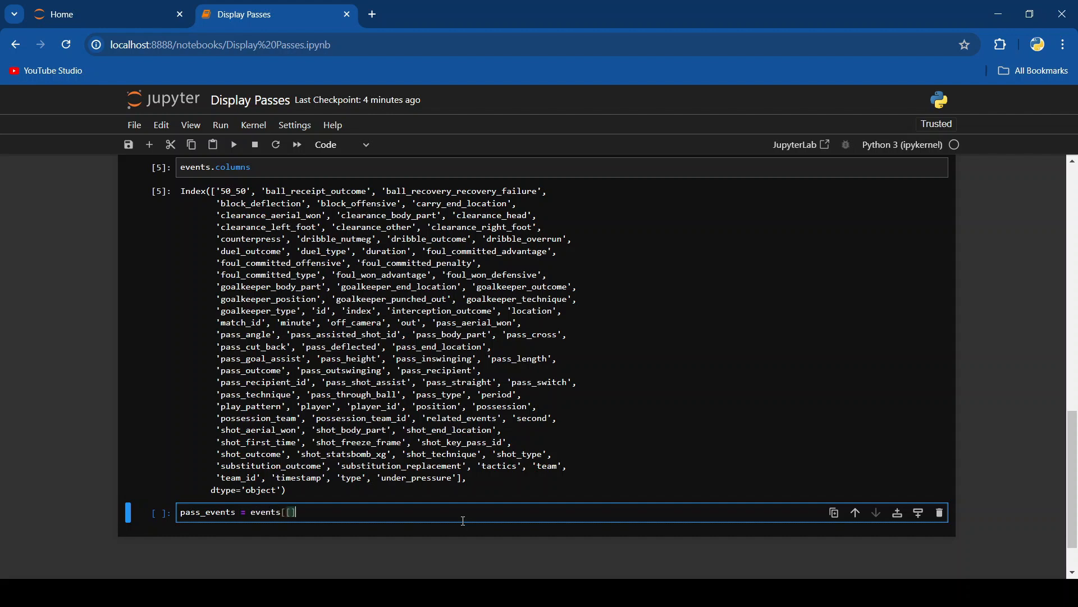
pyautogui.write("'")
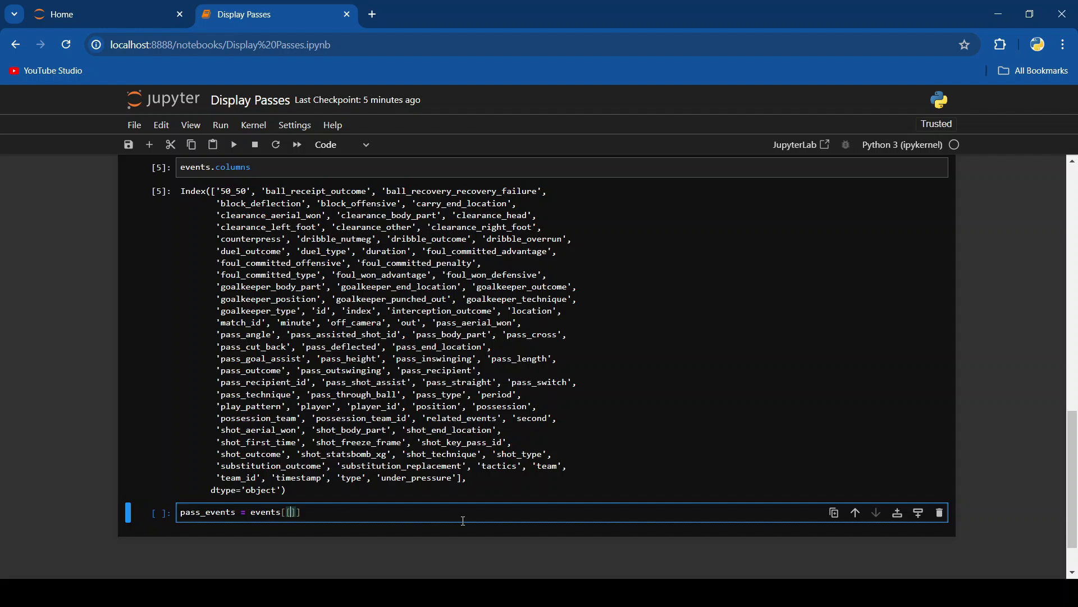
pyautogui.write("['team'")
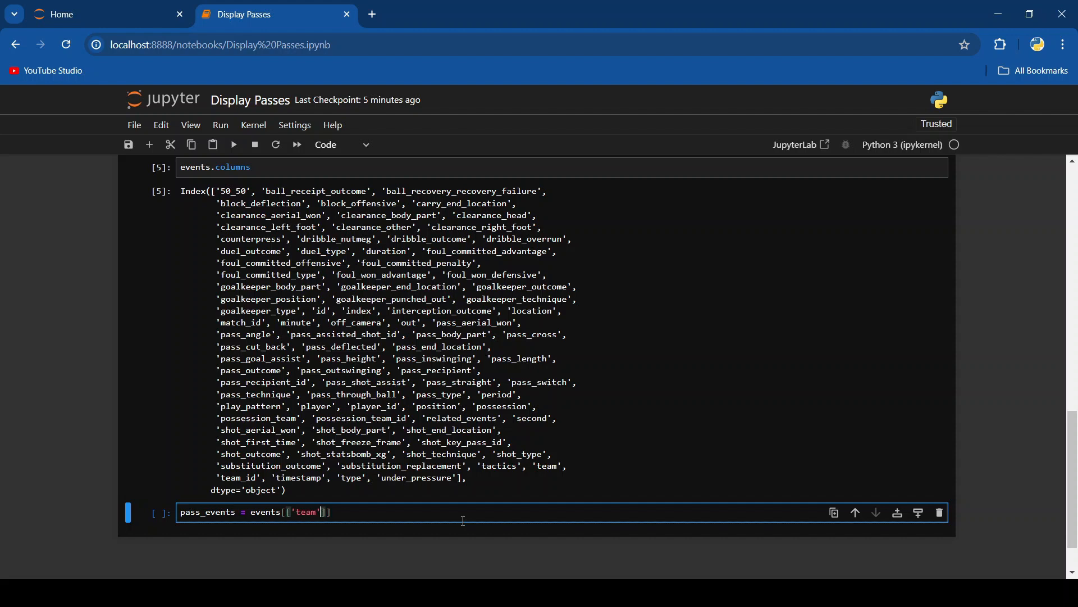
pyautogui.write(", 'type', '")
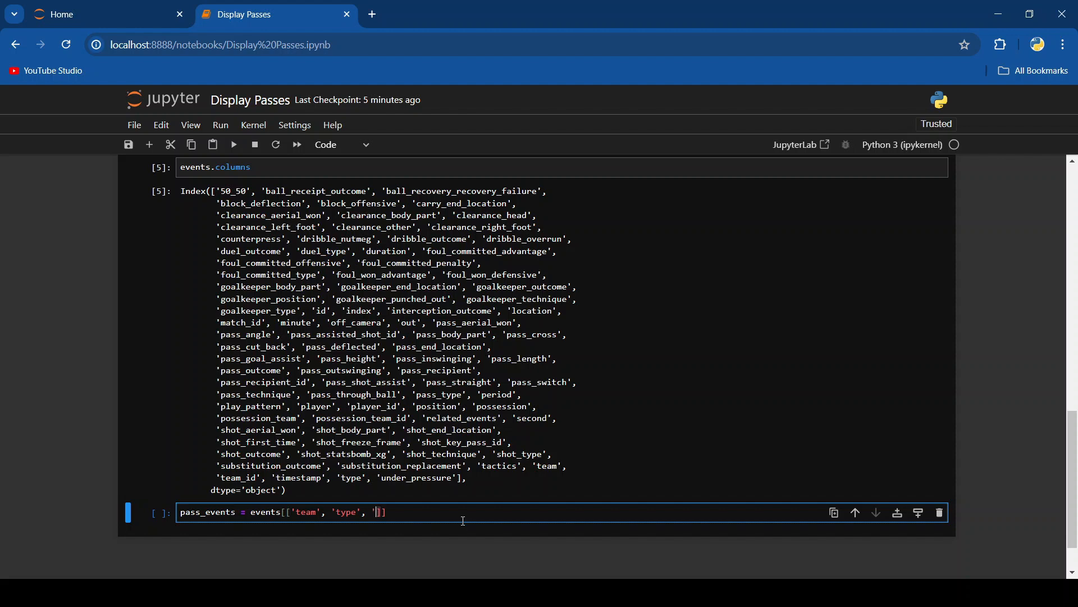
pyautogui.write('location')
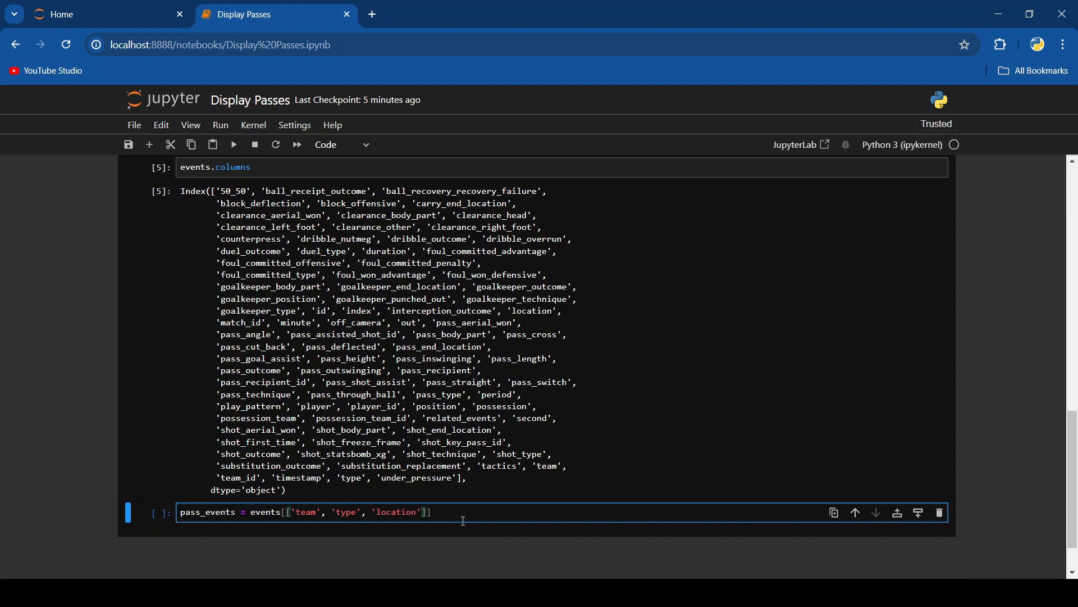
pyautogui.write("'pass'")
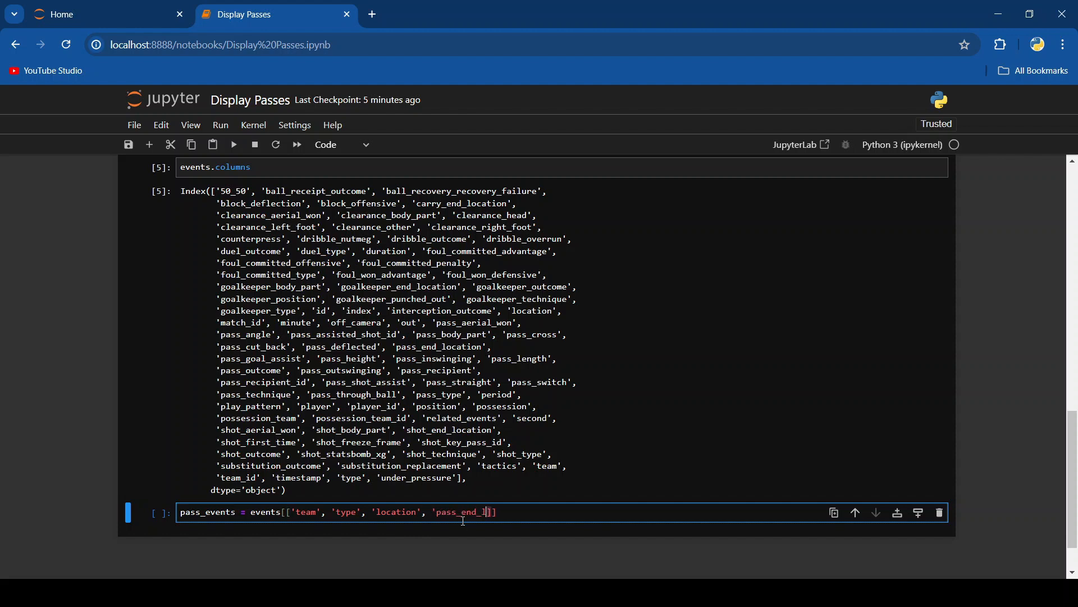
pyautogui.write("ocation',")
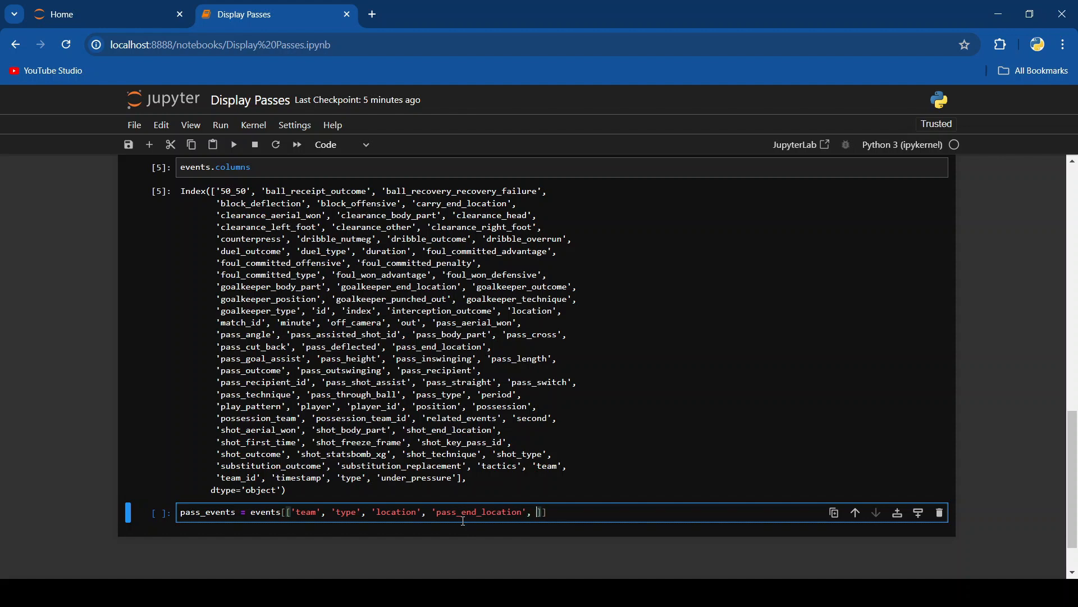
pyautogui.write("'player'")
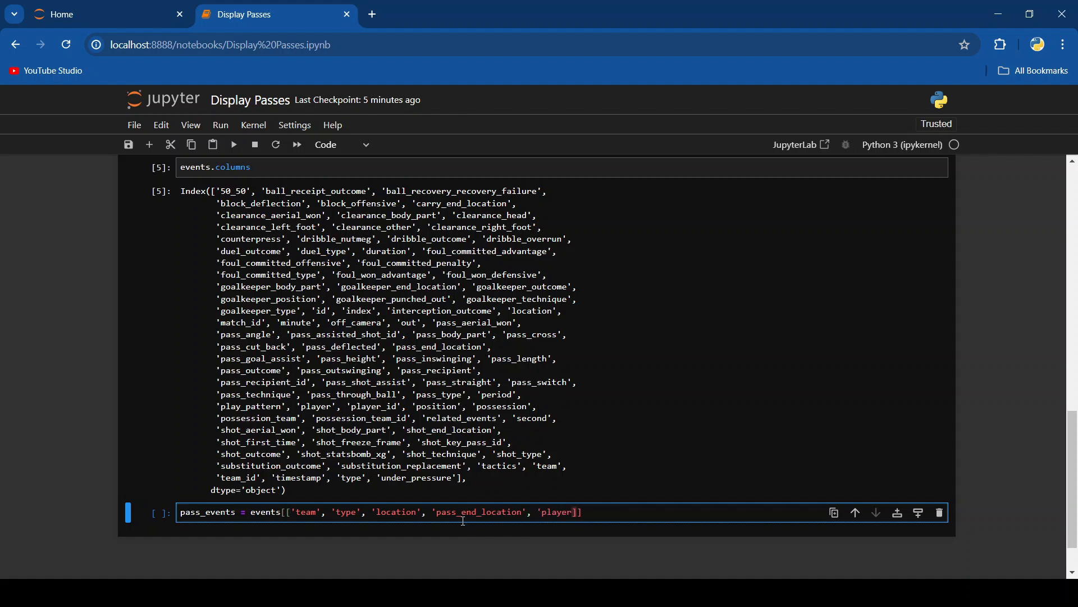
pyautogui.press('enter')
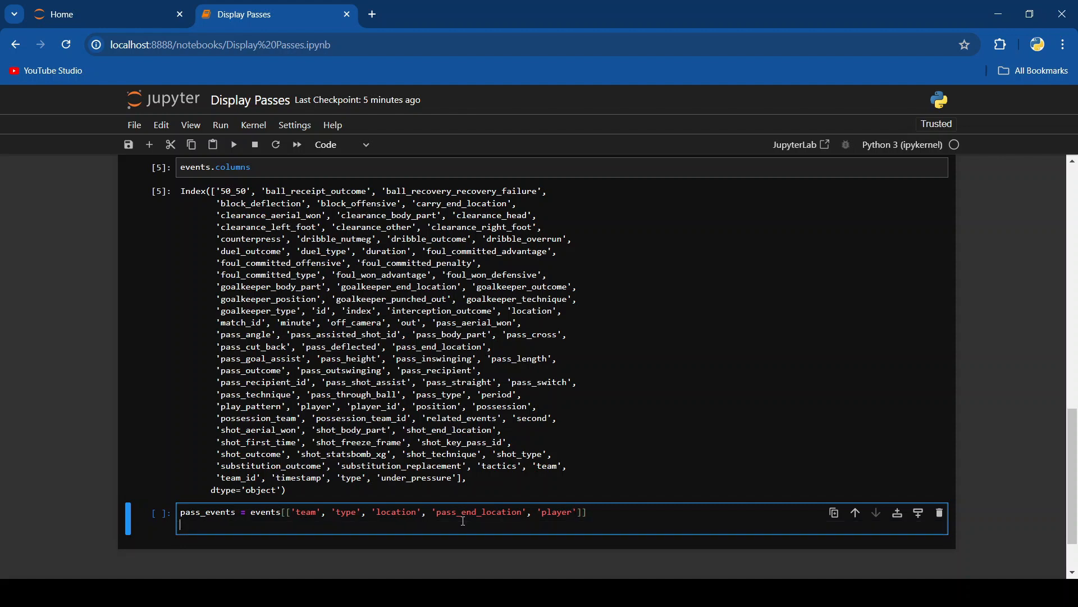
pyautogui.write('pass_events')
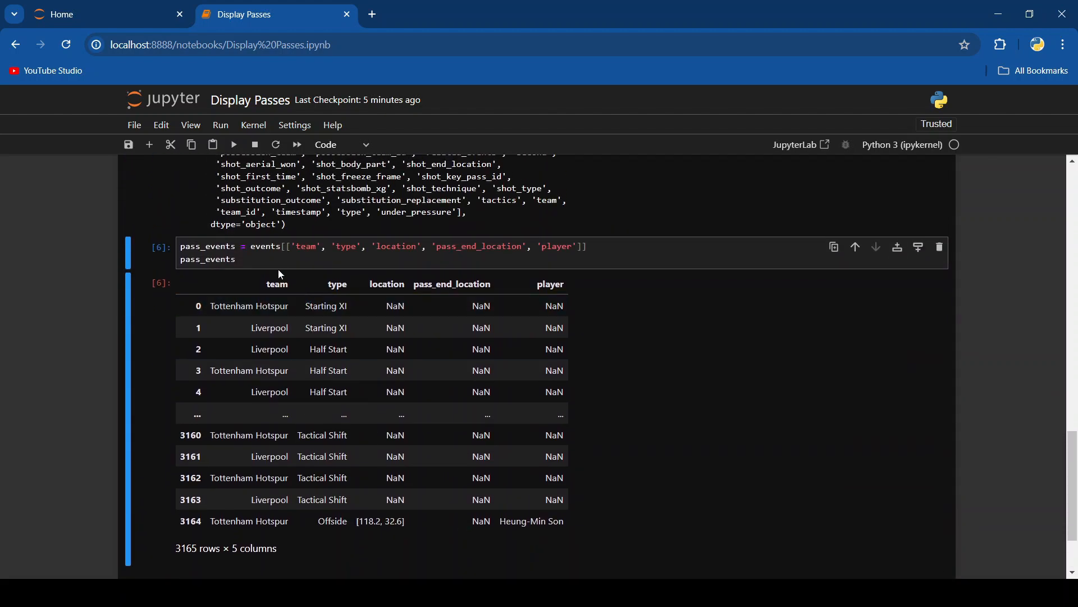
# Write the filter pass_events['type'] == 'Pass' and a pass_events.head(30) display line.
pyautogui.write('.head')
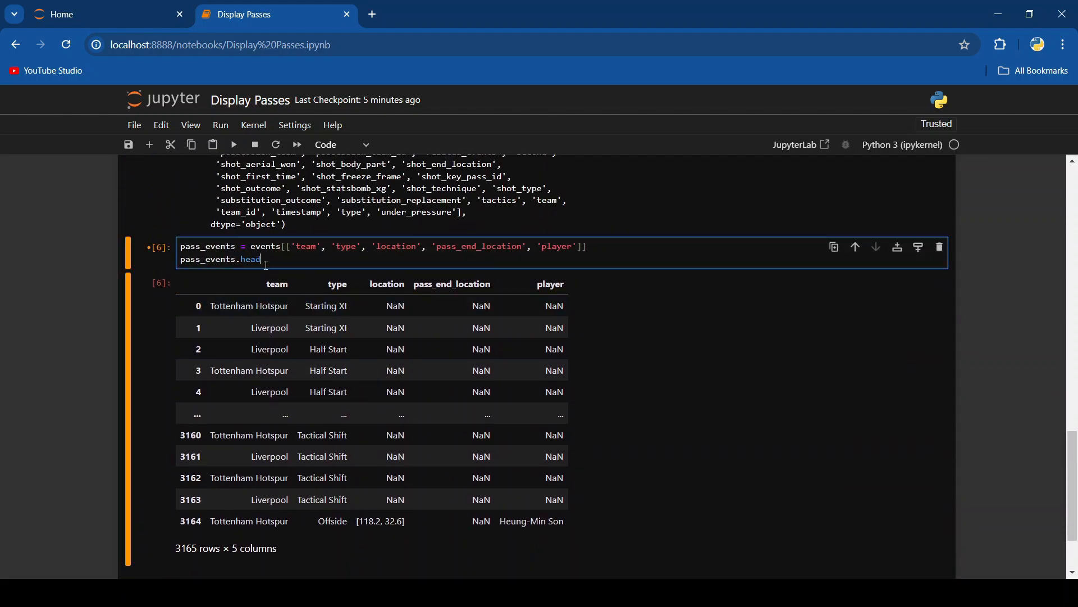
pyautogui.write('(30')
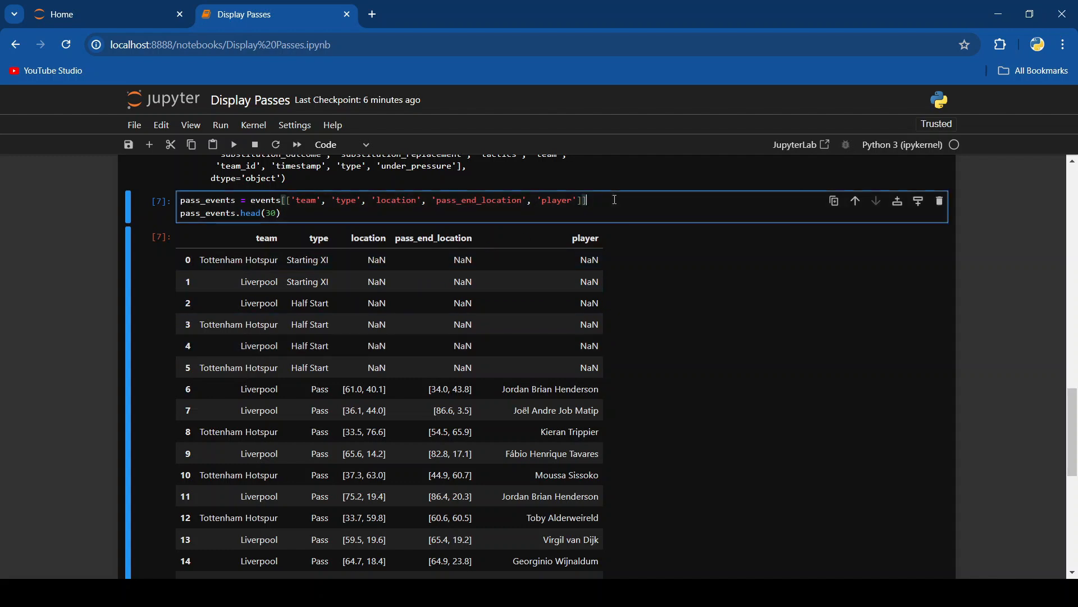
pyautogui.write('pass_eve')
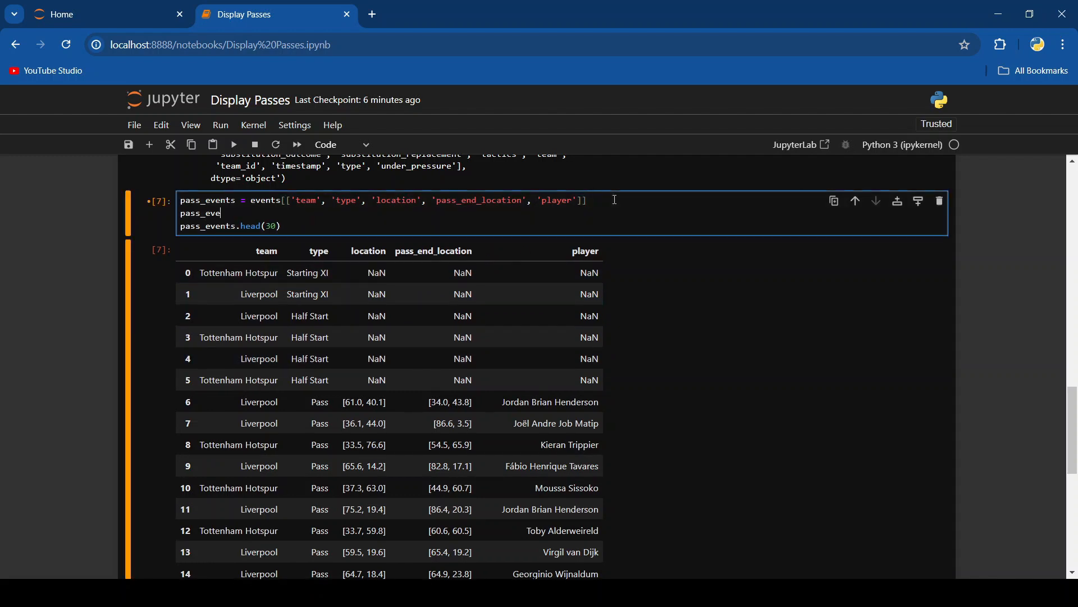
pyautogui.write('nts = pass_events')
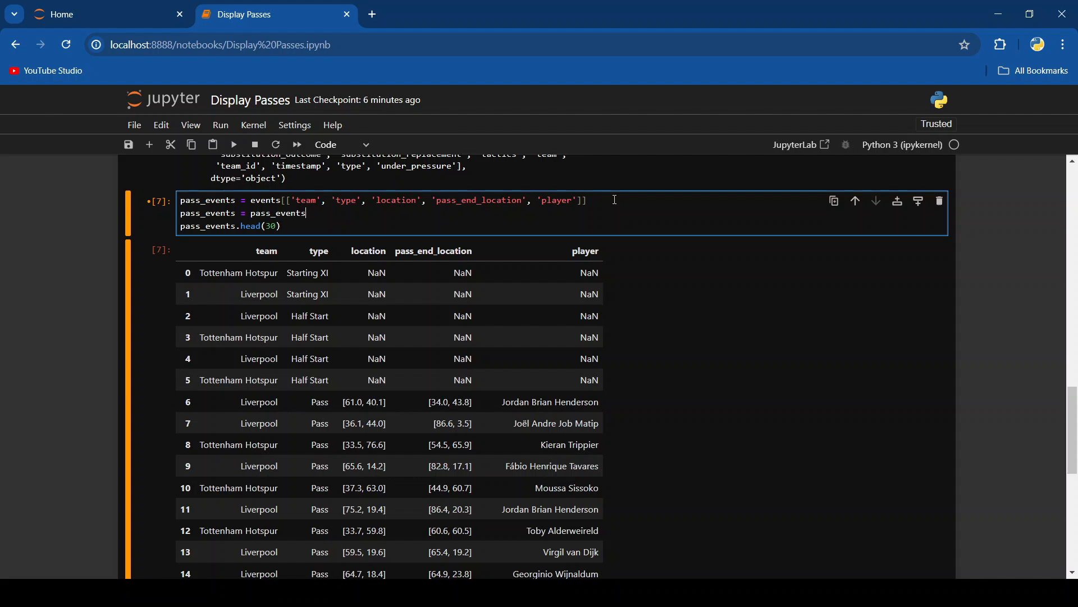
pyautogui.write('[pas')
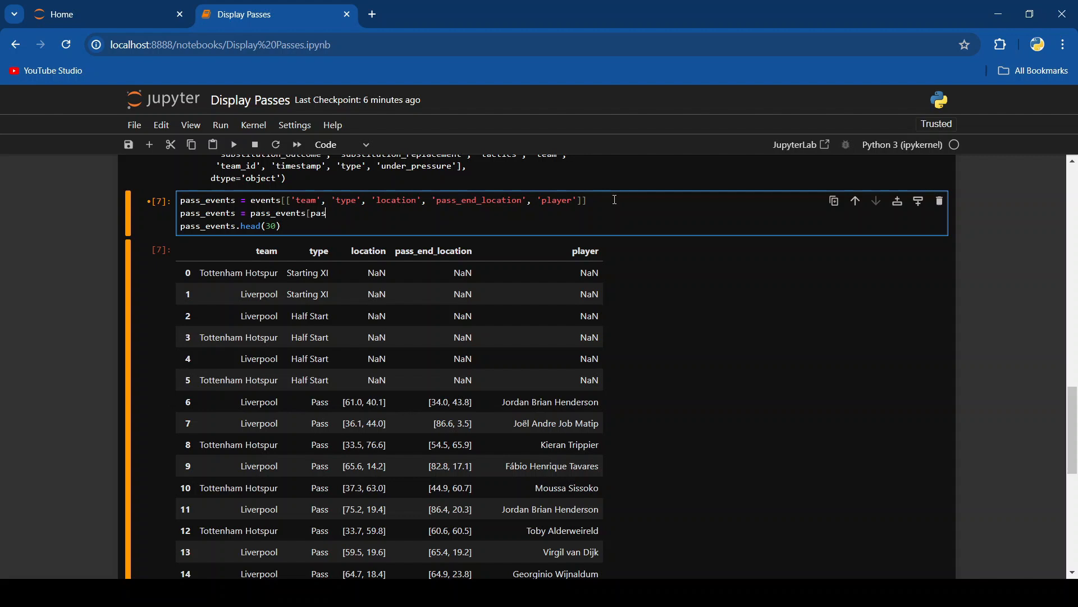
pyautogui.write('s_events')
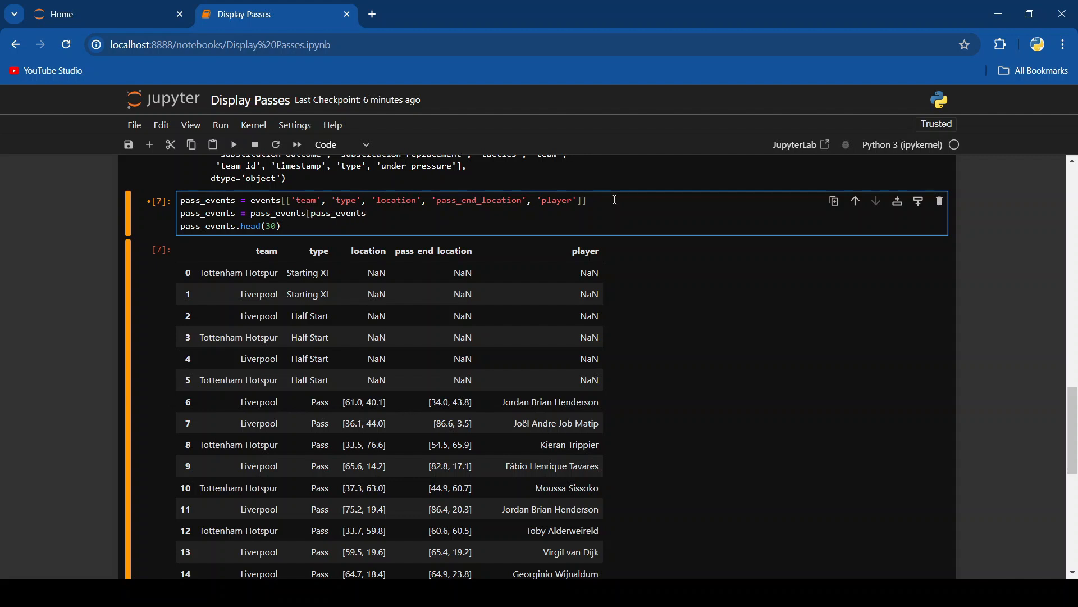
pyautogui.write('[')
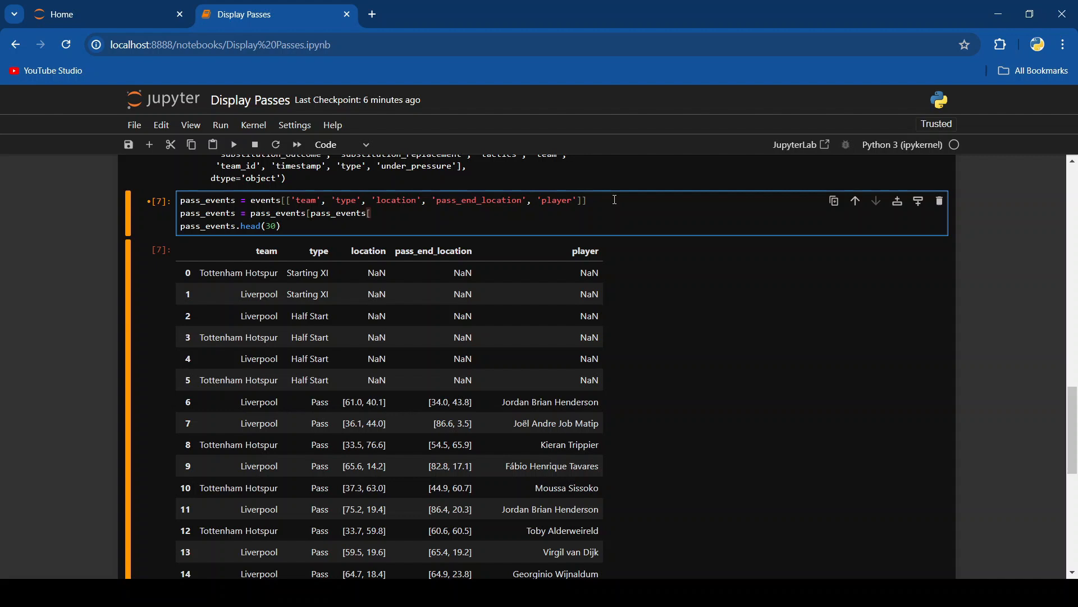
pyautogui.write("'")
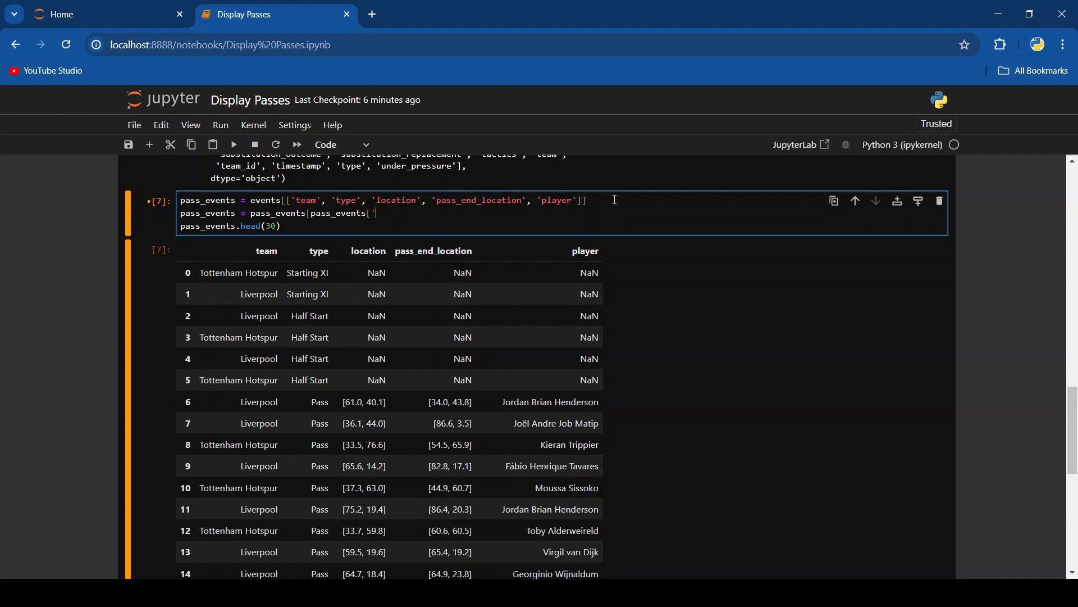
pyautogui.write("type'")
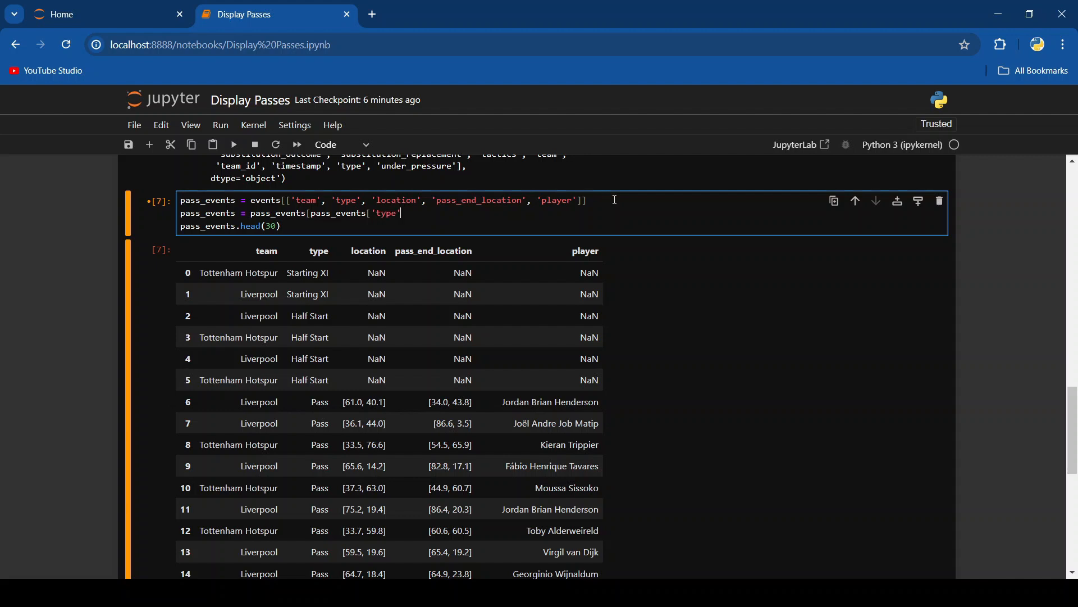
pyautogui.write('=')
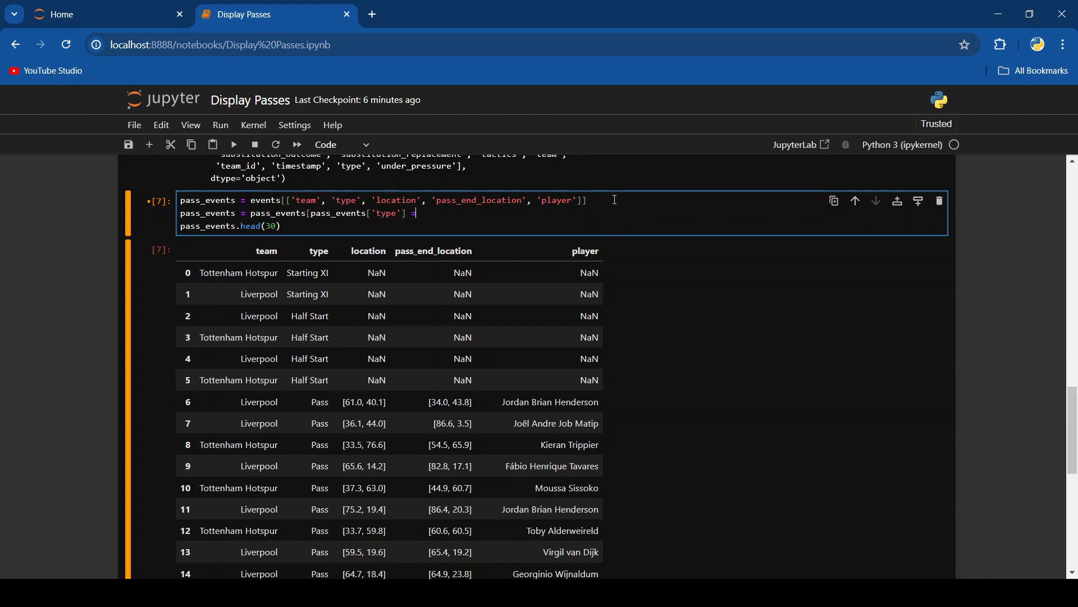
pyautogui.write("= 'Pa")
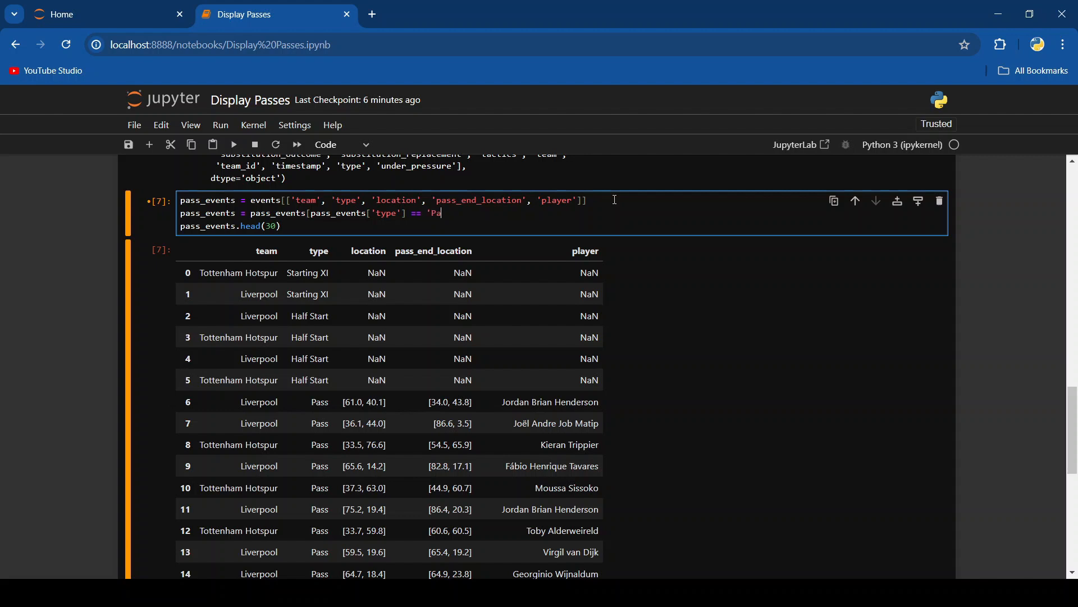
pyautogui.write("ss']")
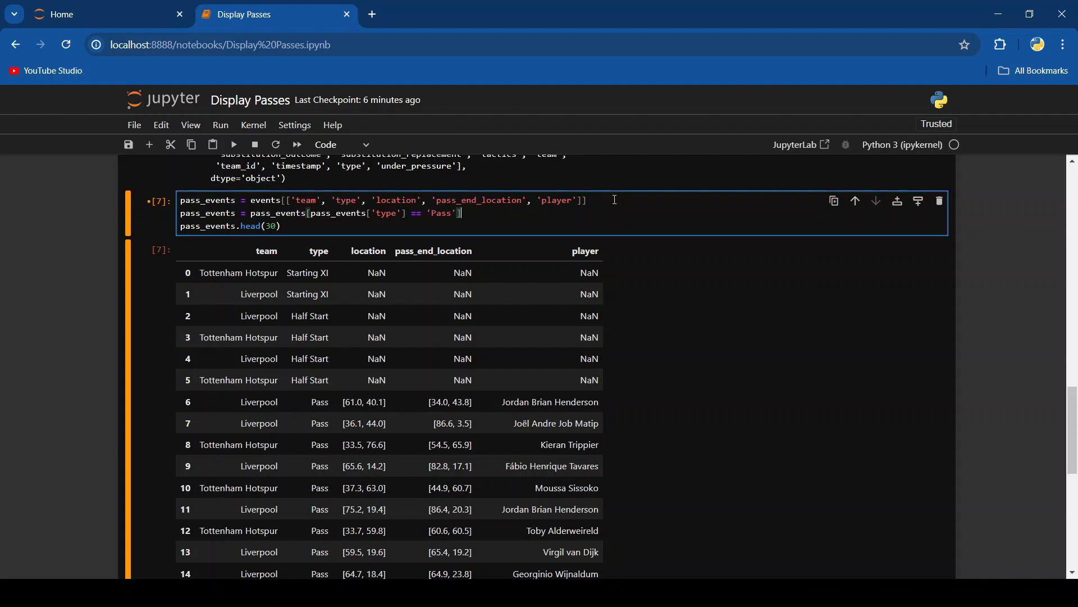
# Run the cell and scroll through the first 30 passes.
pyautogui.click(233, 144)
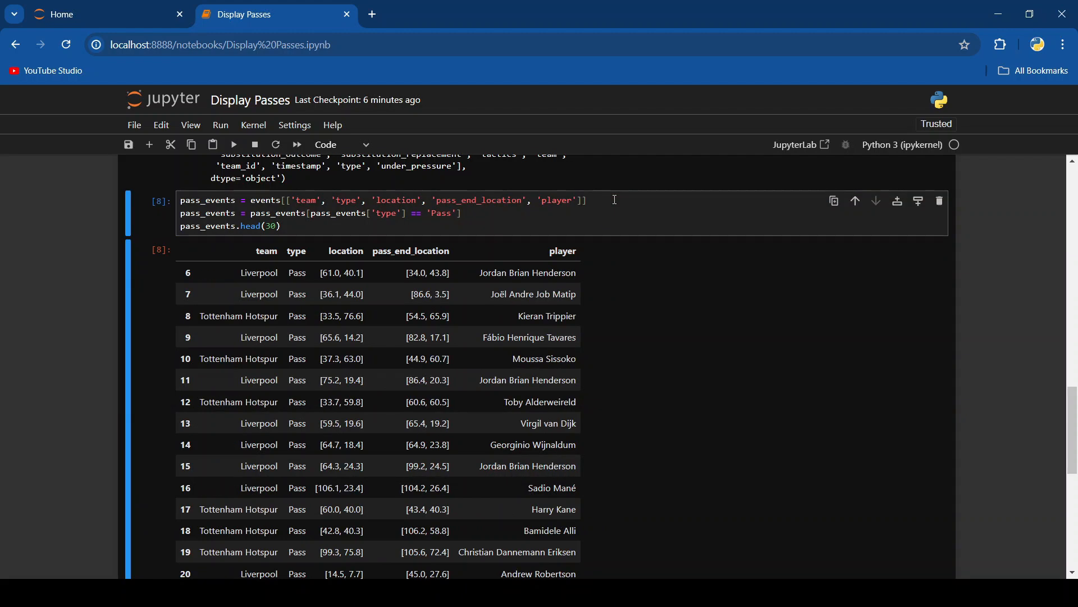
pyautogui.scroll(-3)
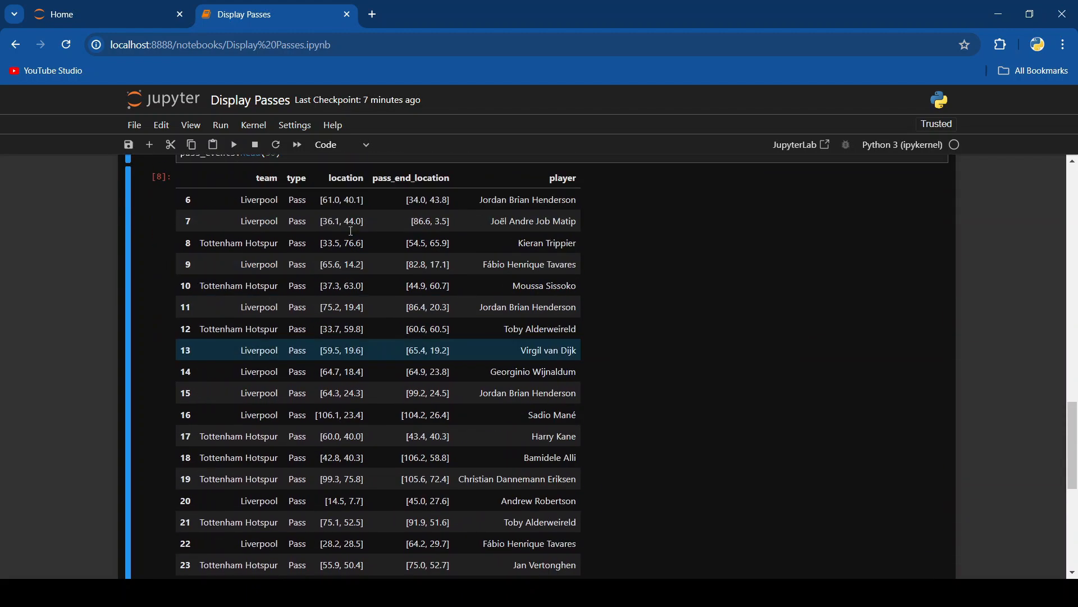
pyautogui.scroll(-3)
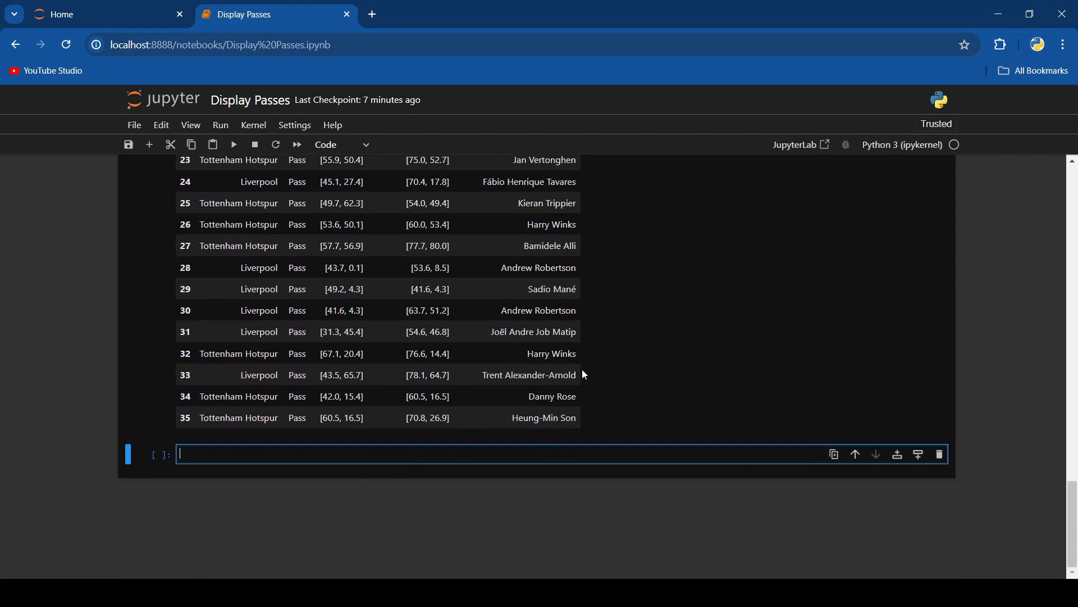
pyautogui.moveTo(412, 448)
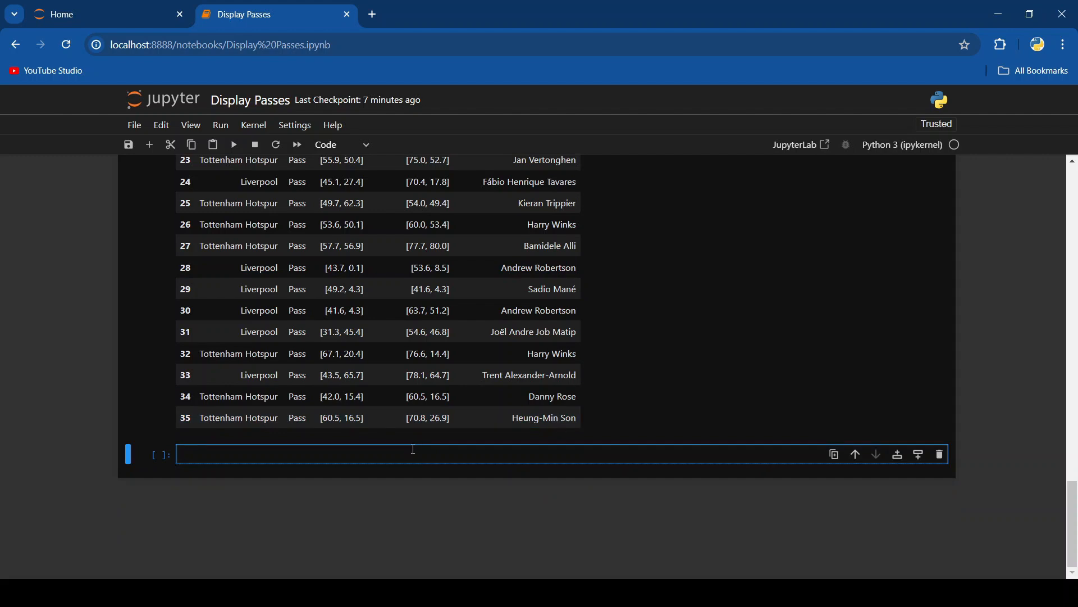
# Create lp_pass_events keeping only rows where team is 'Liverpool', and display it.
pyautogui.write('lp_pass_e')
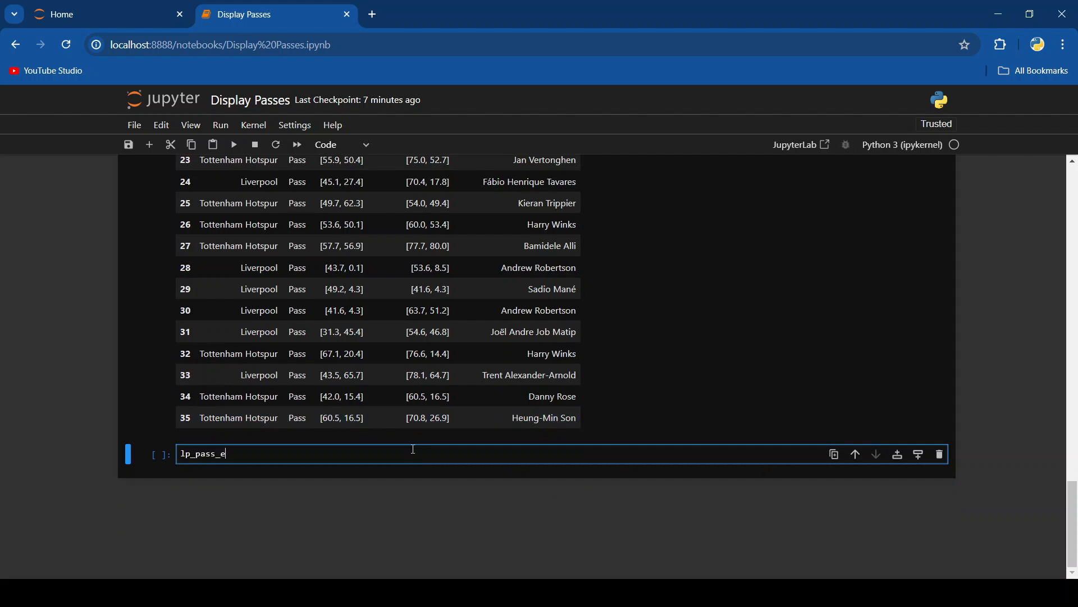
pyautogui.write('vents =')
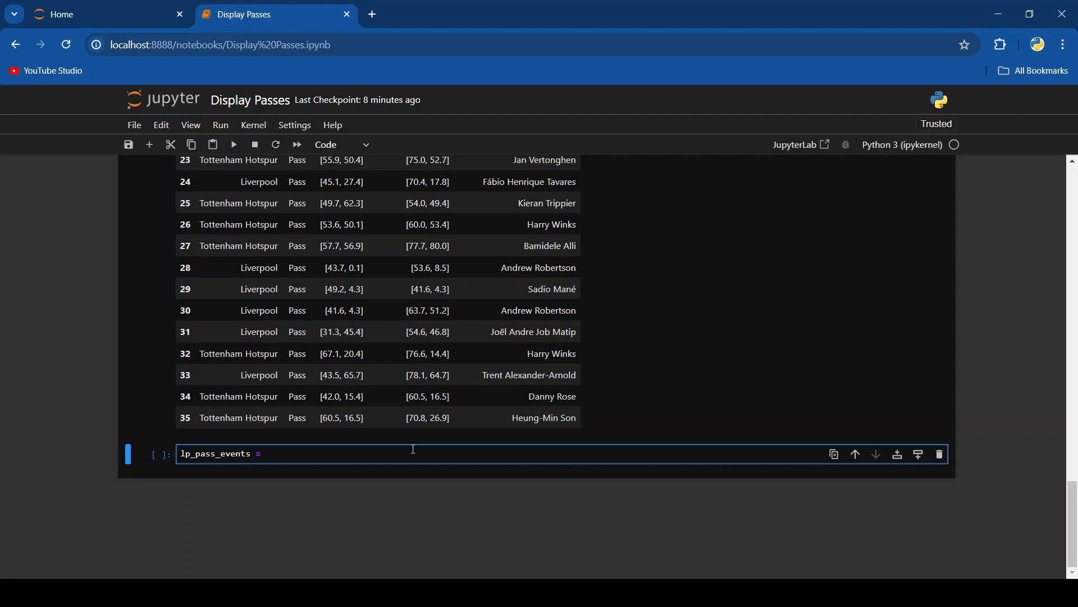
pyautogui.write('pass_events')
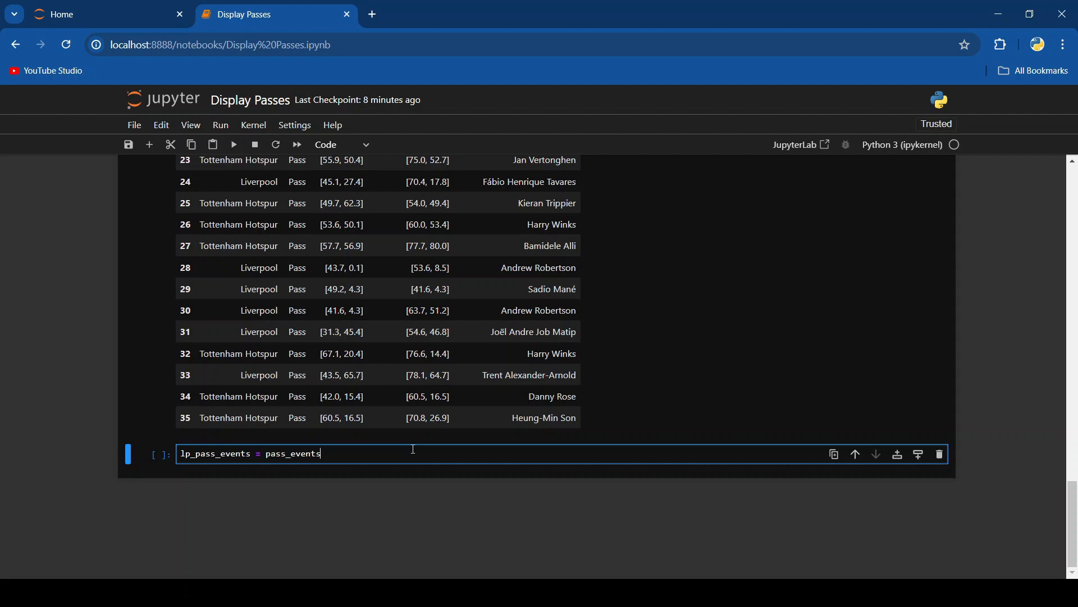
pyautogui.write('[pass')
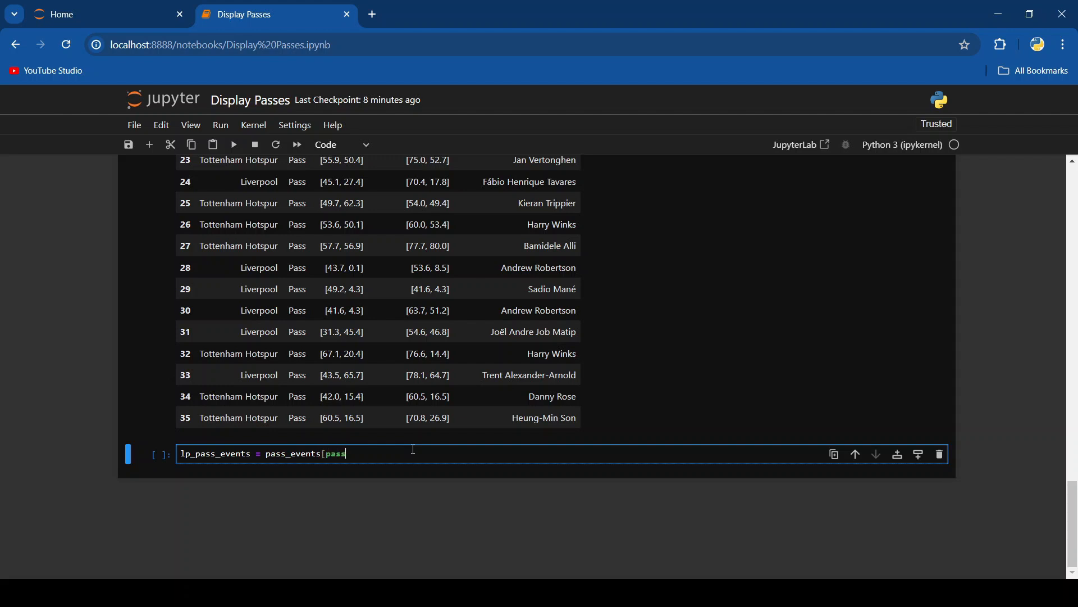
pyautogui.write('_events[')
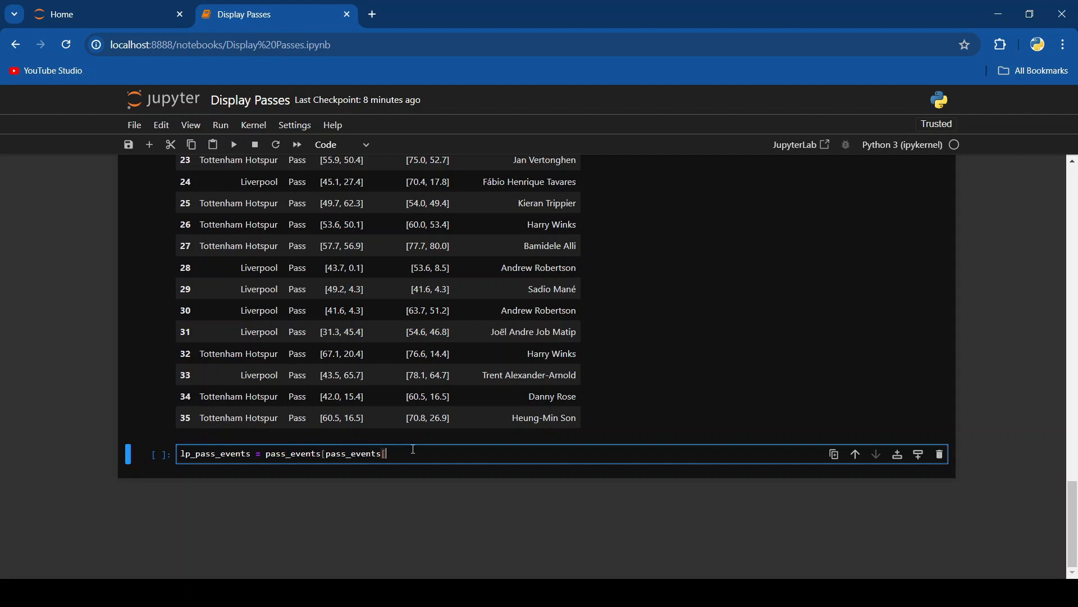
pyautogui.write("'team' ==")
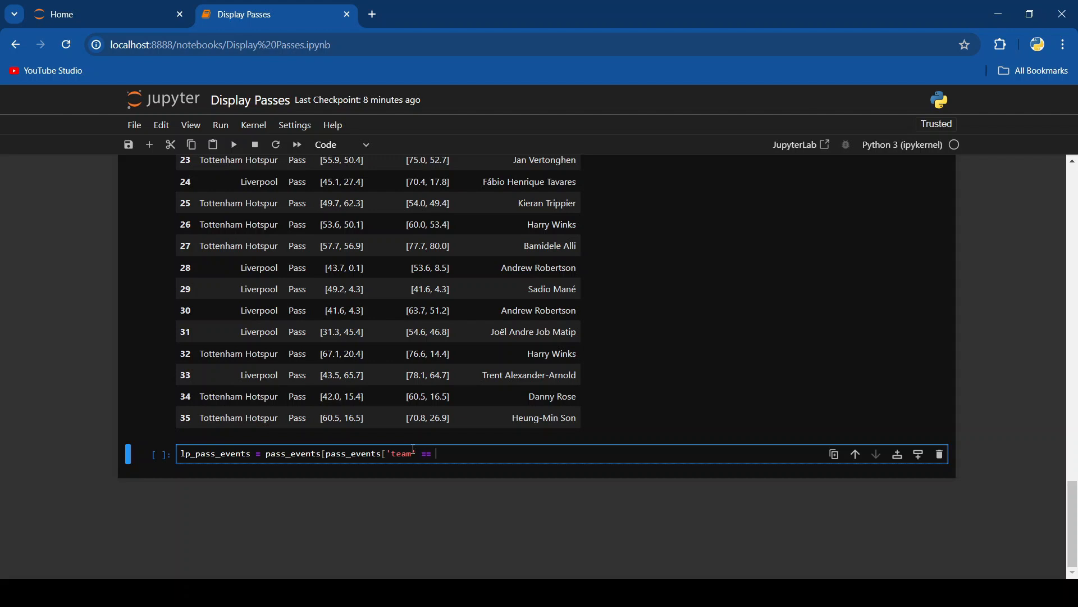
pyautogui.write("'Liv")
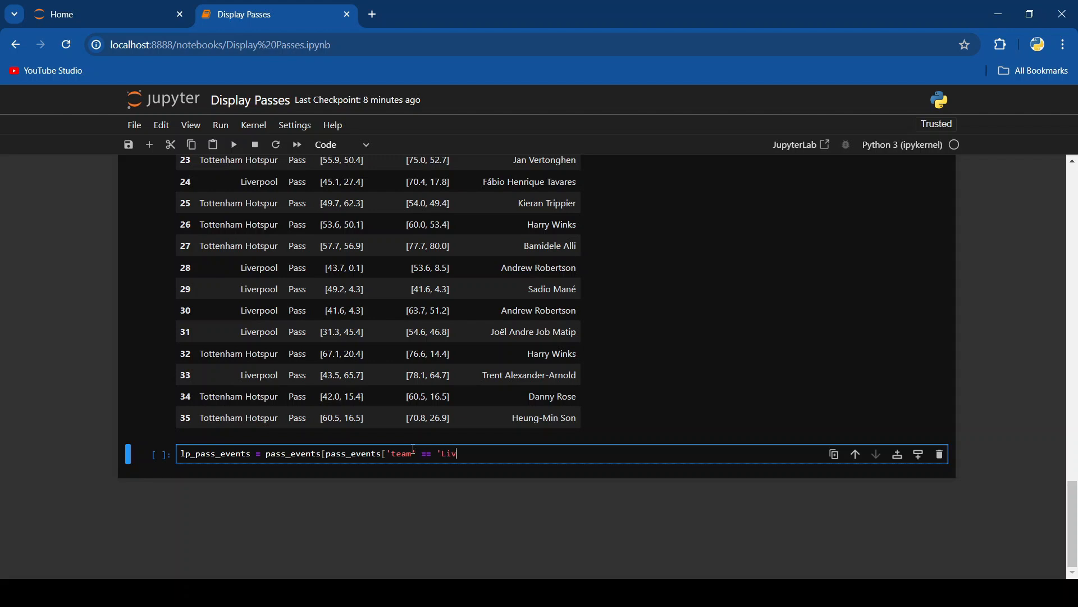
pyautogui.write("erpool'")
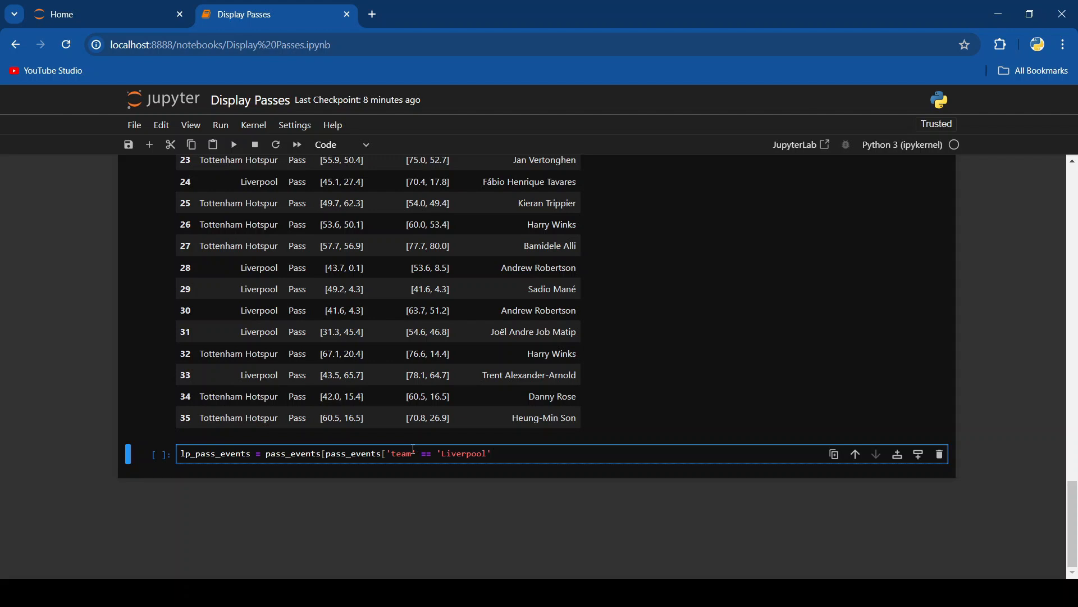
pyautogui.write('lp')
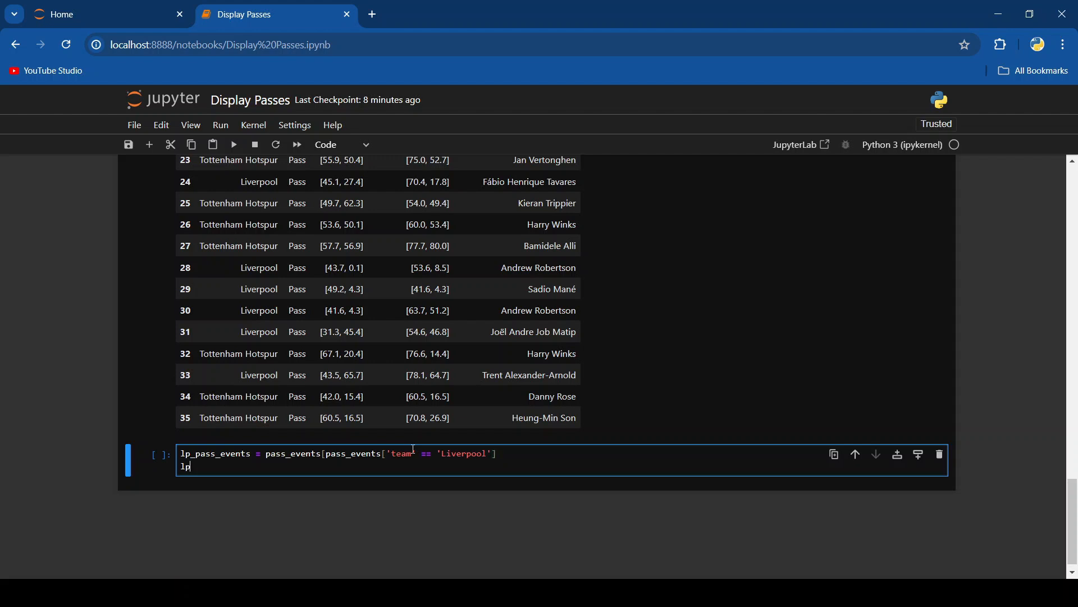
pyautogui.write('_pass_events')
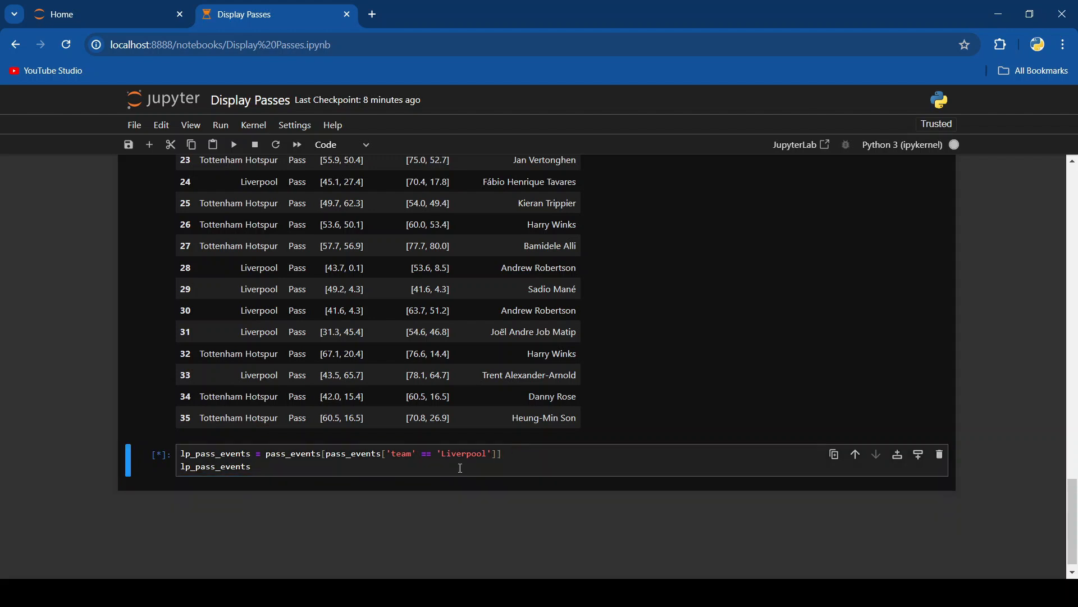
# Scroll past the 326-row Liverpool pass table and add an empty cell below.
pyautogui.scroll(-3)
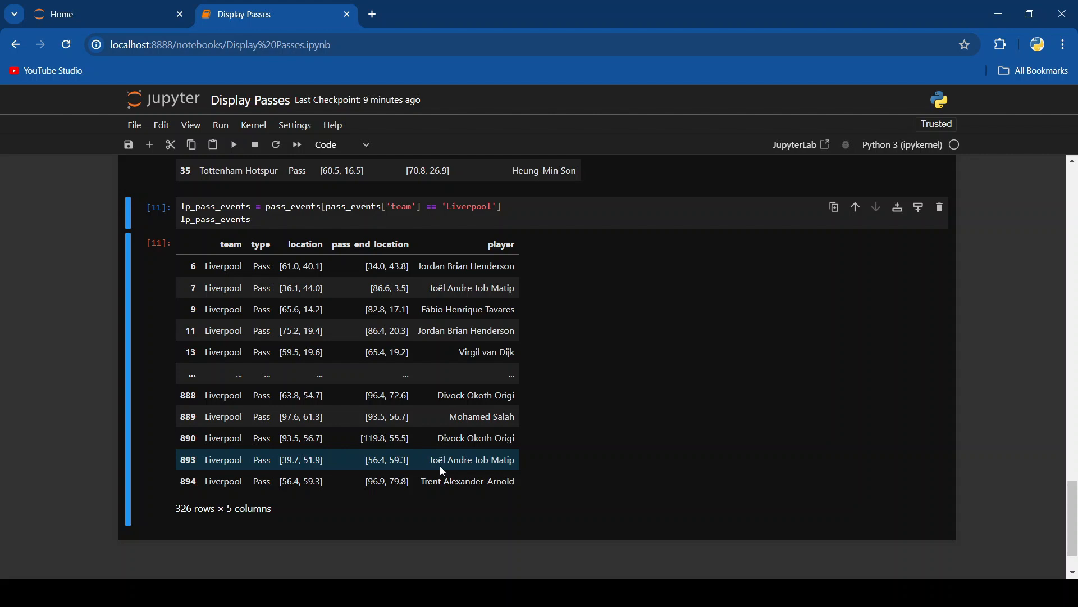
pyautogui.moveTo(302, 471)
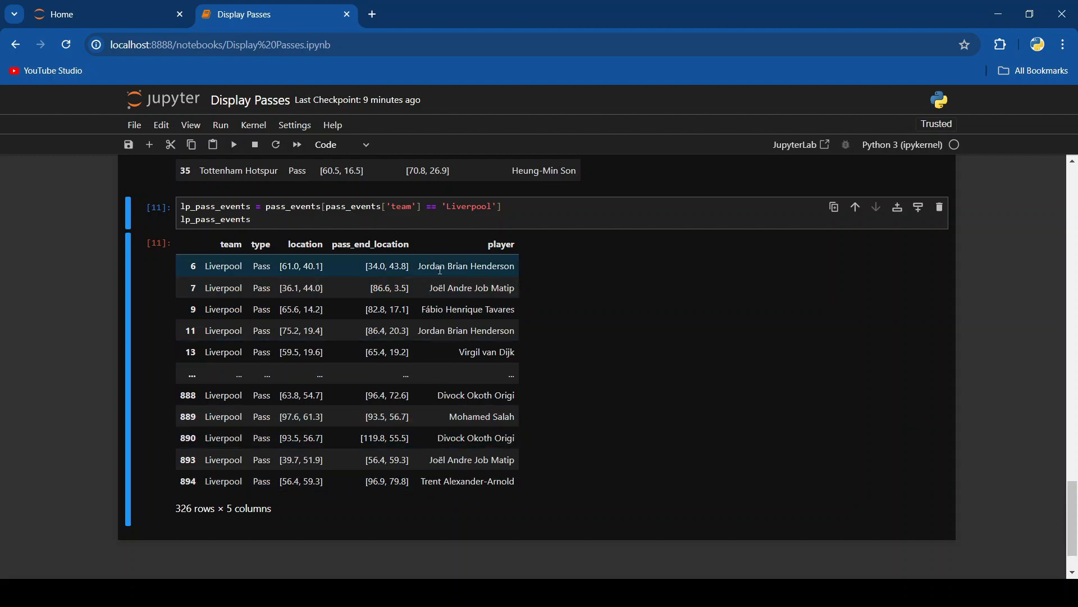
pyautogui.scroll(-3)
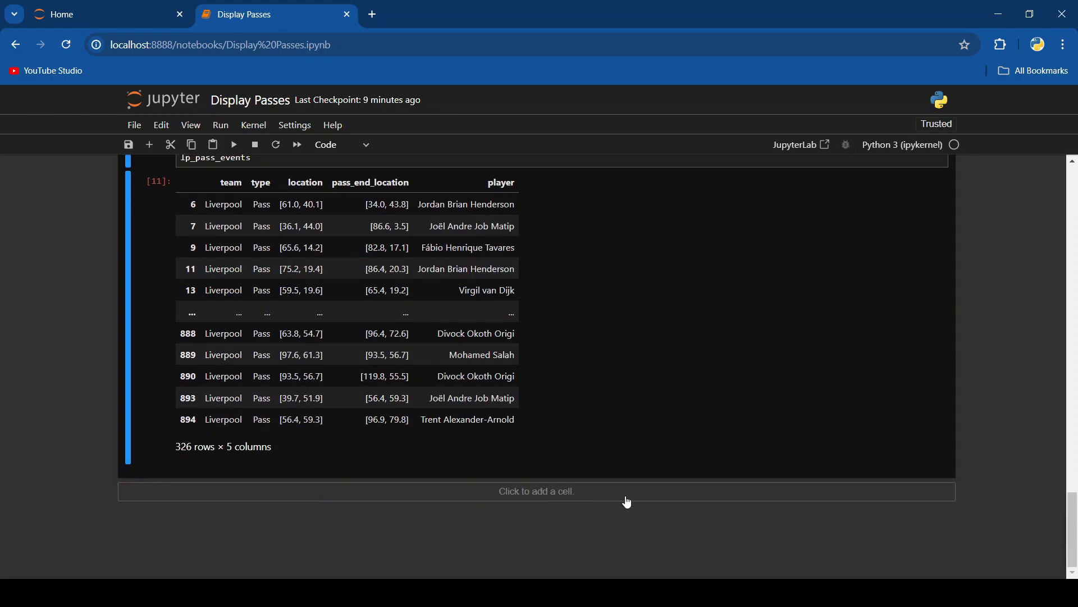
pyautogui.click(535, 490)
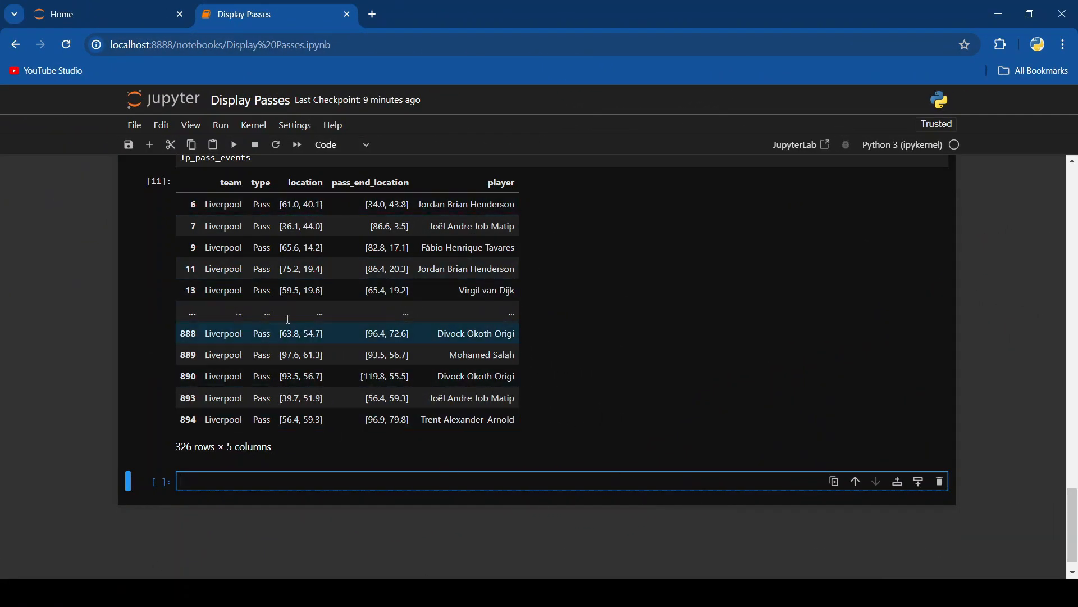
# Build start_locations from lp_pass_events['location'].tolist().
pyautogui.write('s')
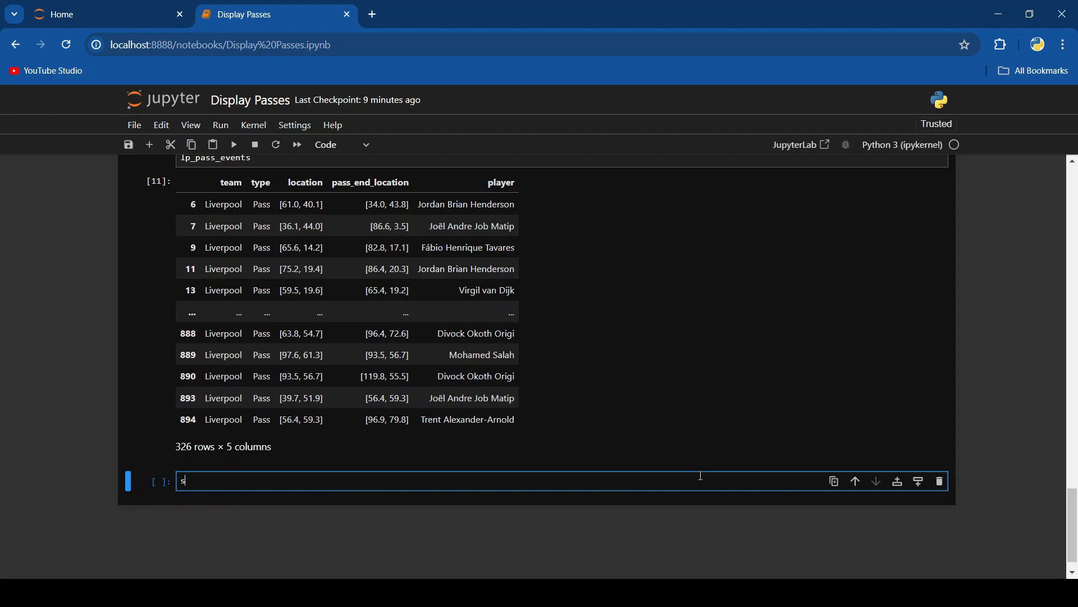
pyautogui.write('tart_locations = lp')
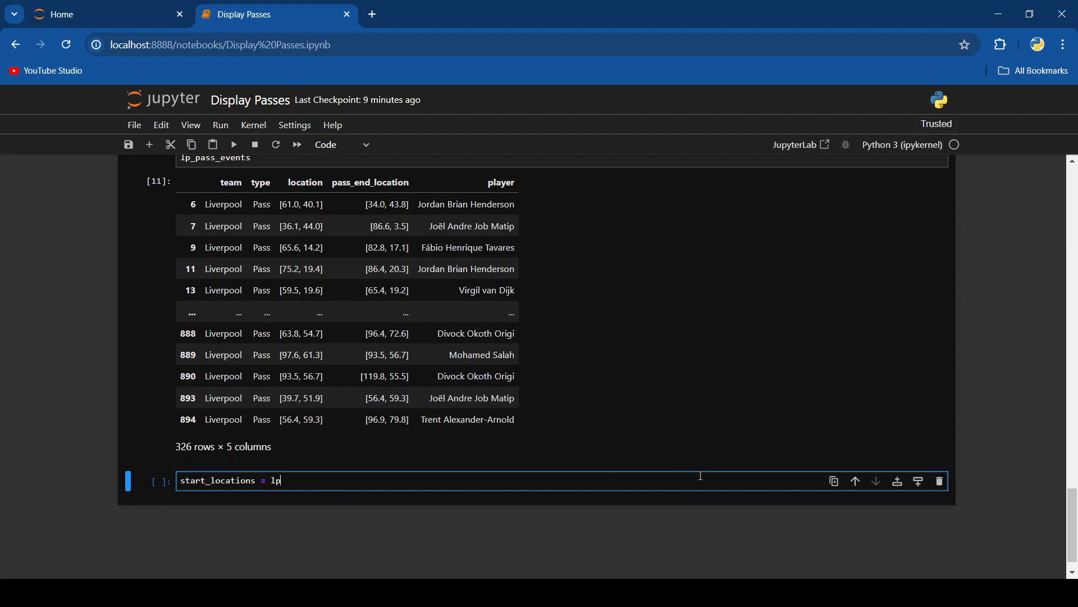
pyautogui.write('_pass')
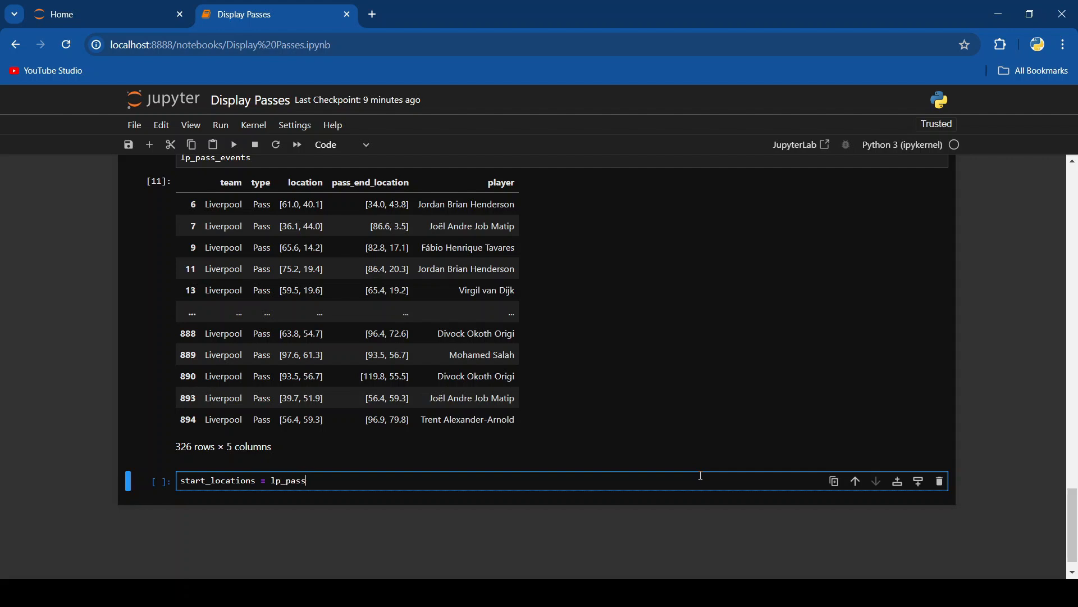
pyautogui.write('_events')
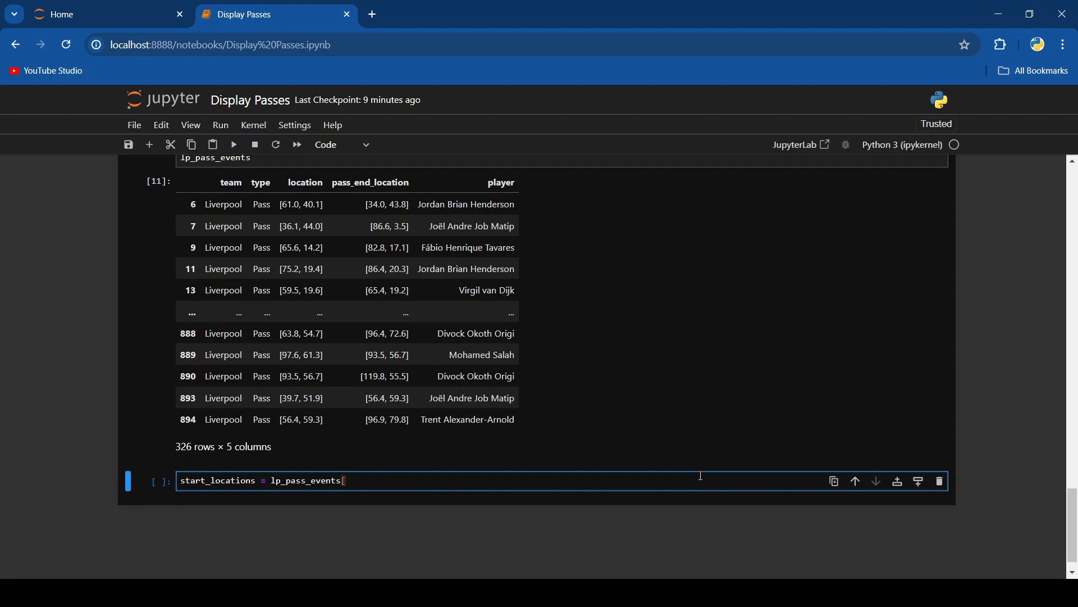
pyautogui.write("['location")
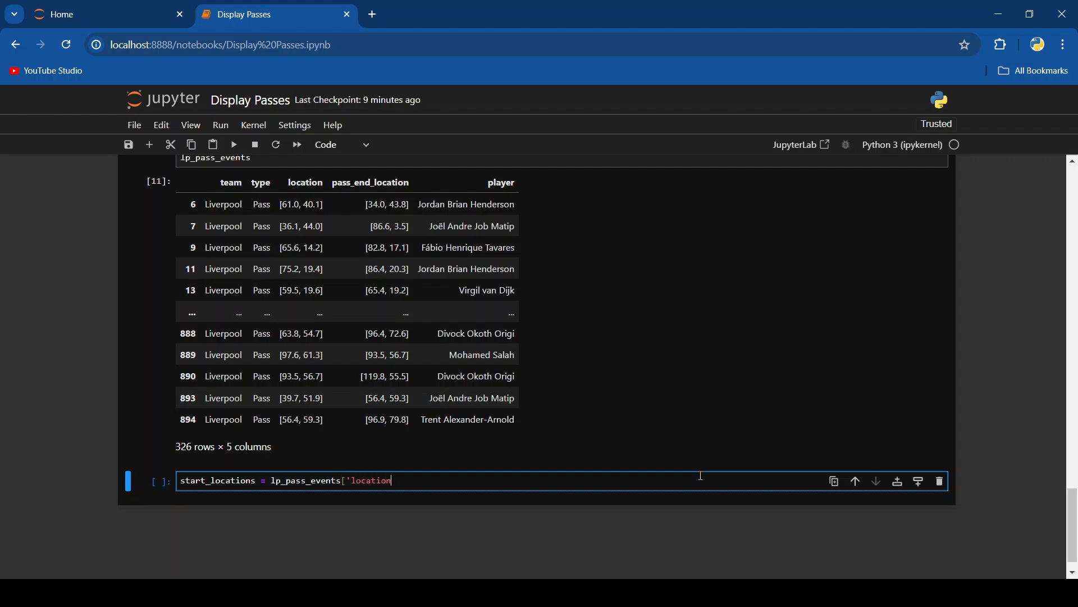
pyautogui.write('].')
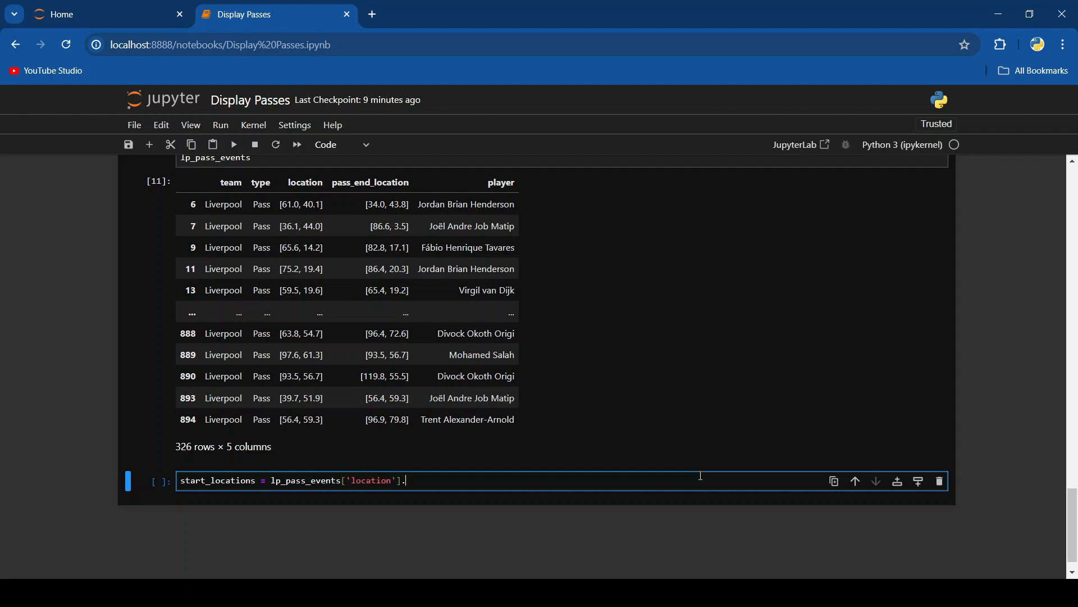
pyautogui.write('tolist(')
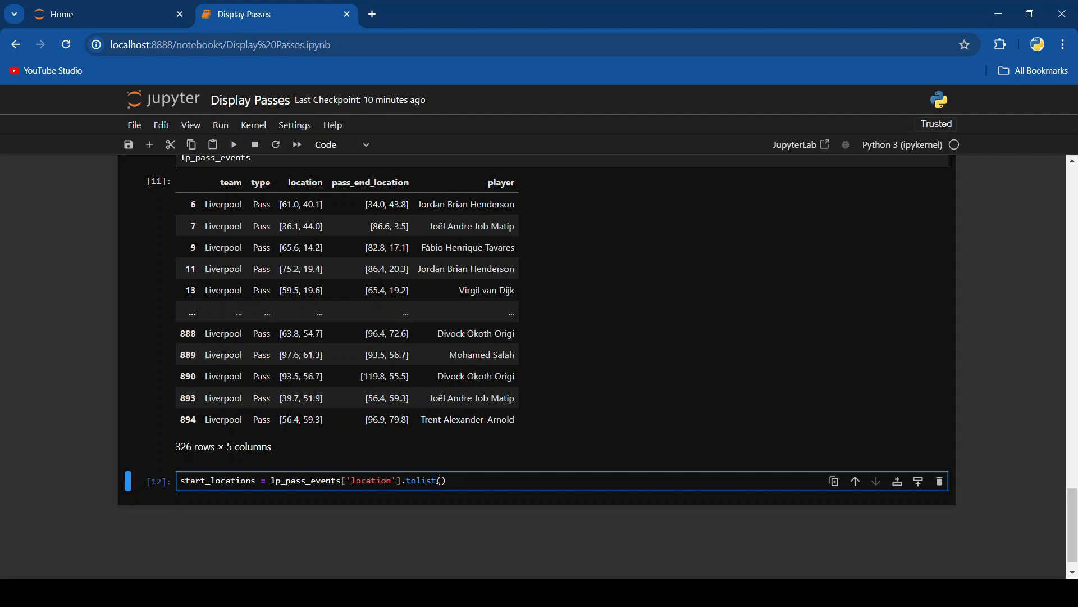
# Add a matching end_locations list cell, run it and scroll to the output.
pyautogui.write('s')
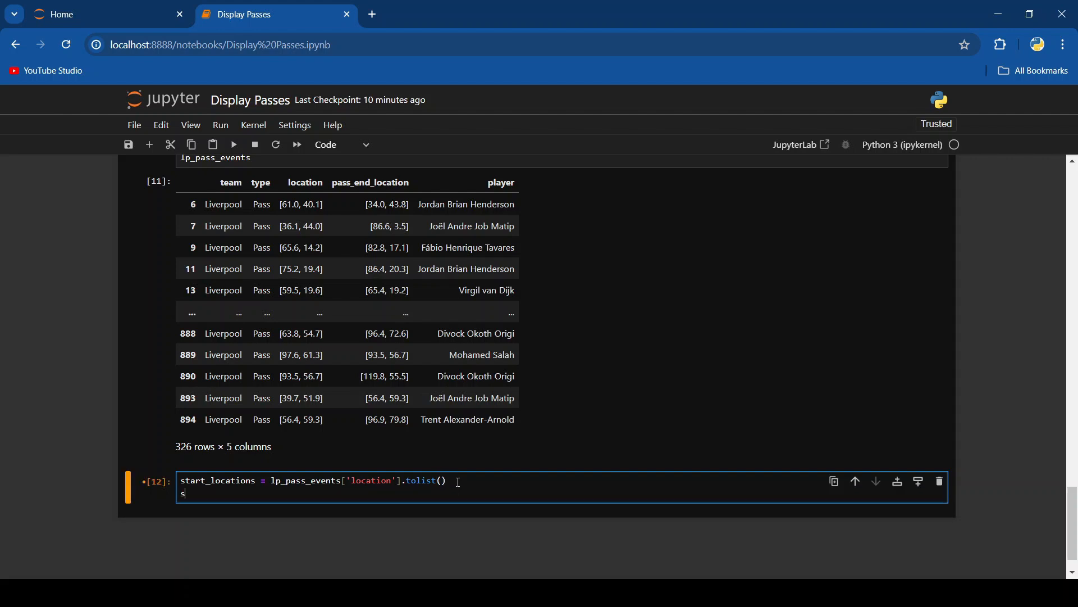
pyautogui.write('tart_locations')
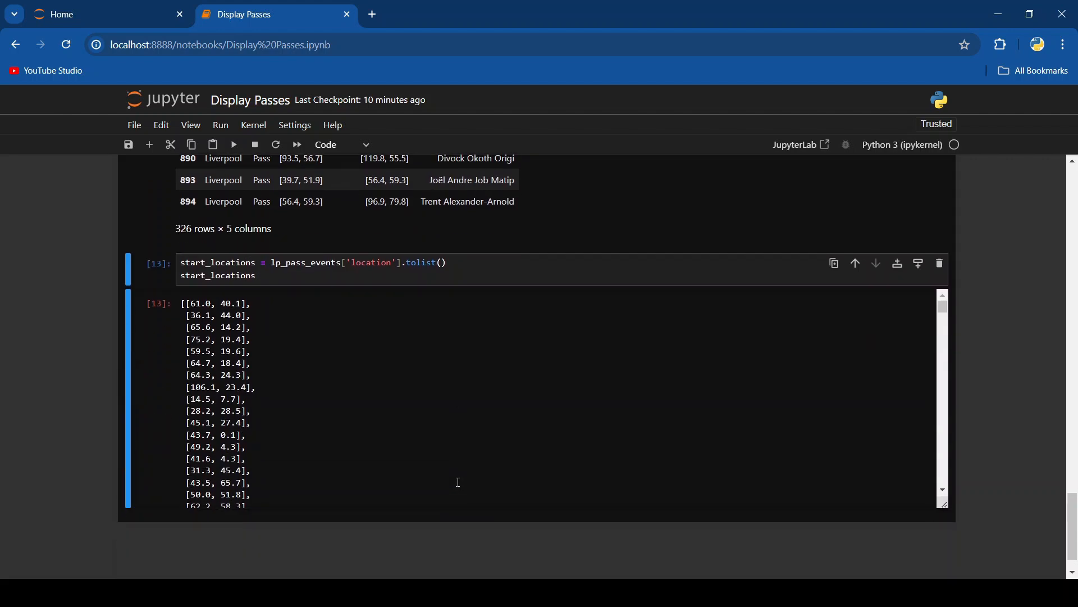
pyautogui.scroll(-3)
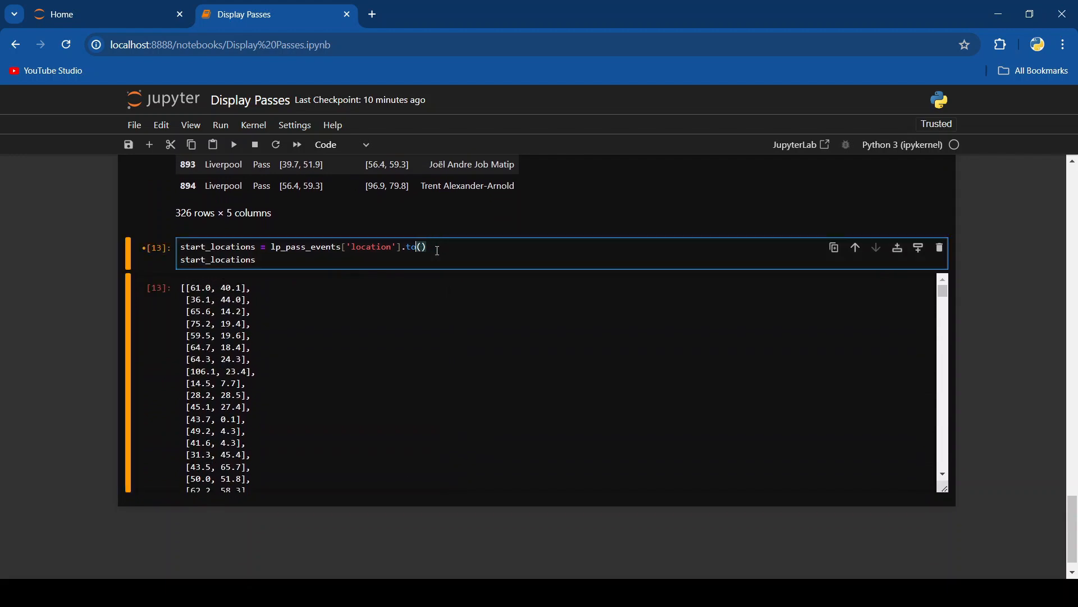
pyautogui.write('_numpy')
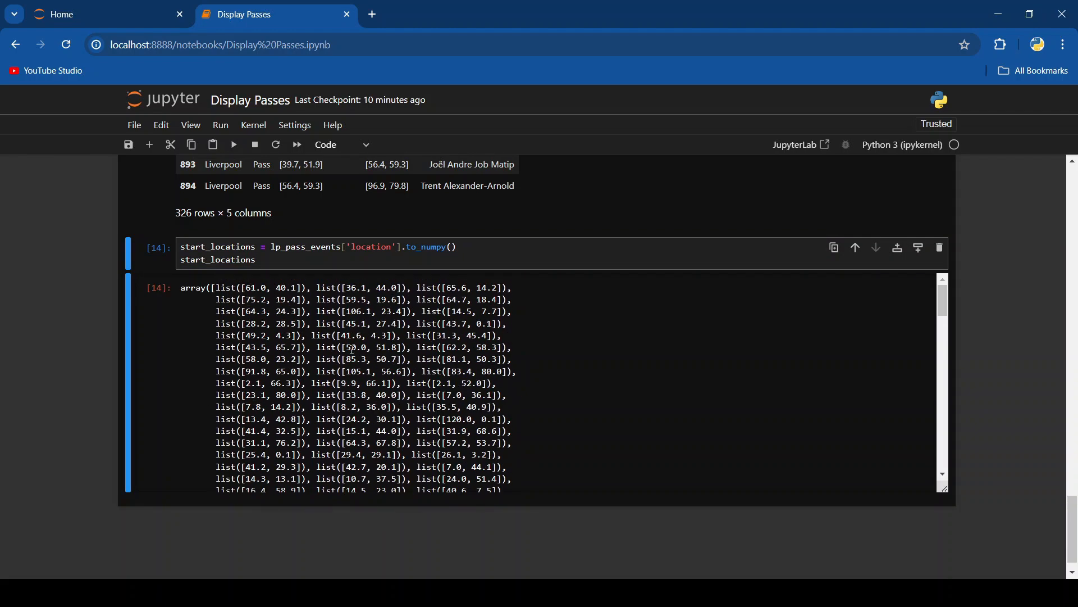
pyautogui.moveTo(202, 281)
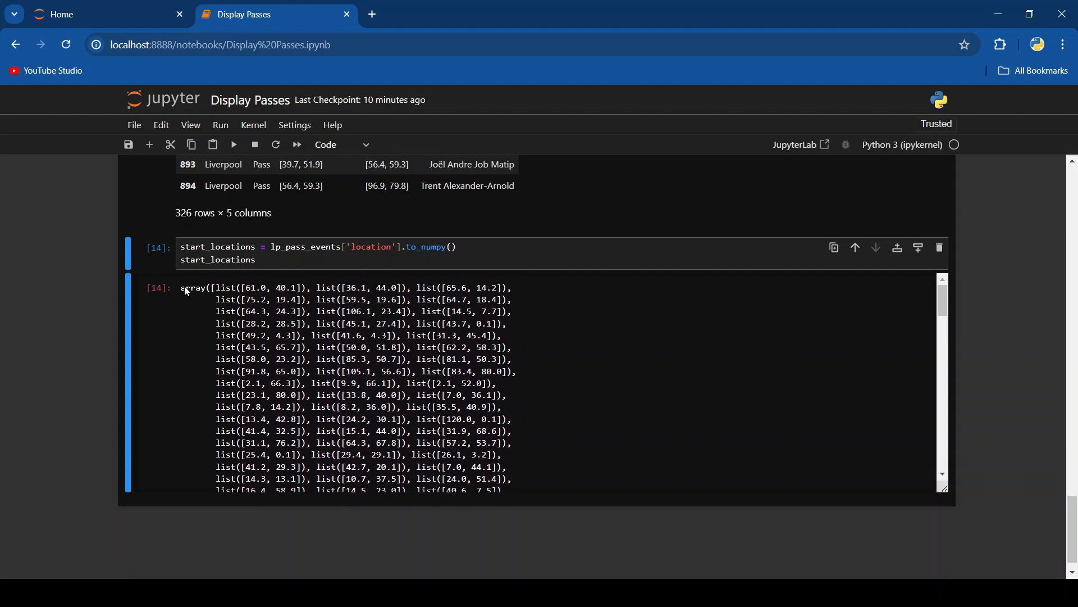
pyautogui.moveTo(251, 304)
pyautogui.write('list')
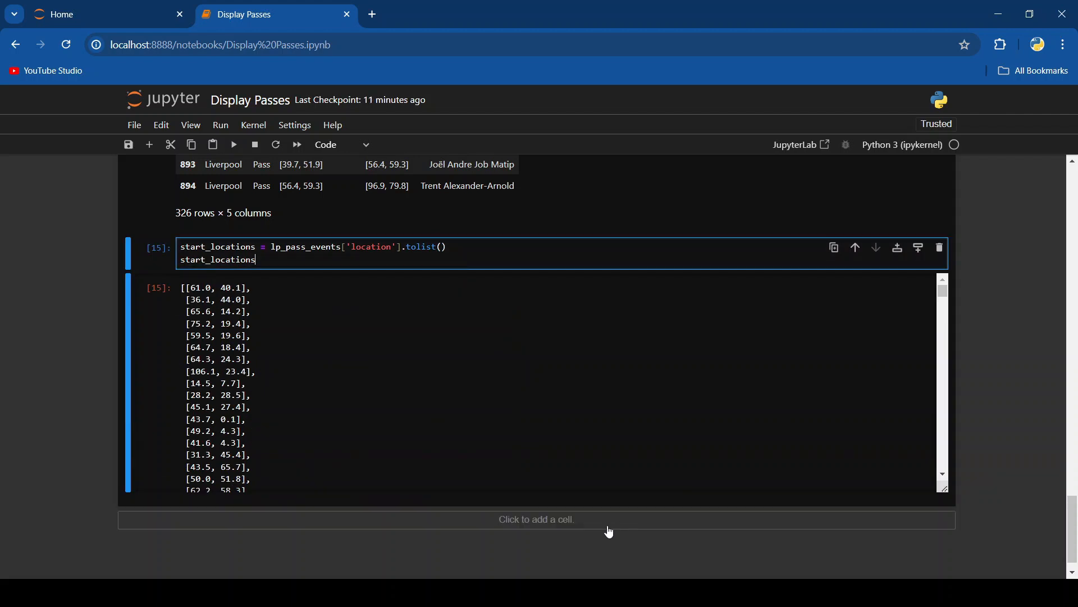
pyautogui.write('end')
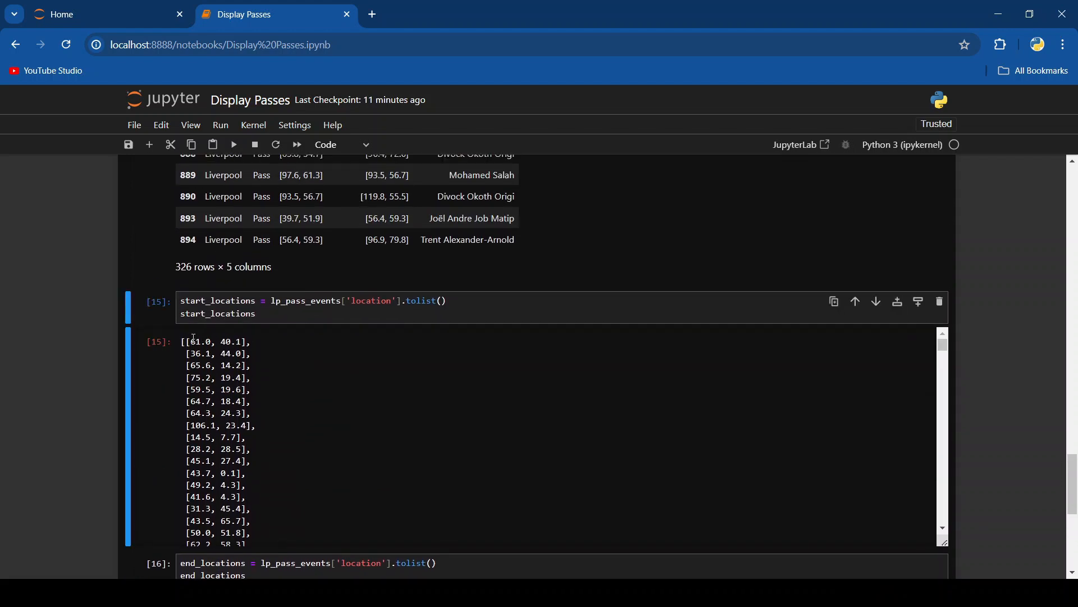
pyautogui.doubleClick(199, 341)
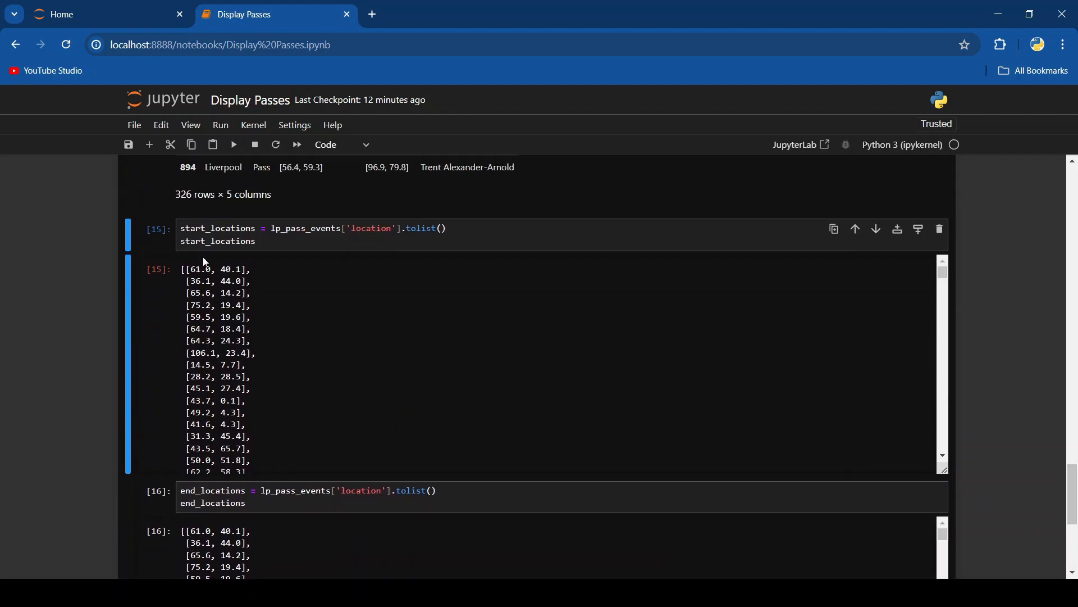
pyautogui.moveTo(209, 260)
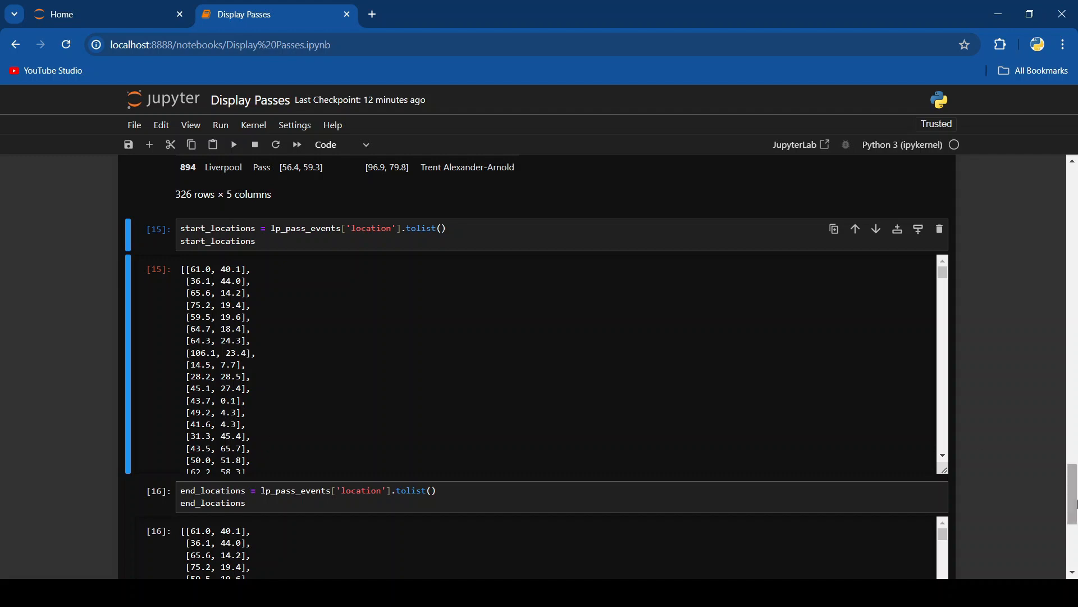
pyautogui.scroll(-3)
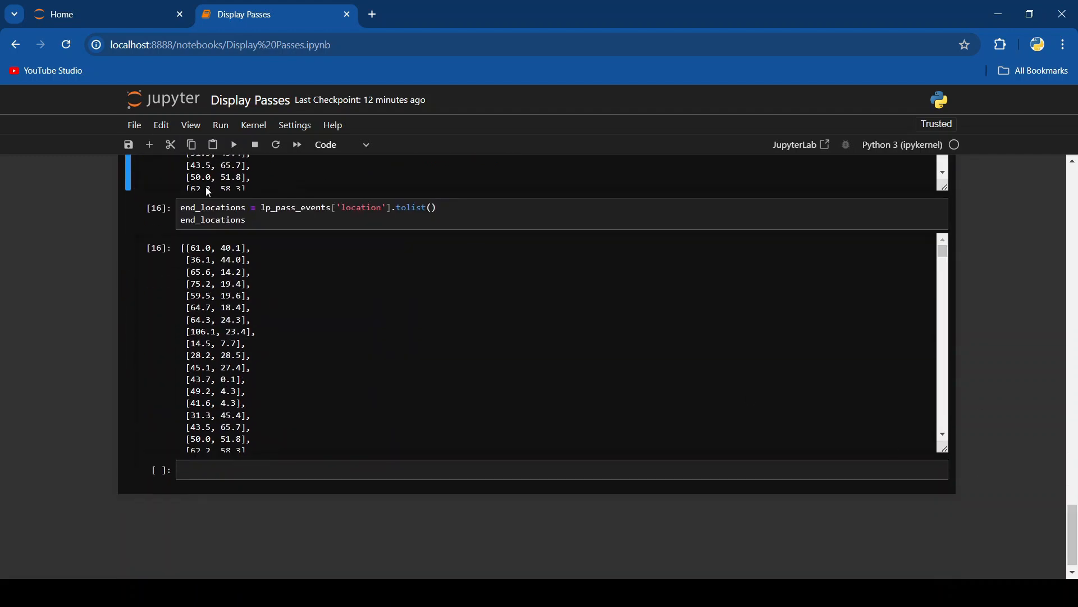
pyautogui.moveTo(318, 408)
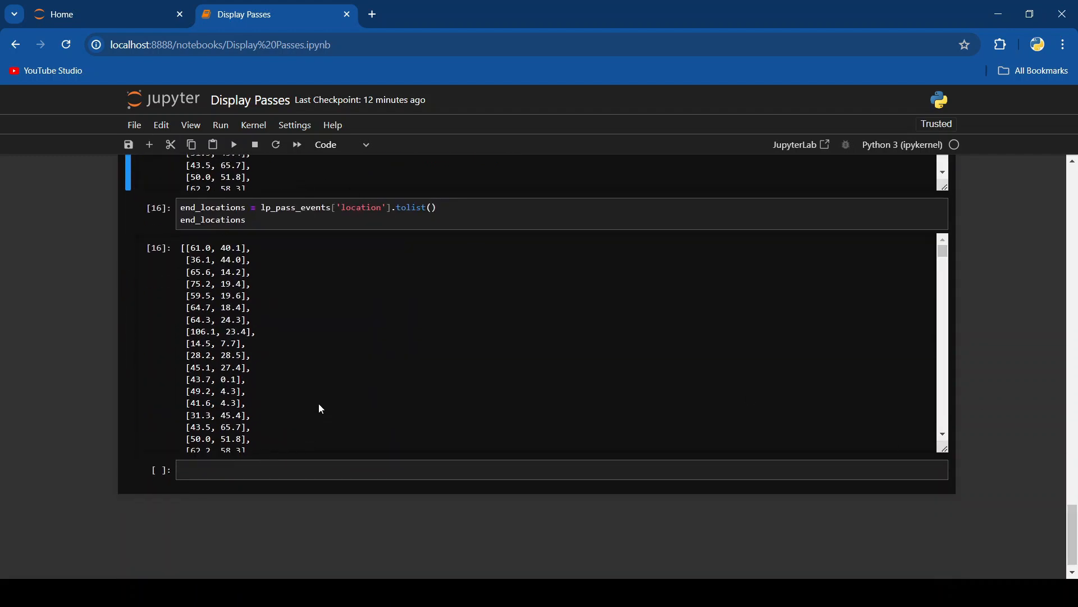
# Build start_x, start_y, end_x, end_y lists from loc[0] and loc[1], and print them.
pyautogui.write('s')
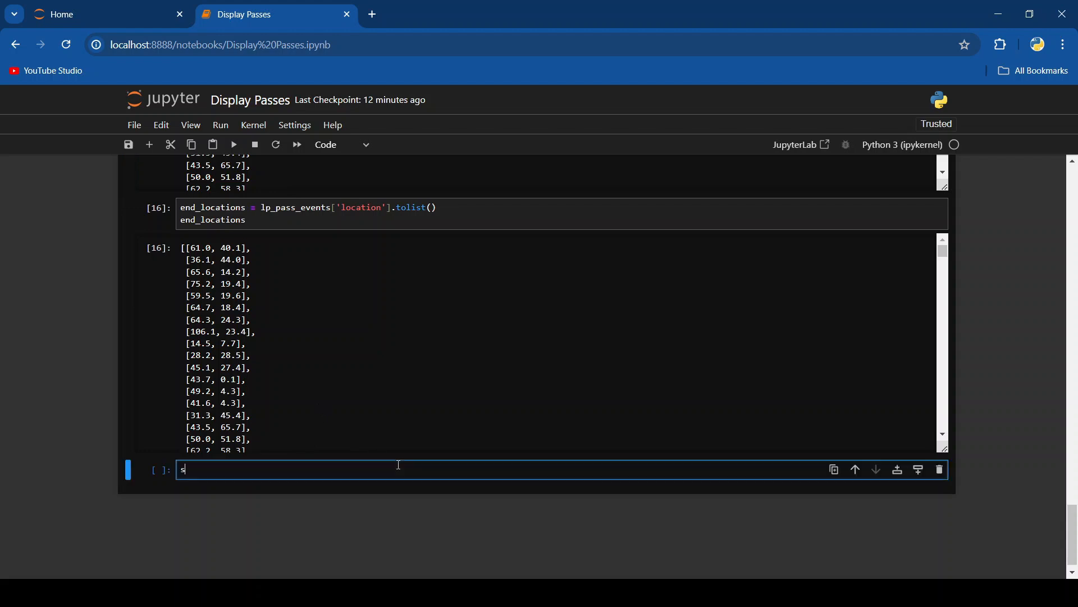
pyautogui.write('start_x = [loc[0] for loc in start_locations]')
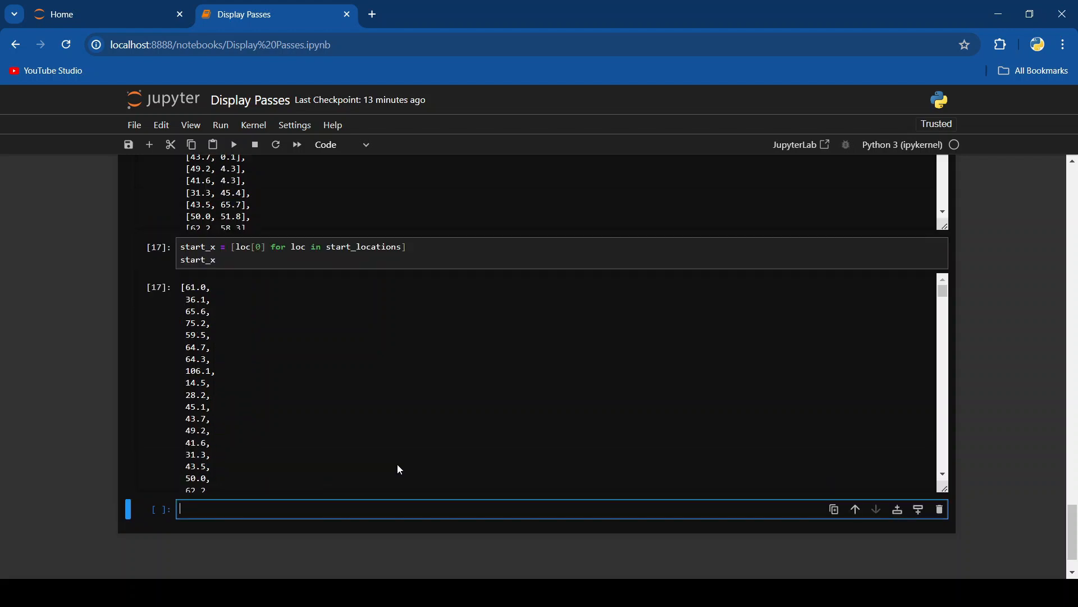
pyautogui.moveTo(260, 280)
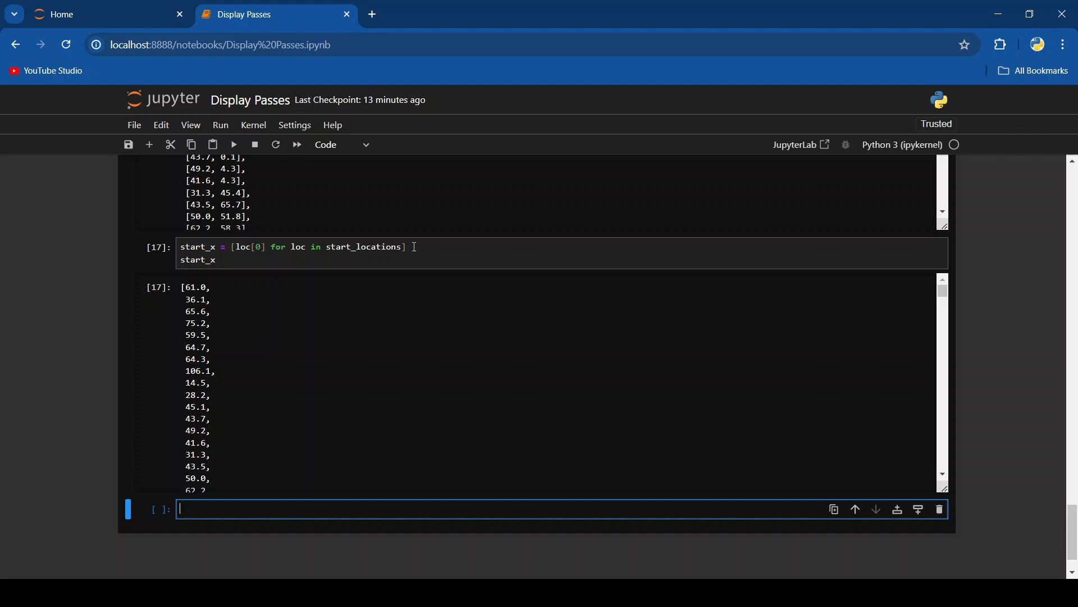
pyautogui.write('start_y = [loc[1] for loc in start_locations]')
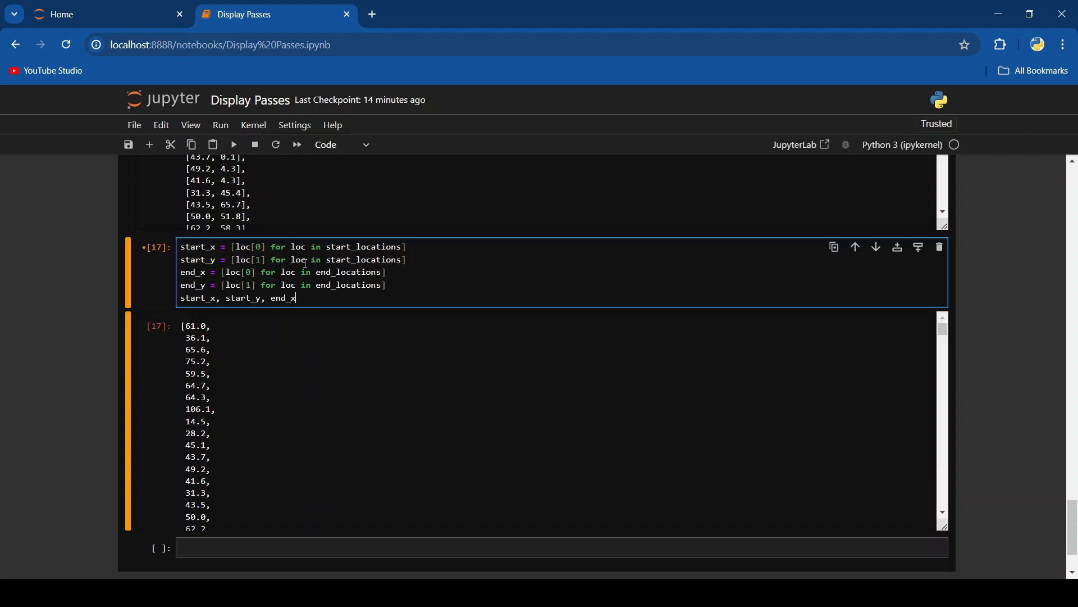
pyautogui.write(', end_y')
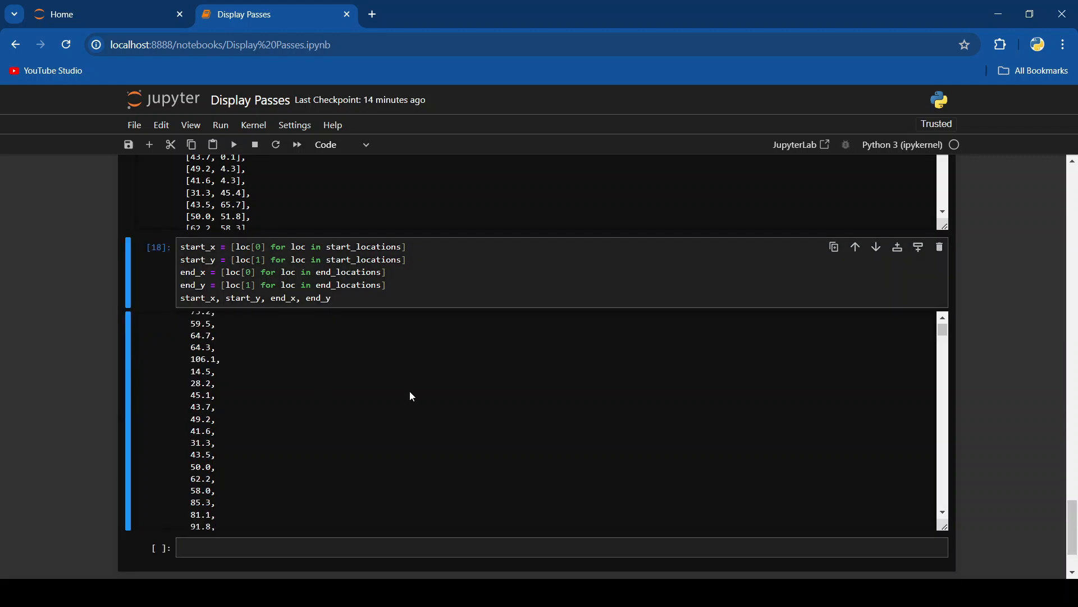
pyautogui.scroll(-3)
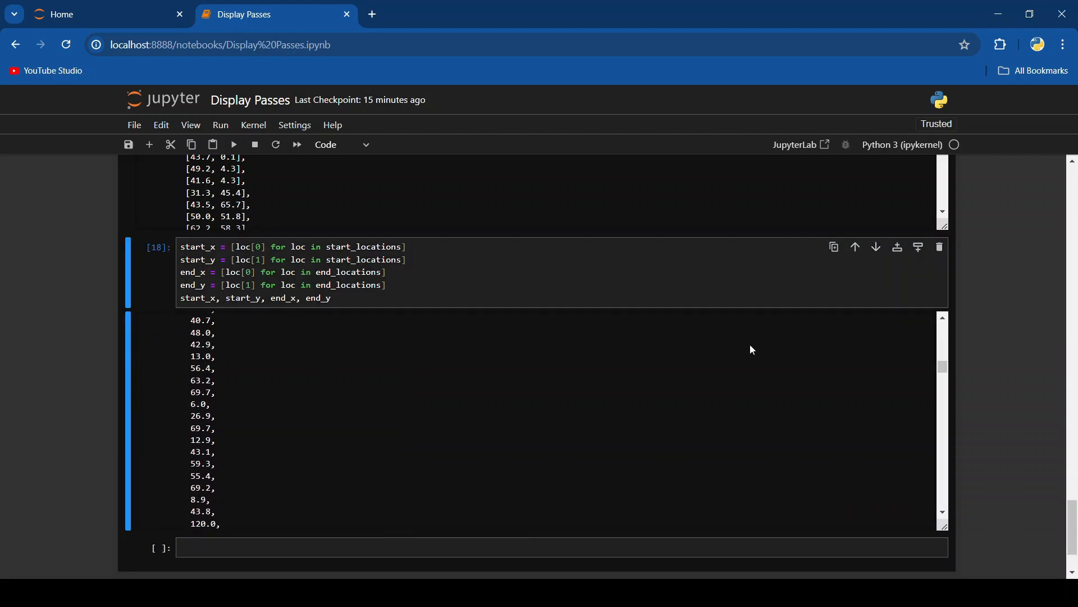
pyautogui.moveTo(616, 527)
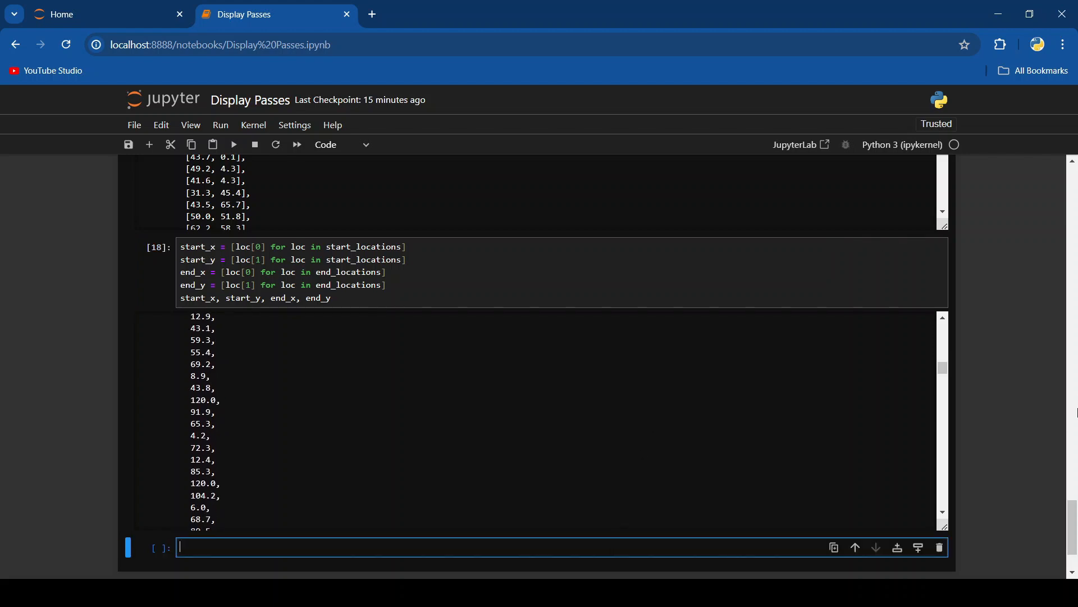
pyautogui.scroll(-3)
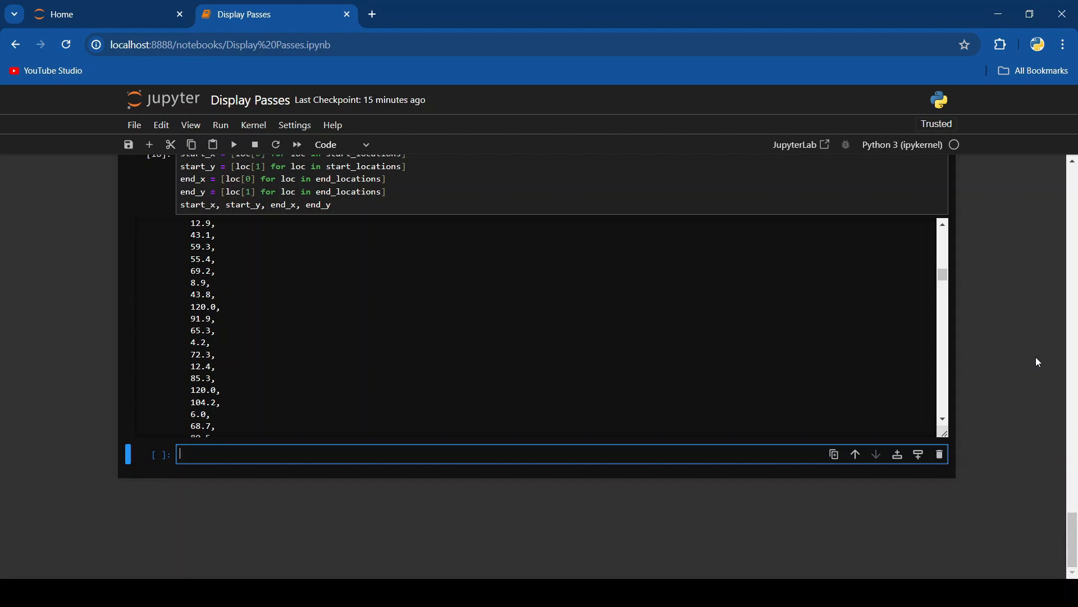
# Create pitch = Pitch(pitch_color='green') and draw it with fig, ax = pitch.draw().
pyautogui.write('pitch')
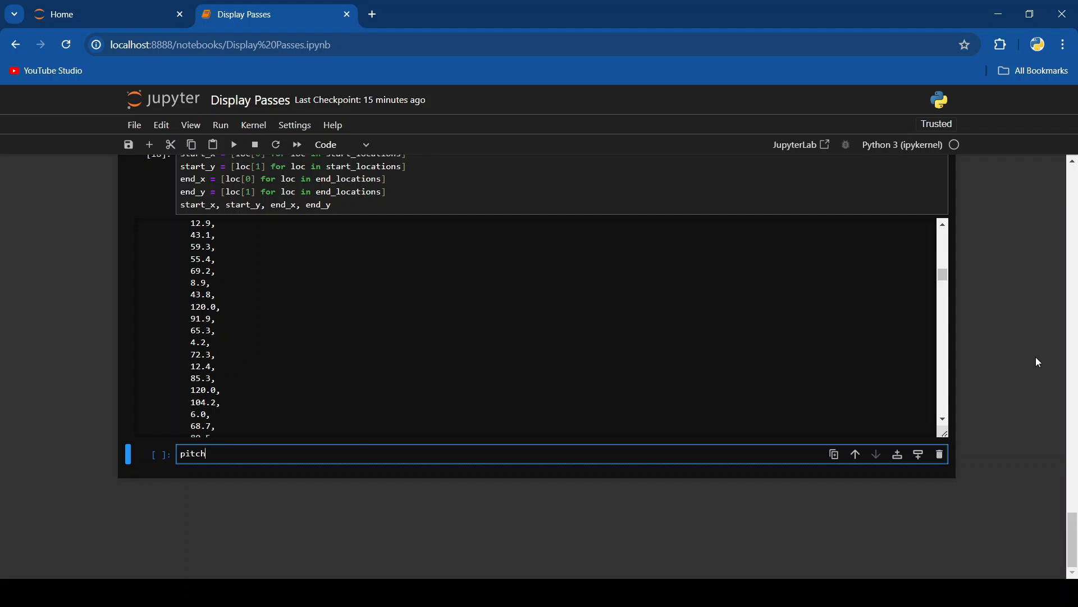
pyautogui.write('= P')
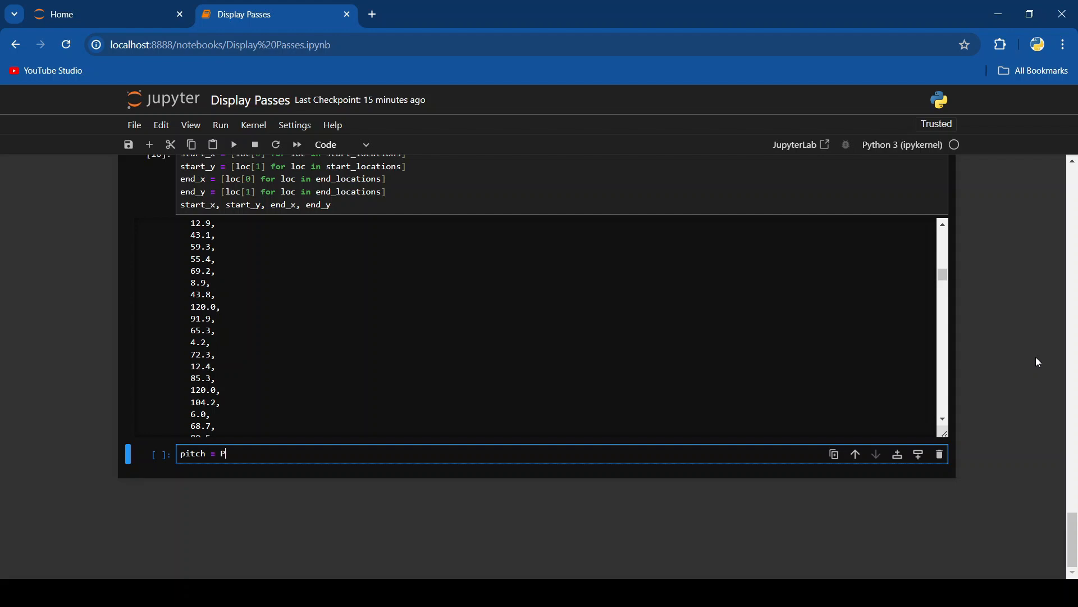
pyautogui.write('itch')
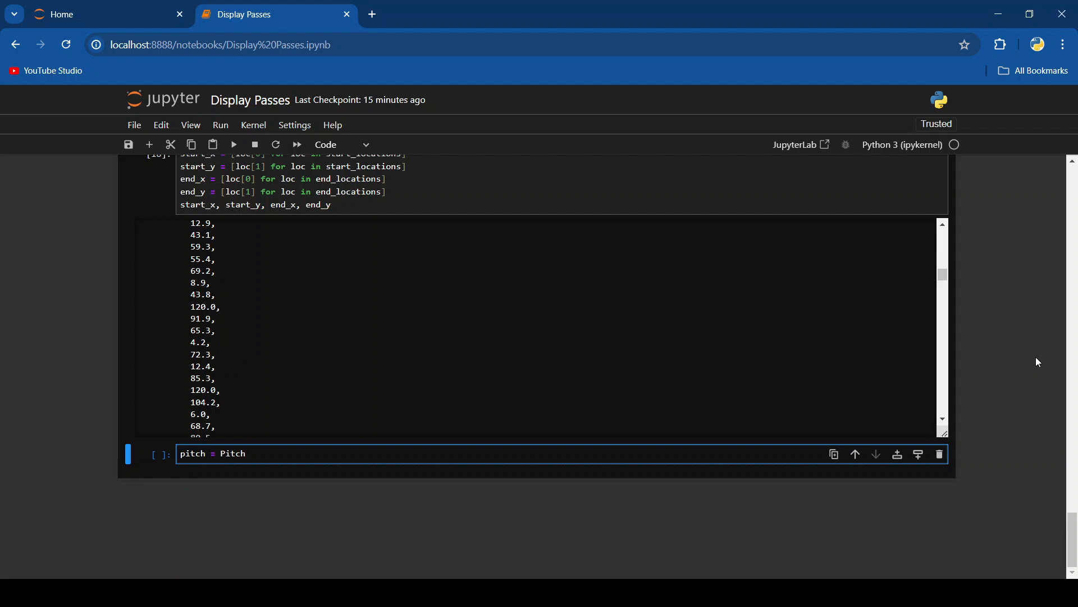
pyautogui.write('(pitch')
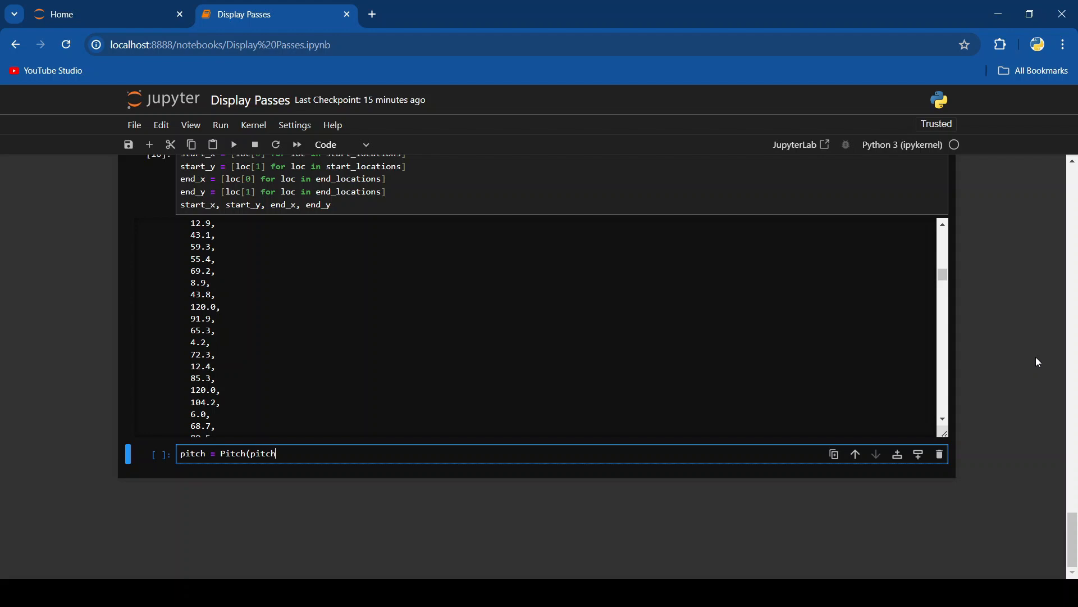
pyautogui.write('_color=')
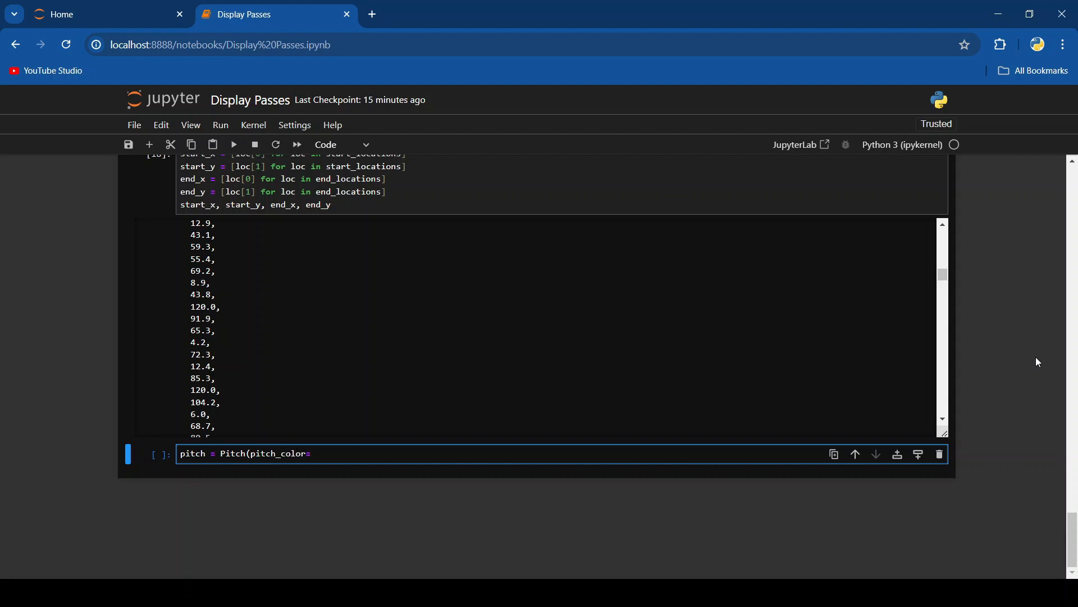
pyautogui.write("'green")
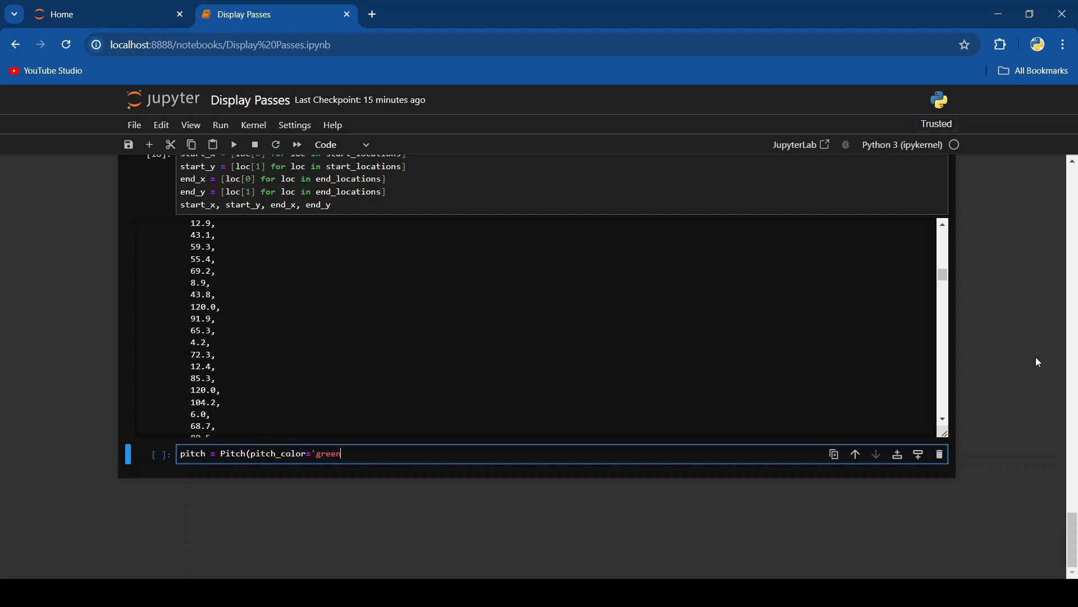
pyautogui.write("'")
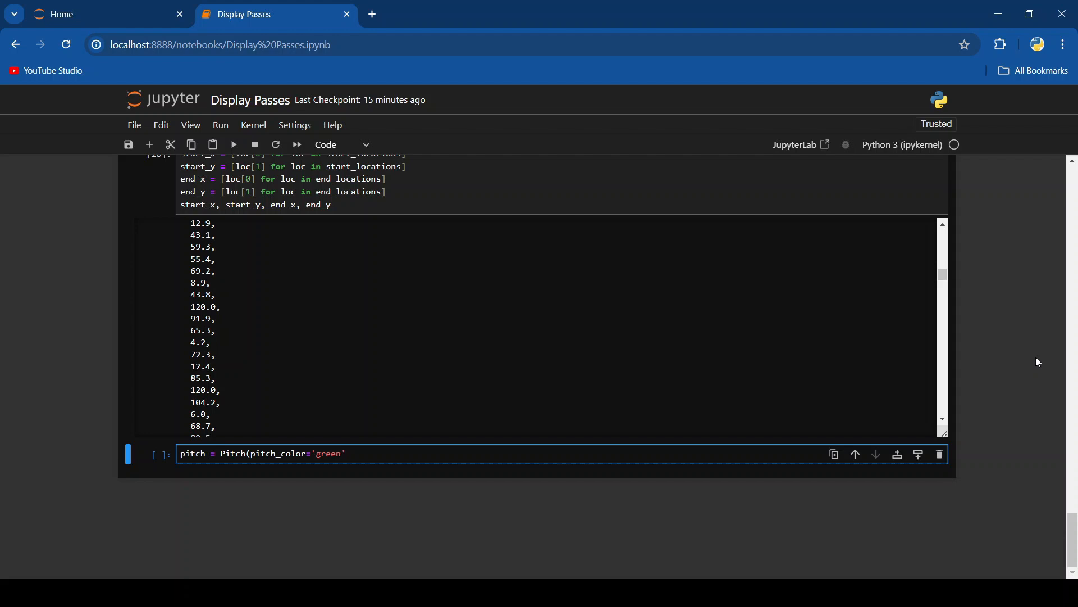
pyautogui.write(')')
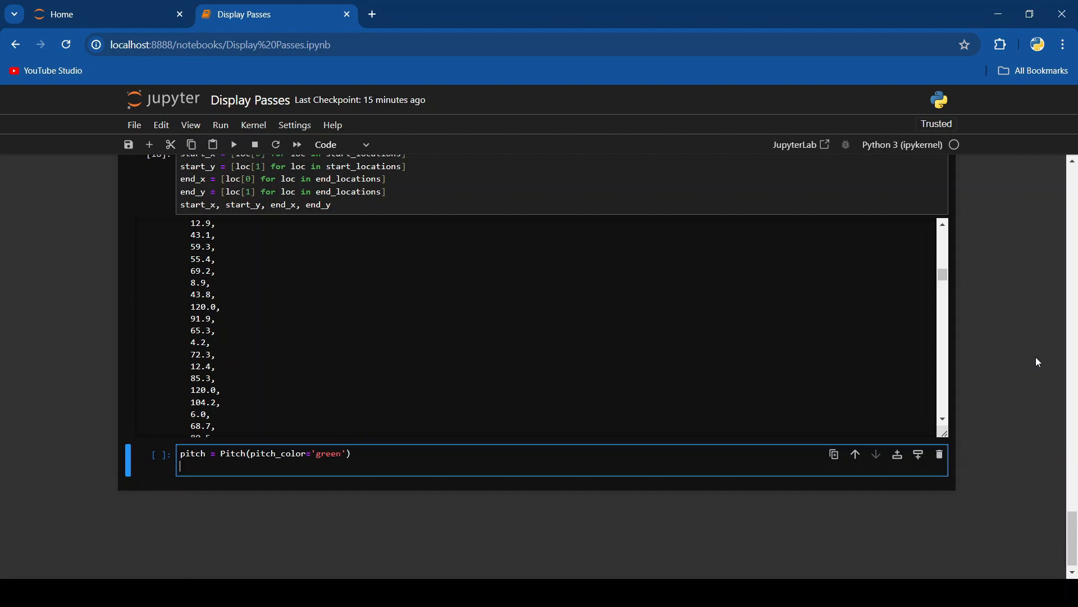
pyautogui.write('fig, x')
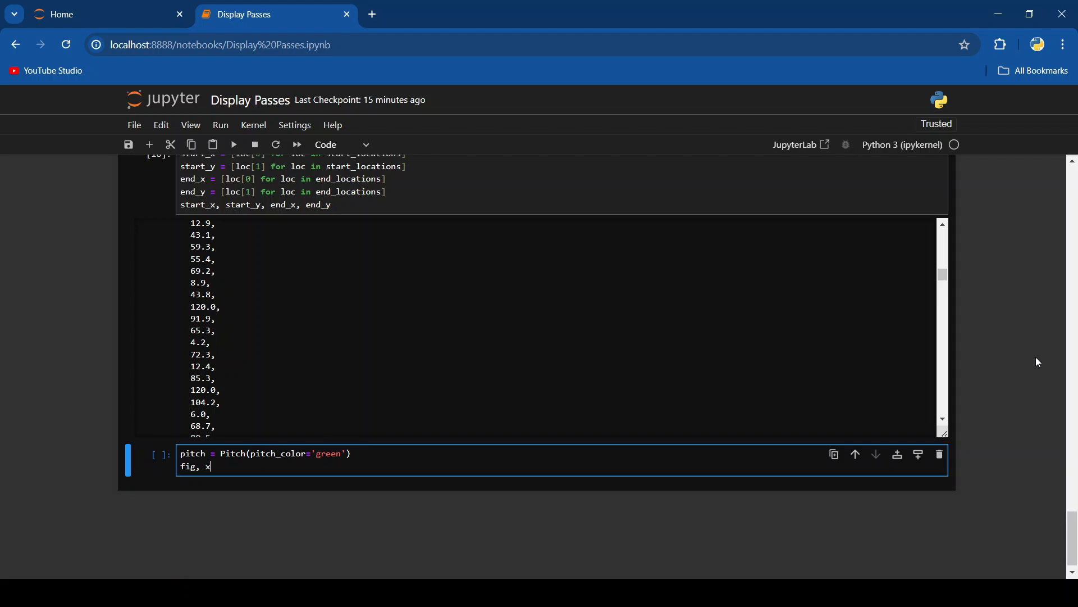
pyautogui.write('x = p')
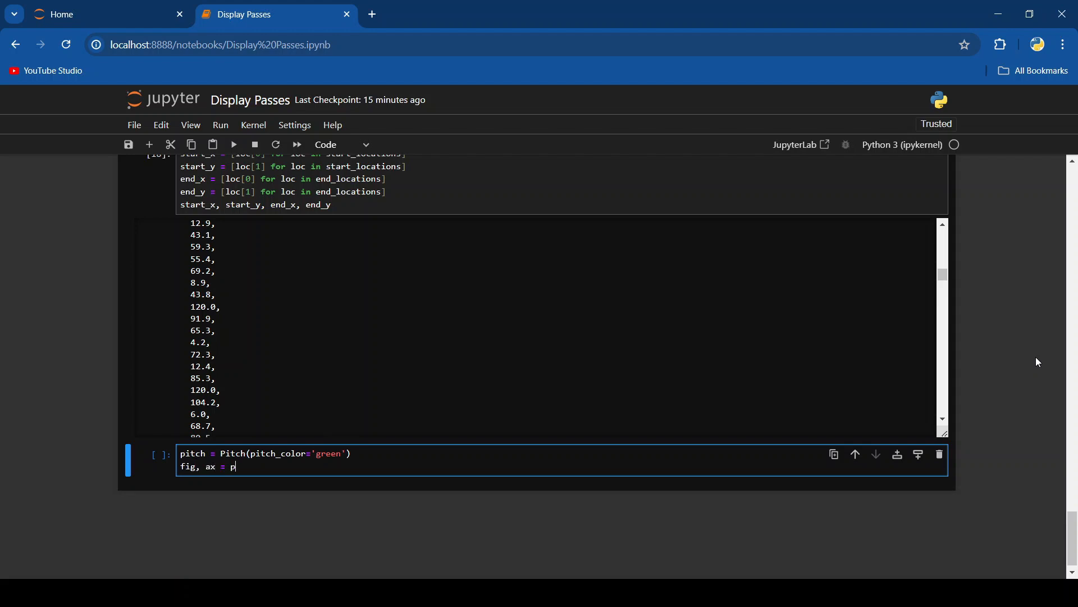
pyautogui.write('itch.draw(')
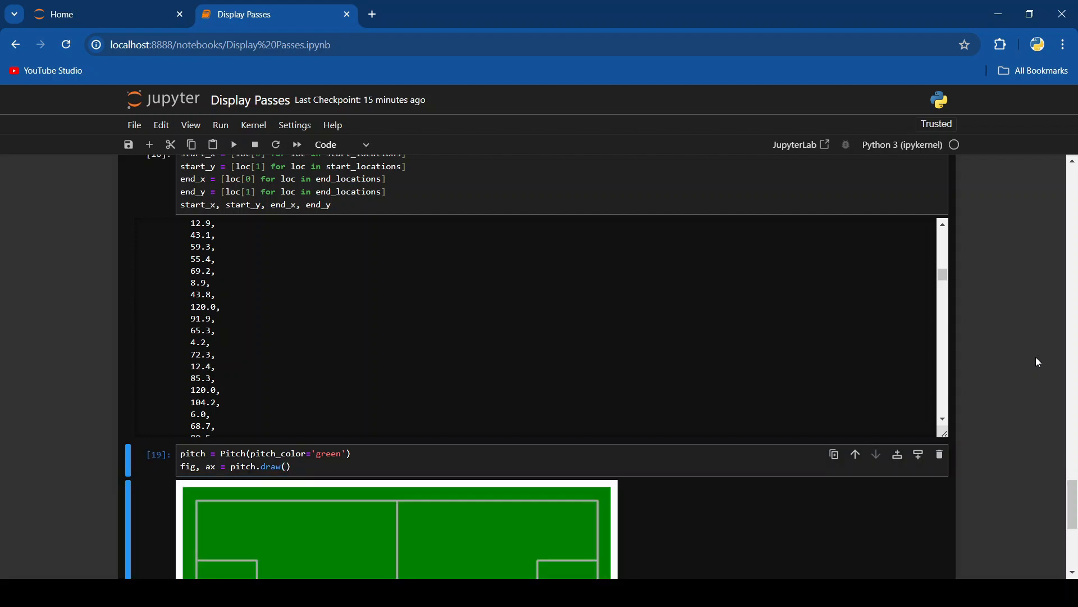
pyautogui.scroll(-3)
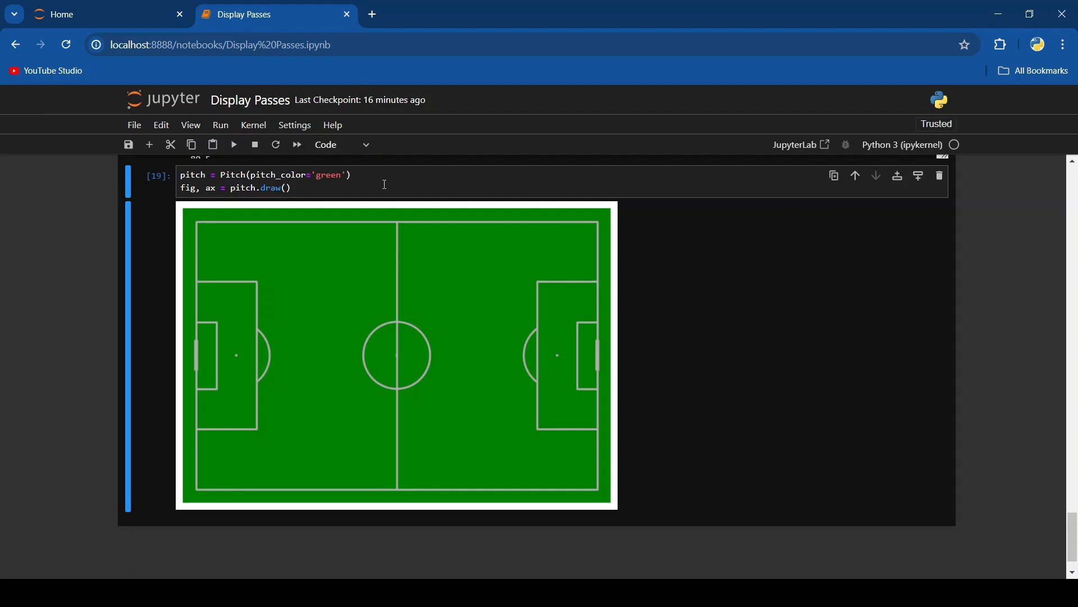
# Plot ax.scatter(start_x[0], start_y[0]) on the pitch and edit the plotted pass index.
pyautogui.write('ax.')
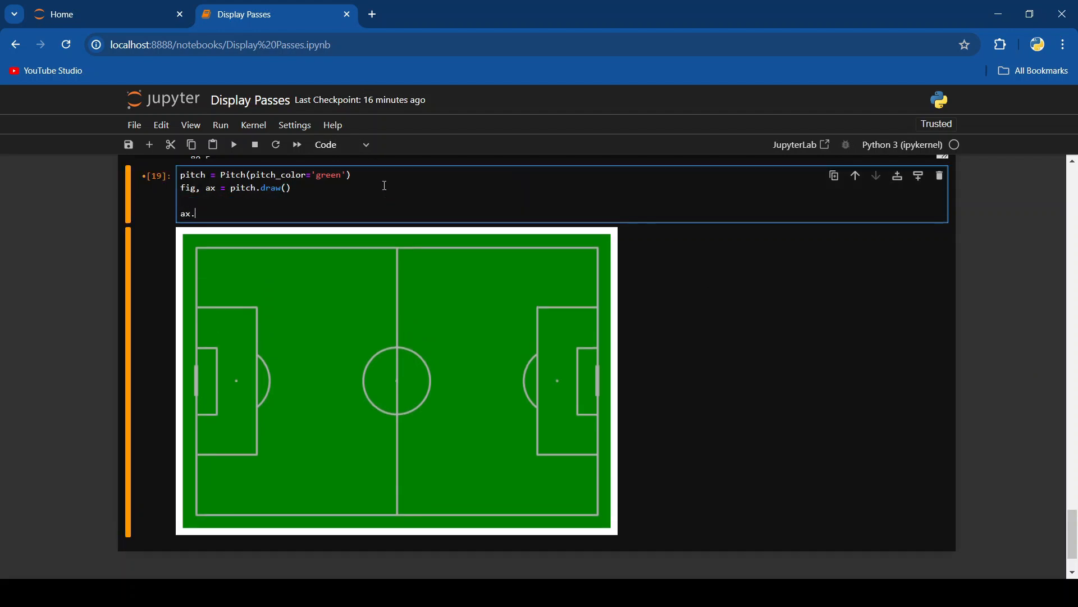
pyautogui.write('scatter(')
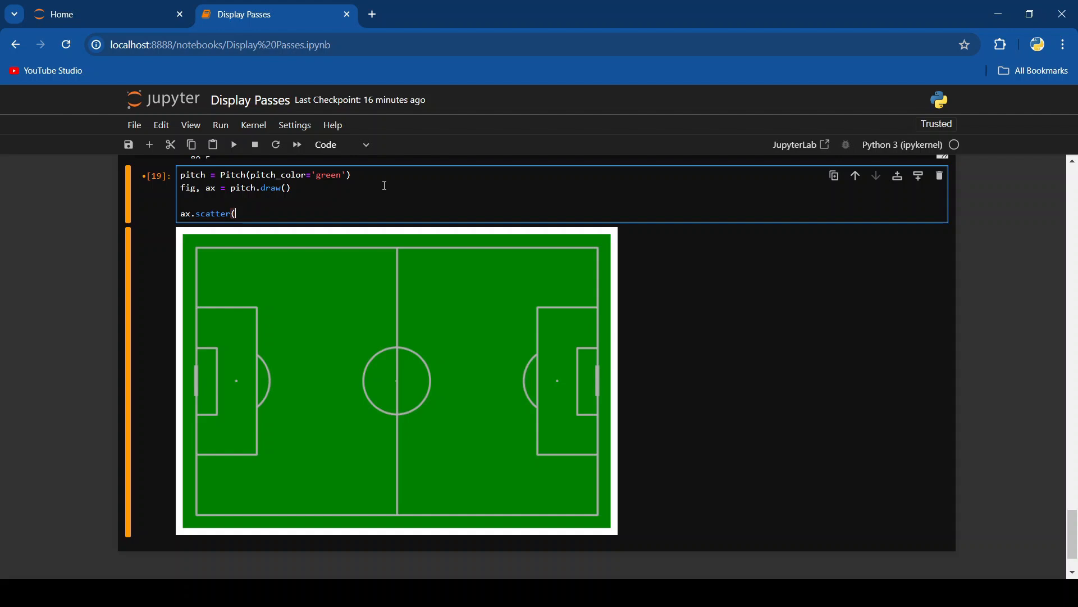
pyautogui.write('start_x[0], start_y[0])')
pyautogui.write('ax.scatter(end_x[0], end_y[0])')
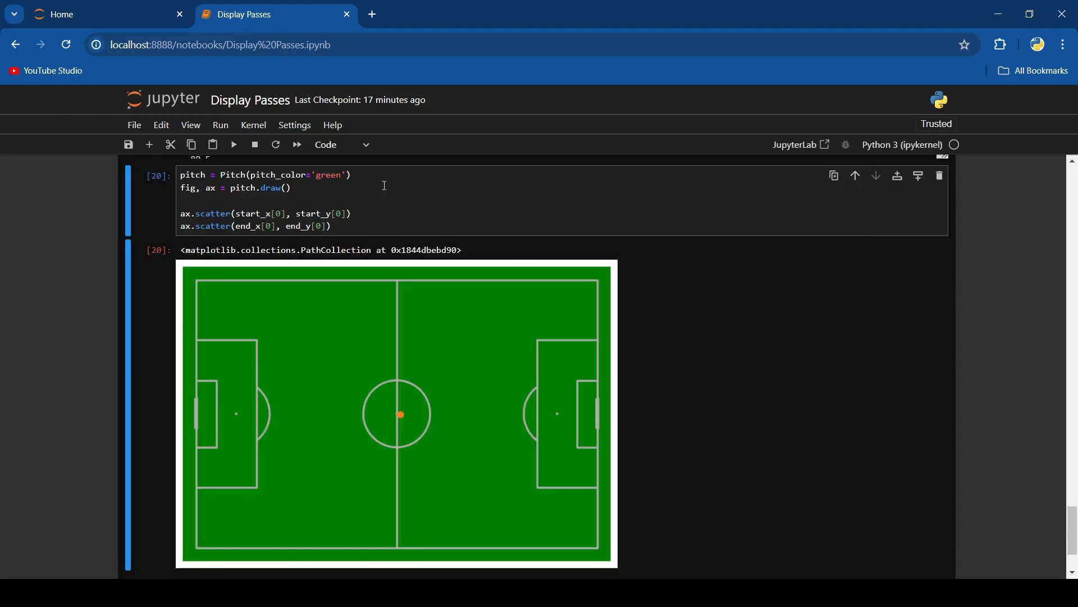
pyautogui.scroll(-3)
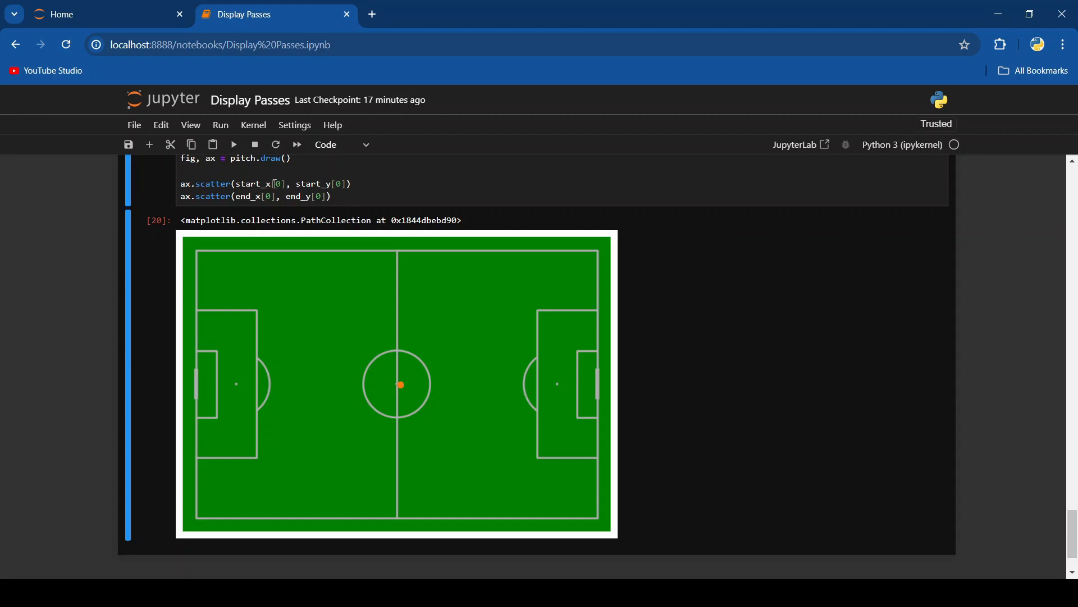
pyautogui.click(233, 144)
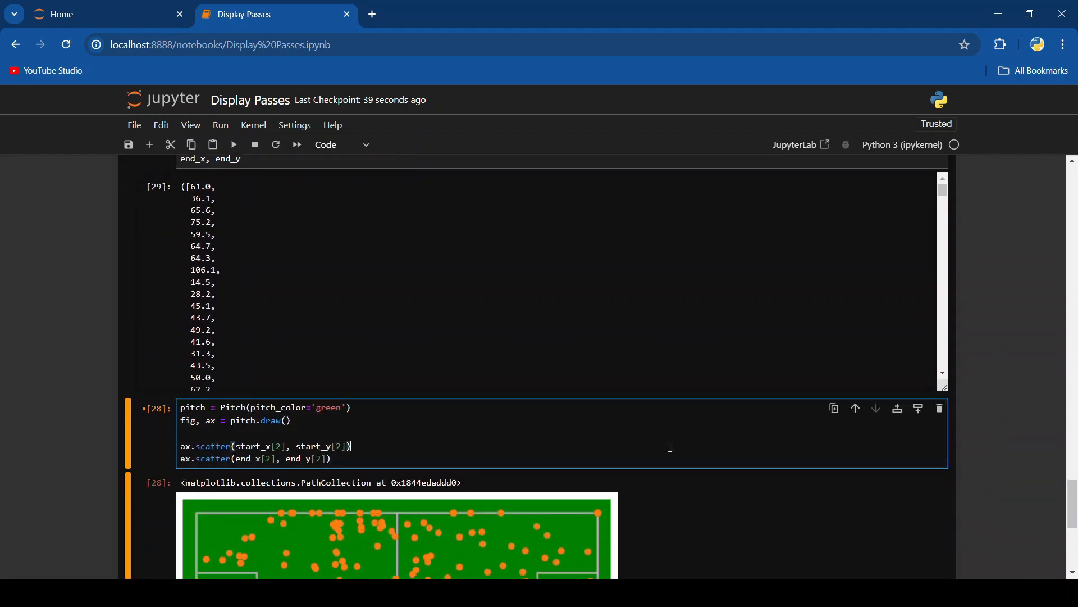
# Rerun all notebook cells from the Run menu to redraw the pitch.
pyautogui.scroll(-3)
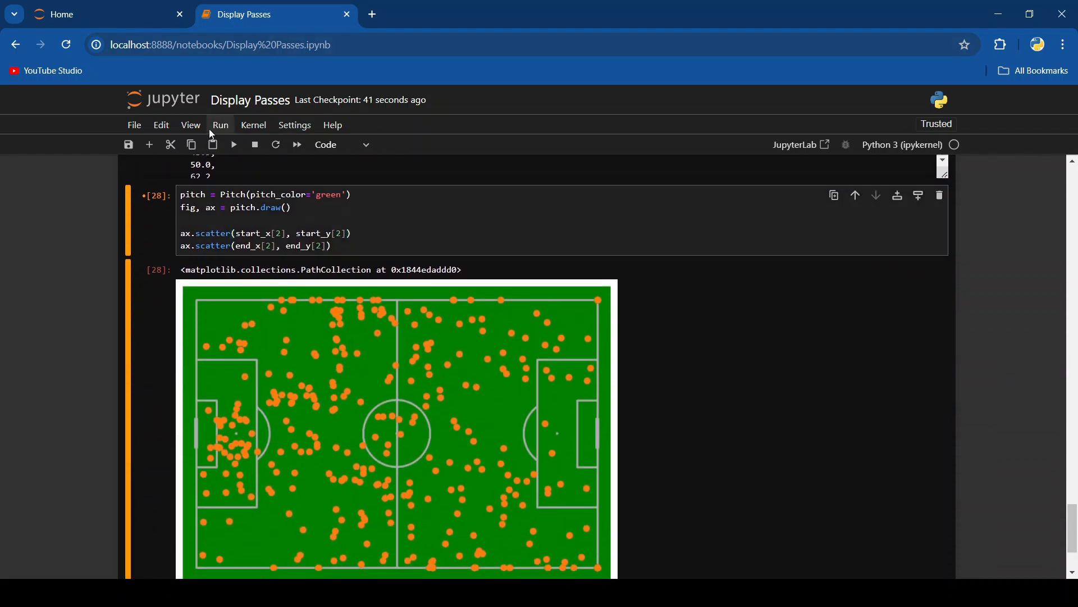
pyautogui.click(221, 125)
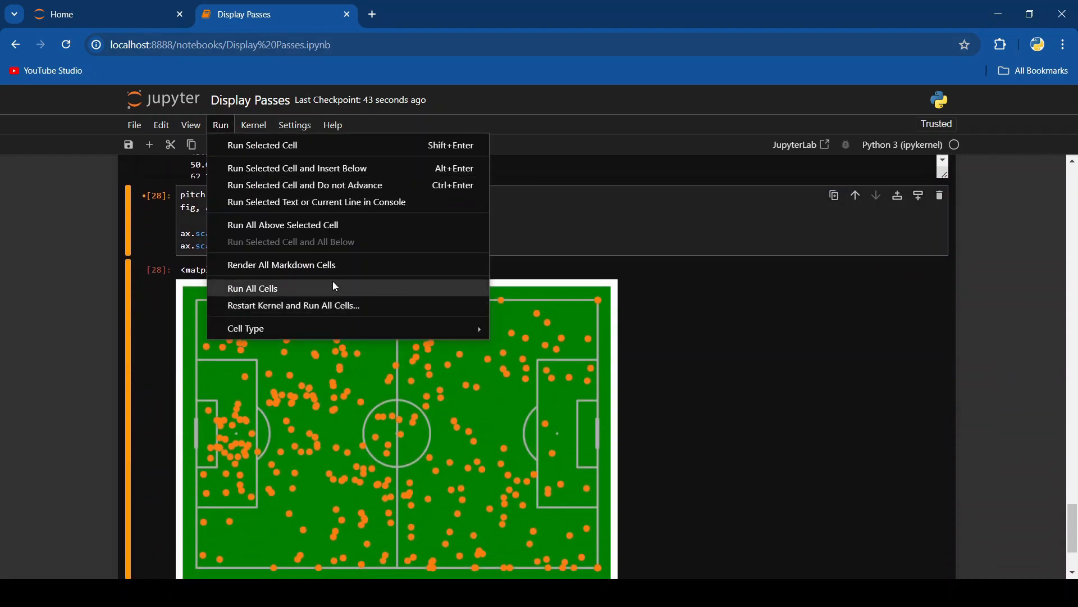
pyautogui.click(252, 288)
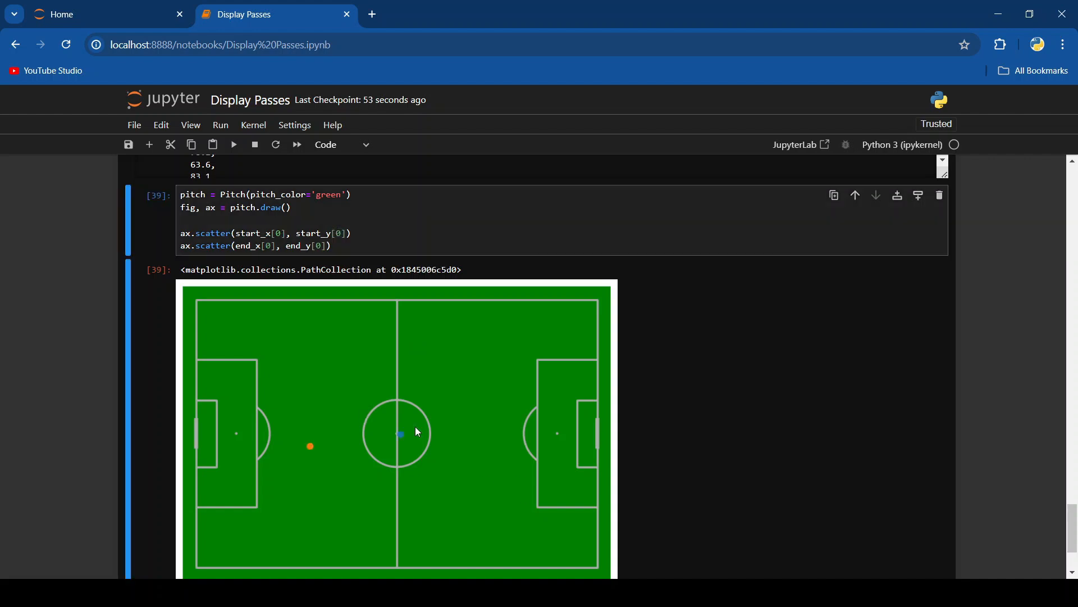
pyautogui.scroll(-3)
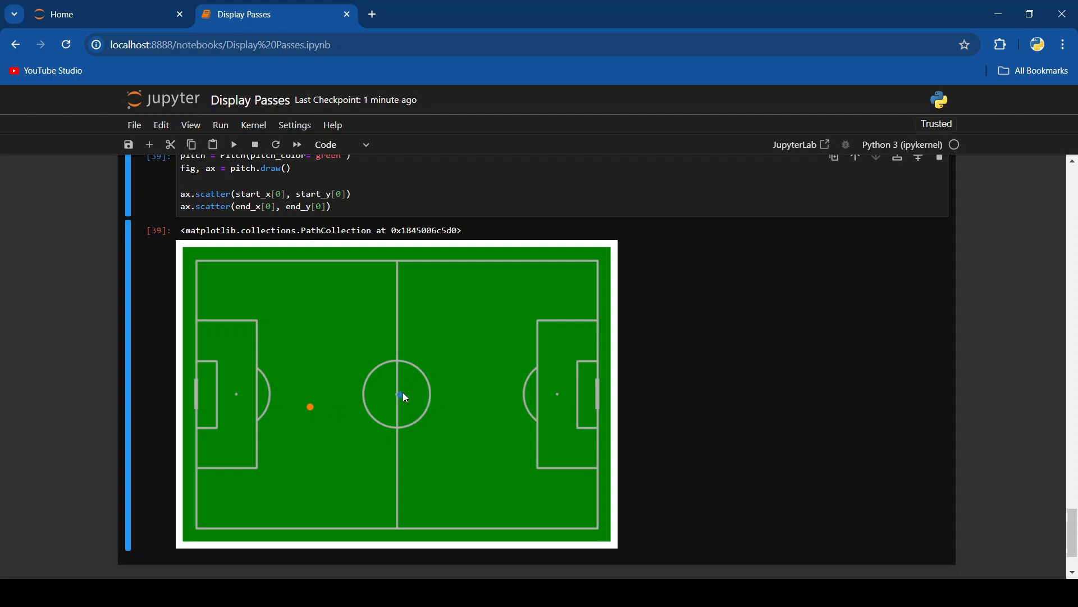
pyautogui.moveTo(367, 401)
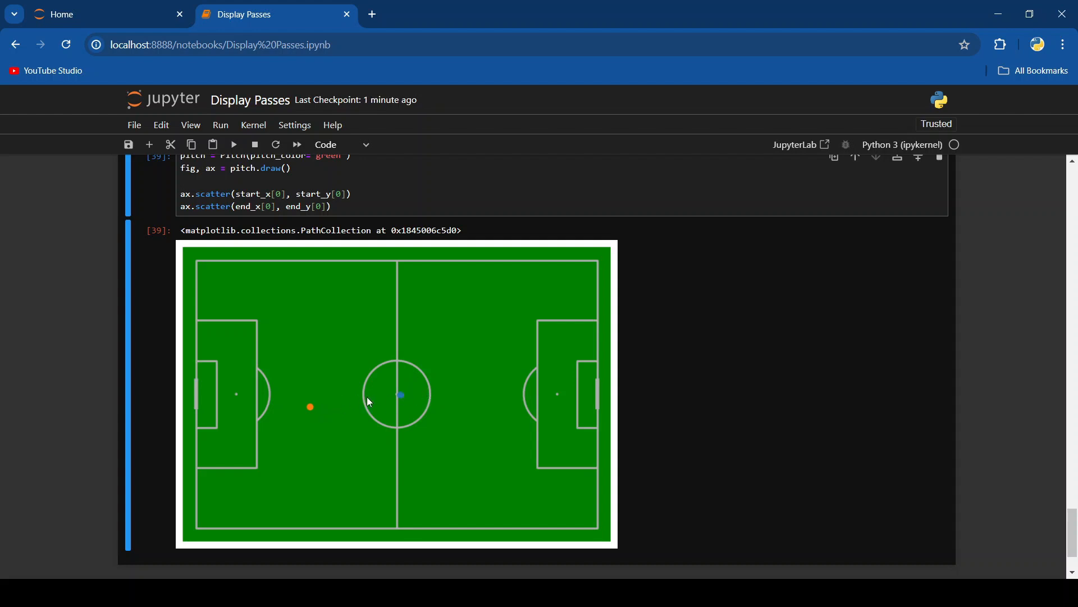
# Drop the [0] indices from both ax.scatter calls and rerun the cell.
pyautogui.click(286, 193)
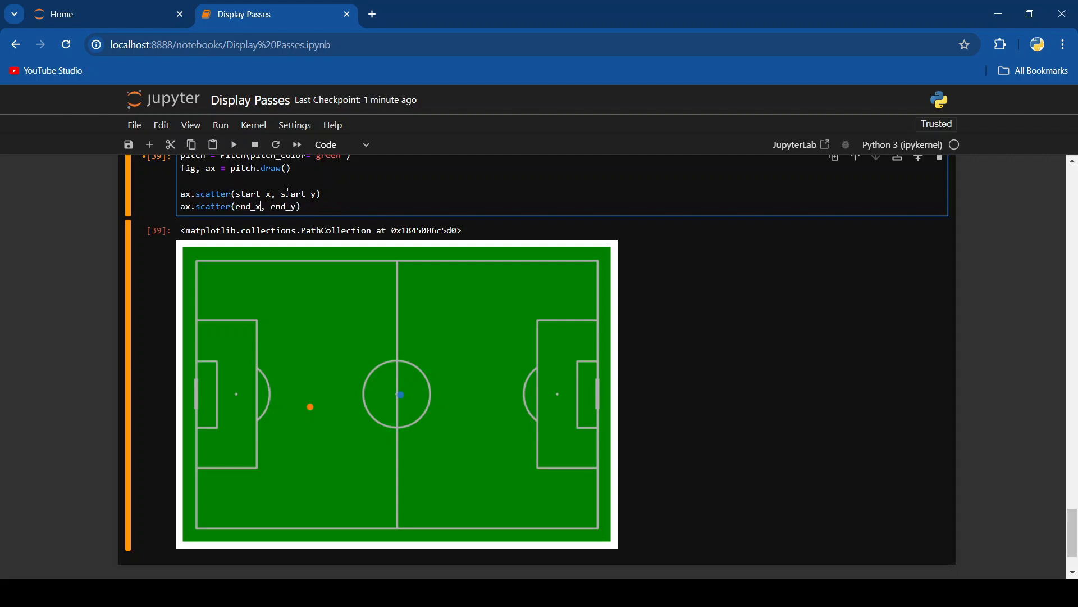
pyautogui.click(233, 144)
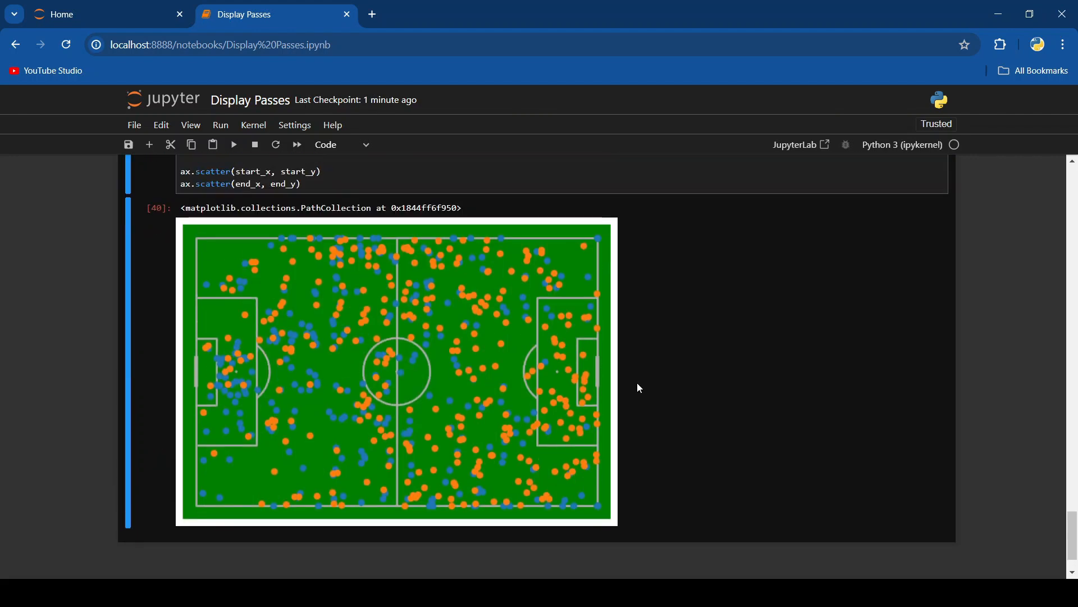
pyautogui.scroll(-3)
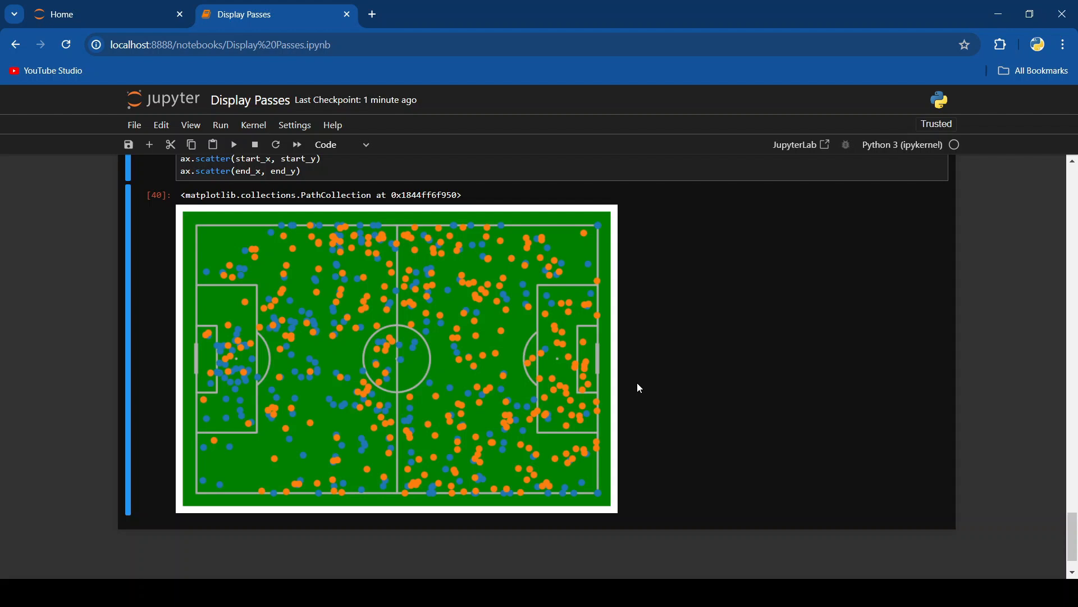
pyautogui.moveTo(416, 259)
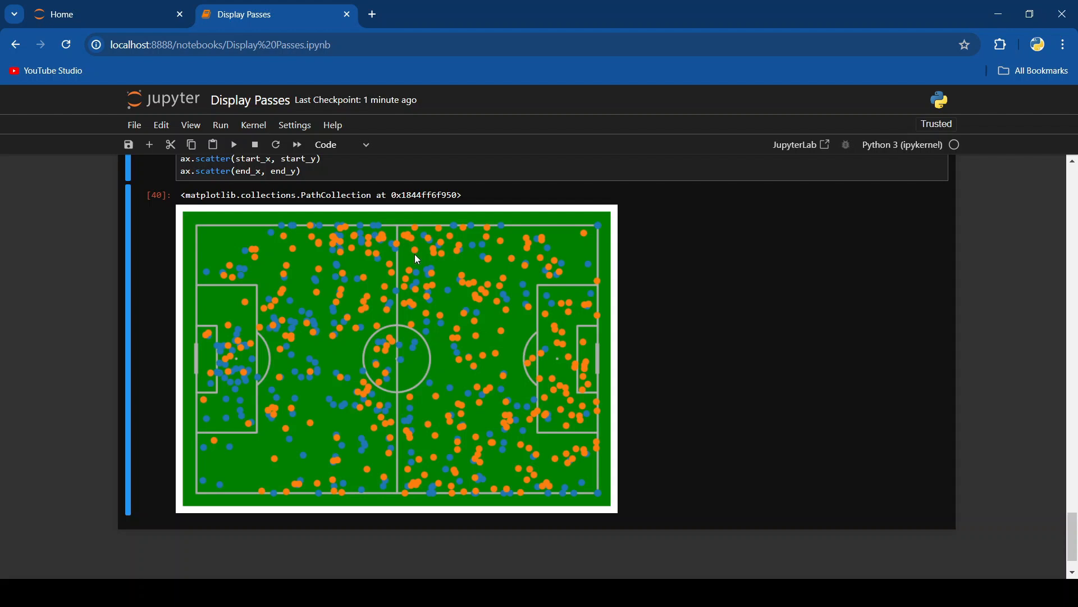
pyautogui.moveTo(560, 250)
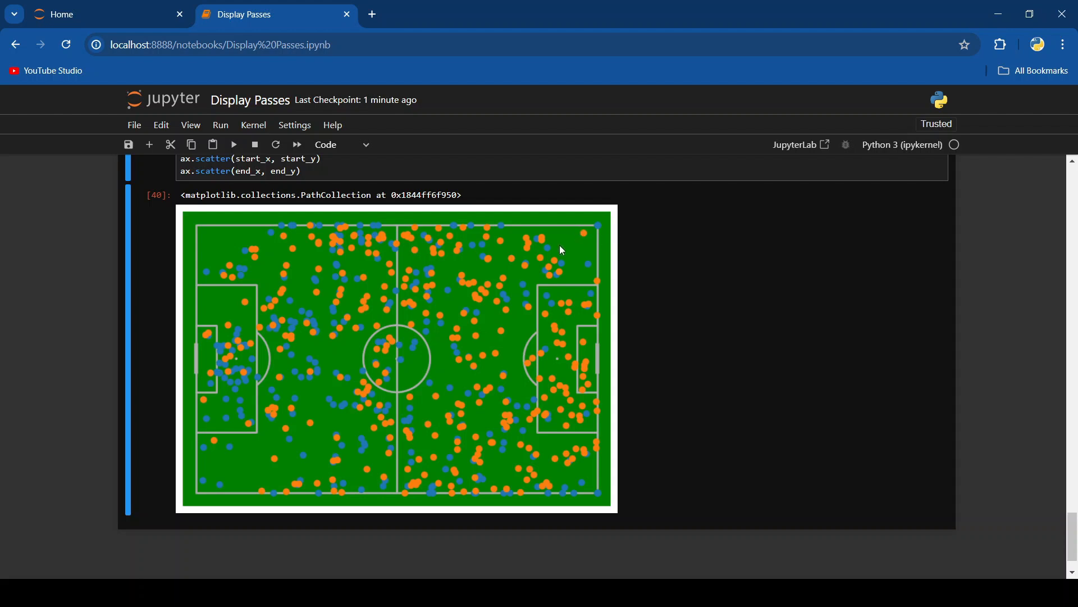
pyautogui.moveTo(236, 521)
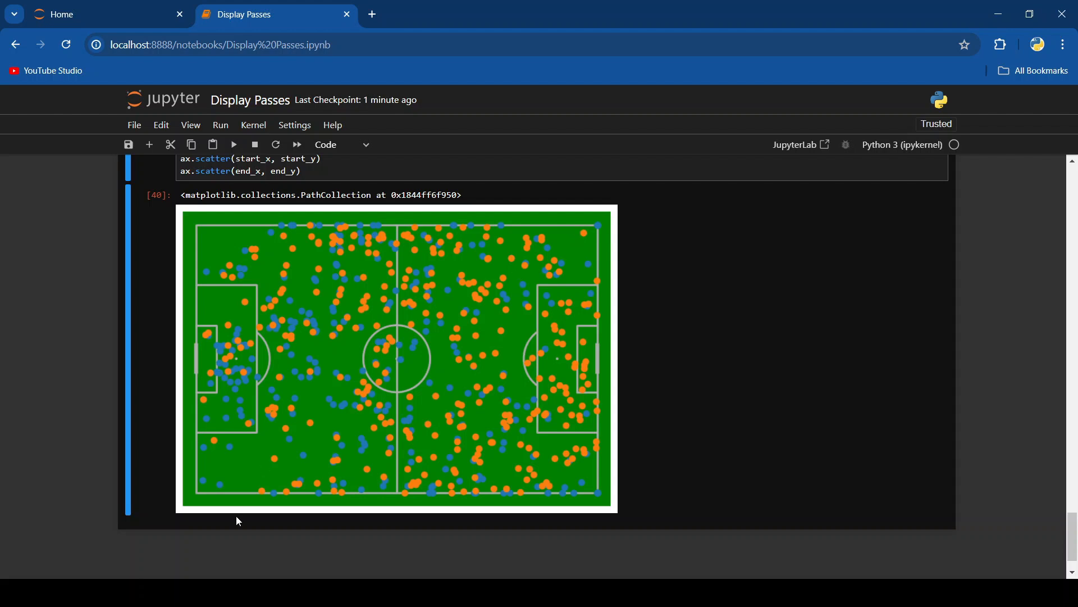
pyautogui.moveTo(304, 465)
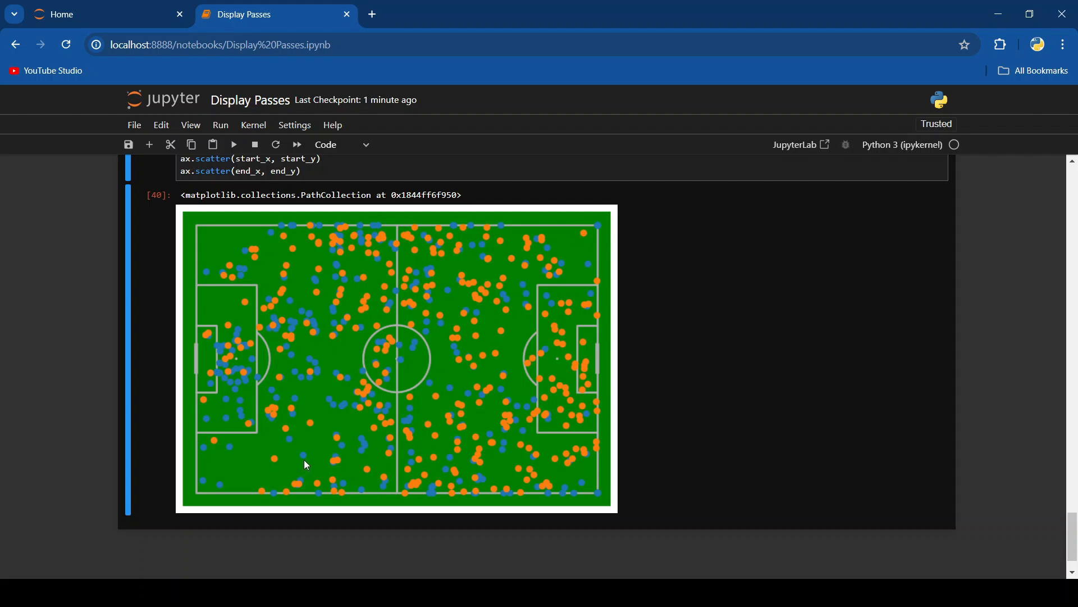
pyautogui.moveTo(309, 431)
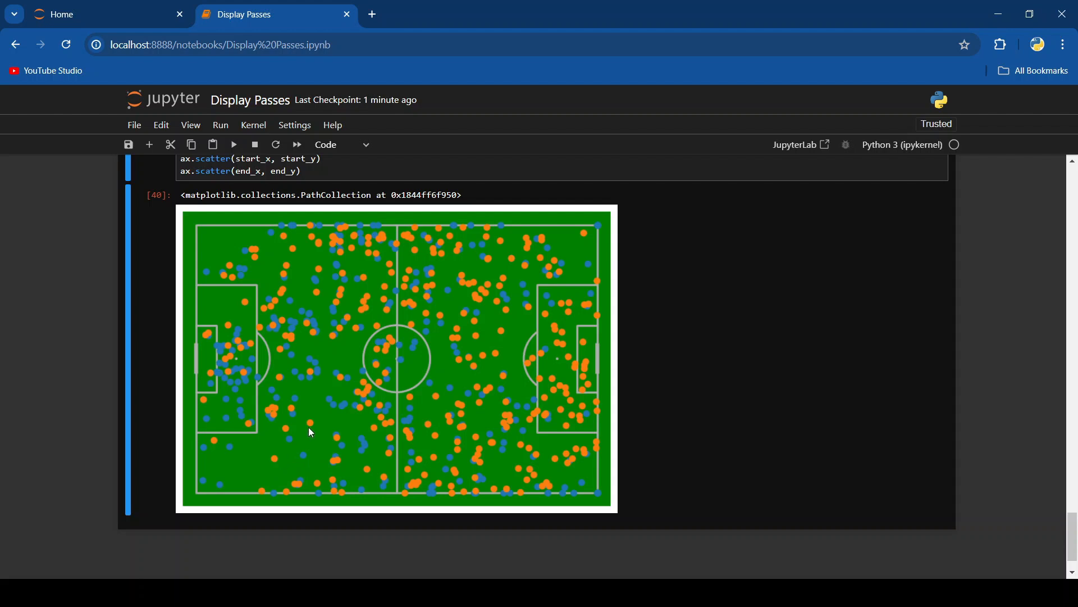
pyautogui.moveTo(355, 420)
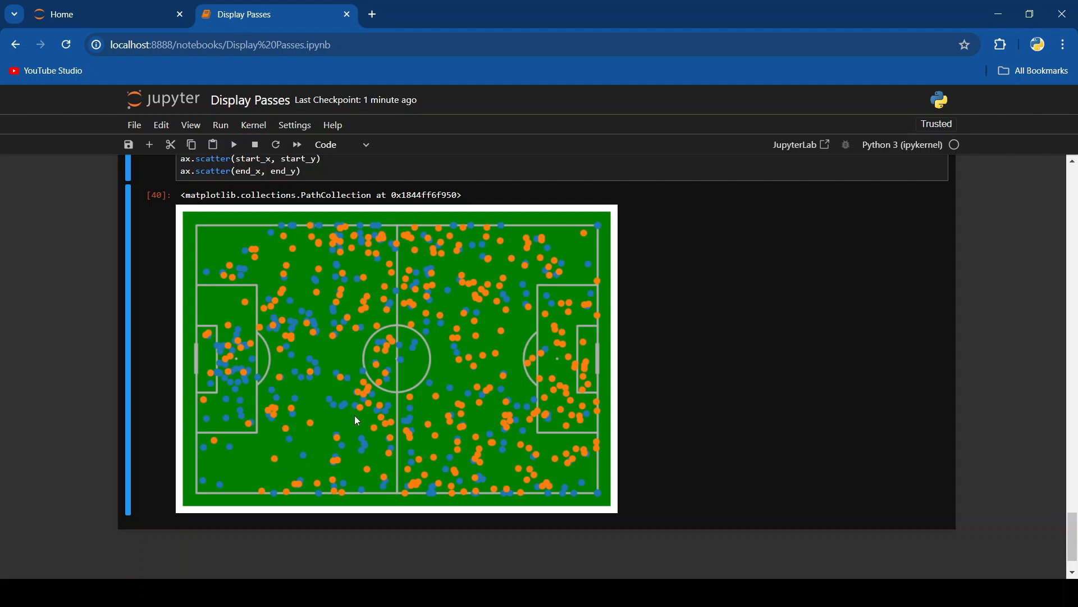
pyautogui.moveTo(462, 382)
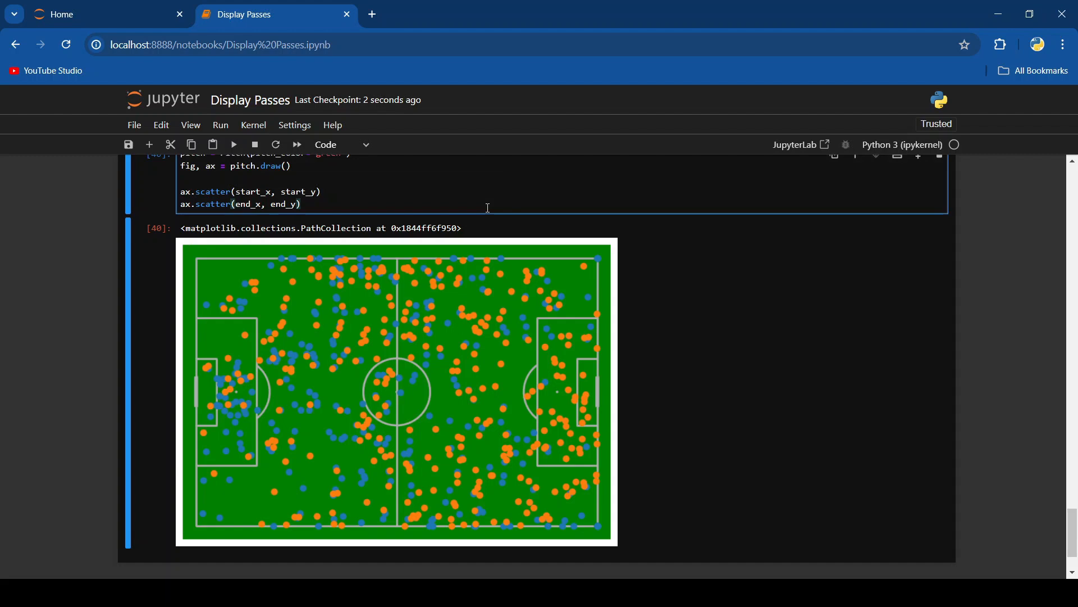
# Start a for loop over range(len(start_x)) below the scatter code.
pyautogui.write('#')
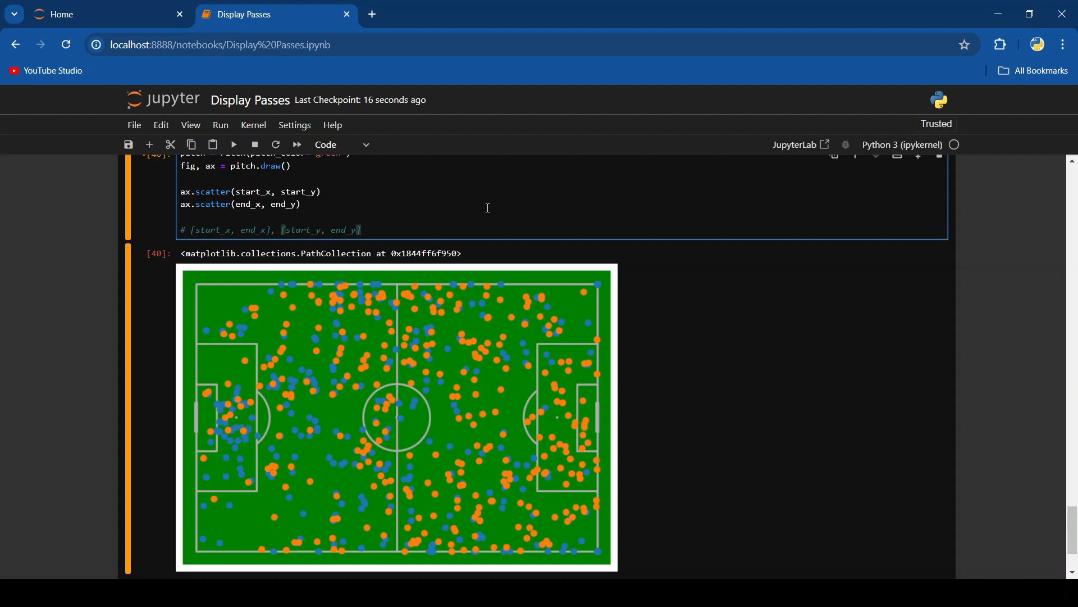
pyautogui.write('for')
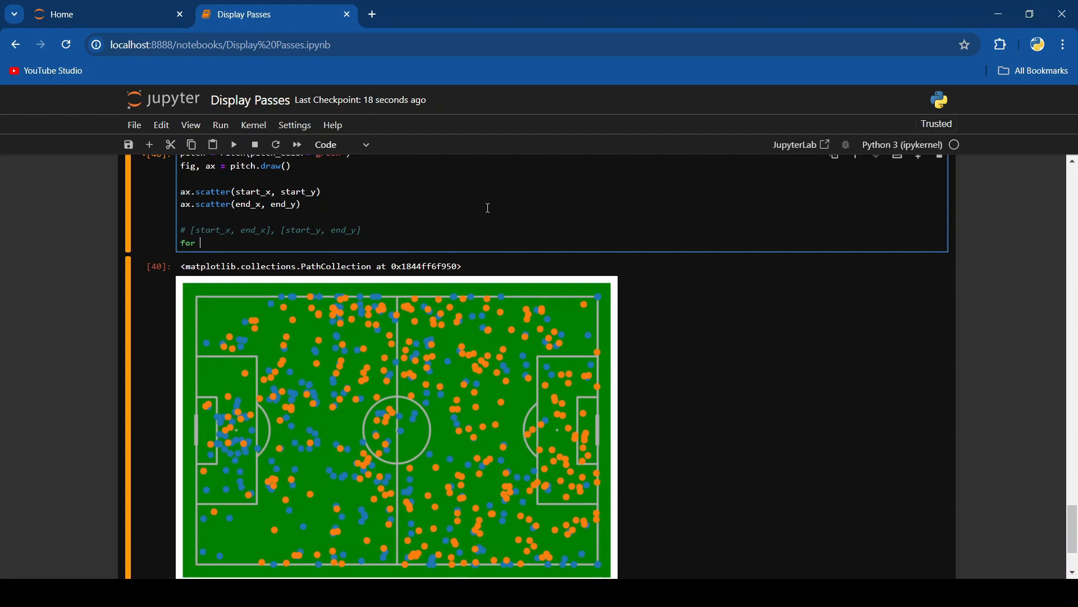
pyautogui.write('i in')
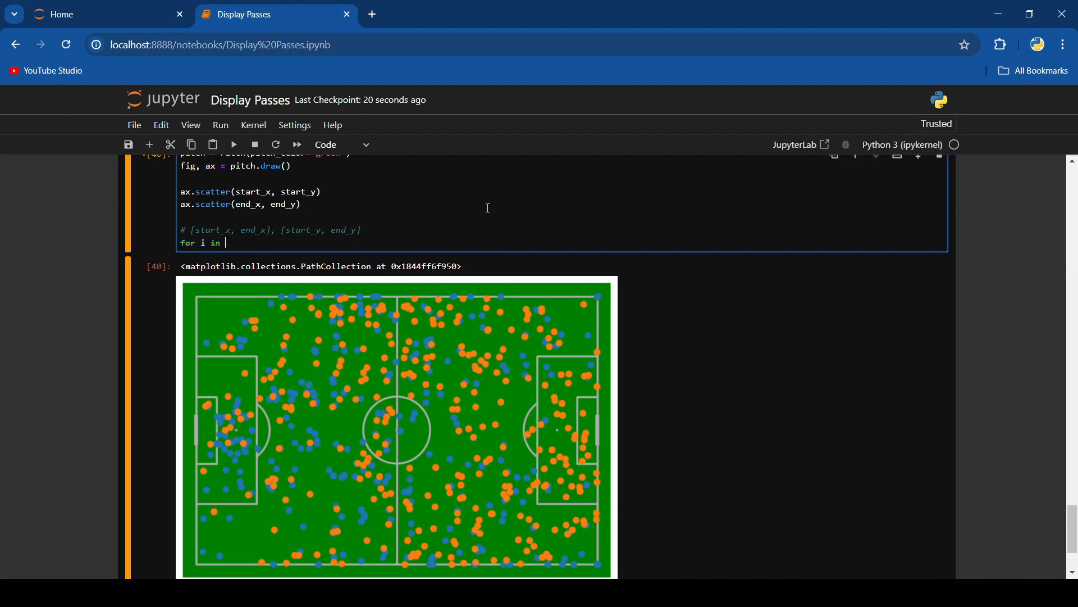
pyautogui.write('range(')
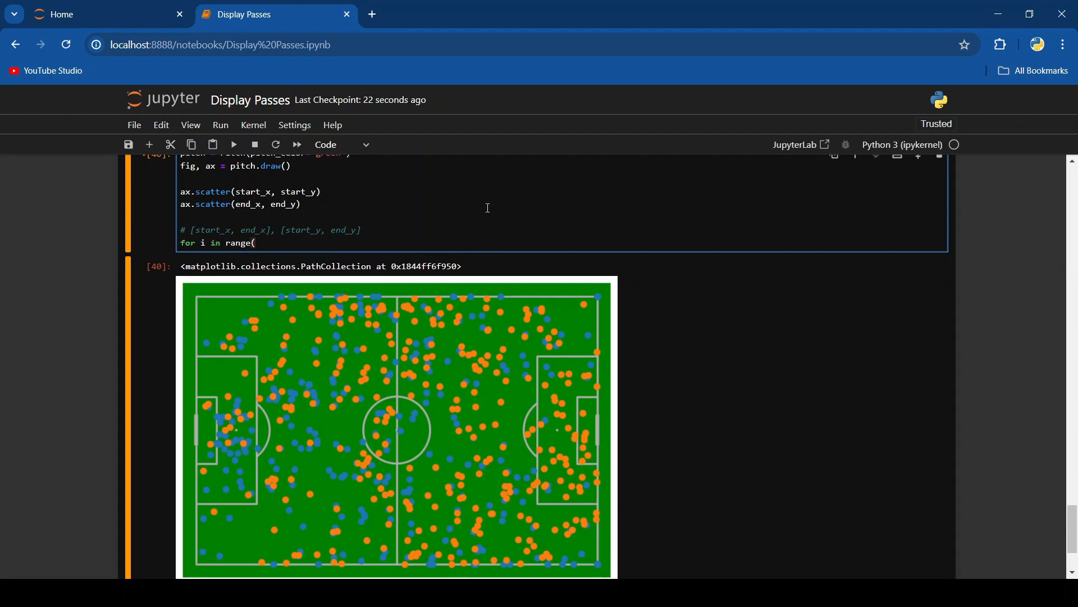
pyautogui.write('len(')
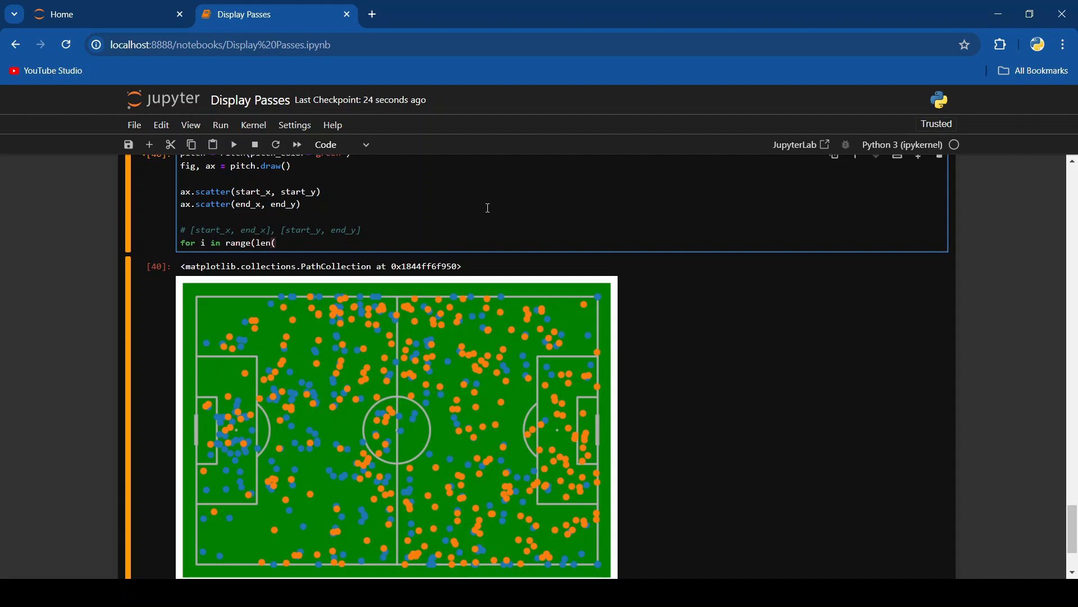
pyautogui.write('start_x)):')
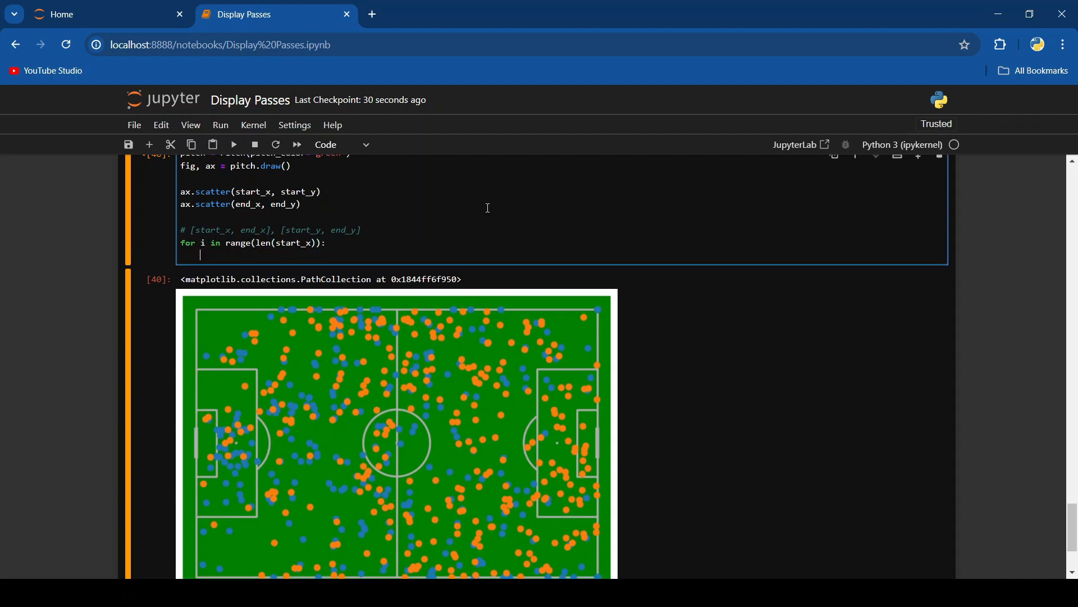
# Add ax.plot joining indexed start_x/end_x and start_y/end_y in yellow.
pyautogui.write('ax.plot')
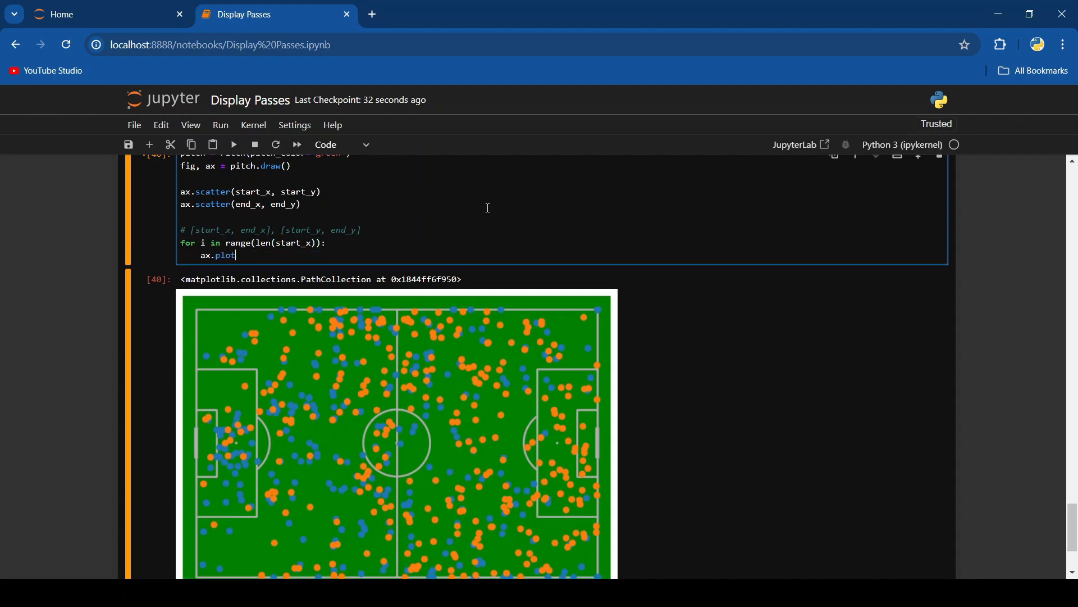
pyautogui.write('([sta')
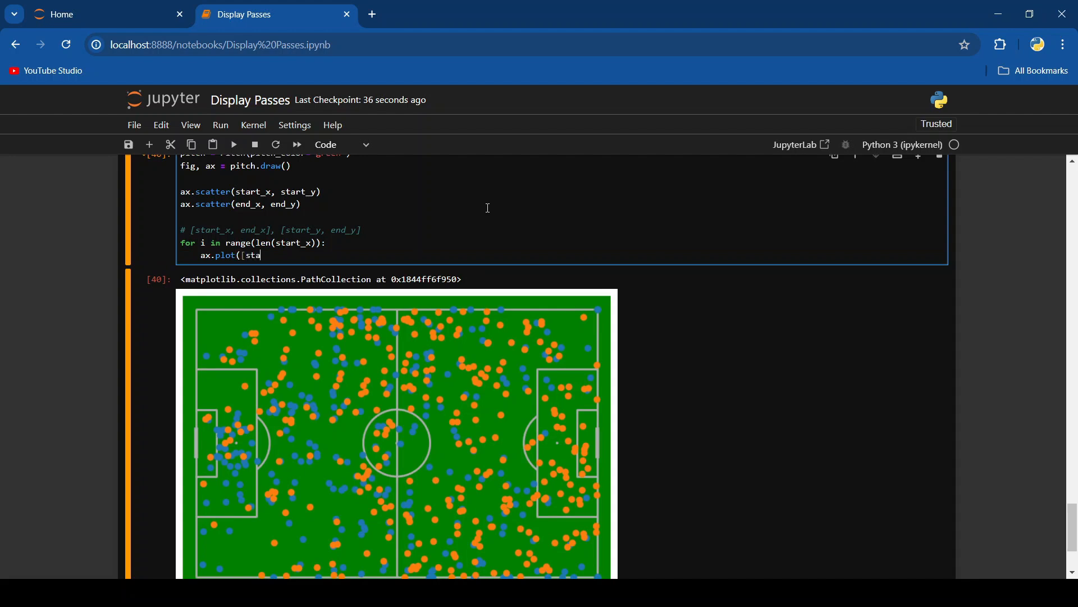
pyautogui.write('rt_x, st')
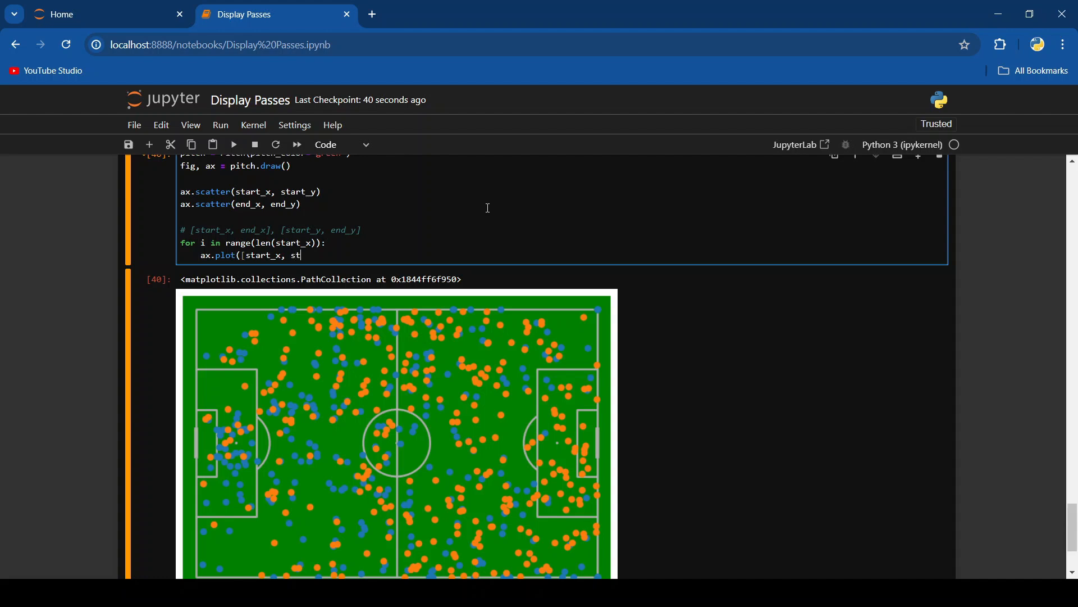
pyautogui.write('end_x')
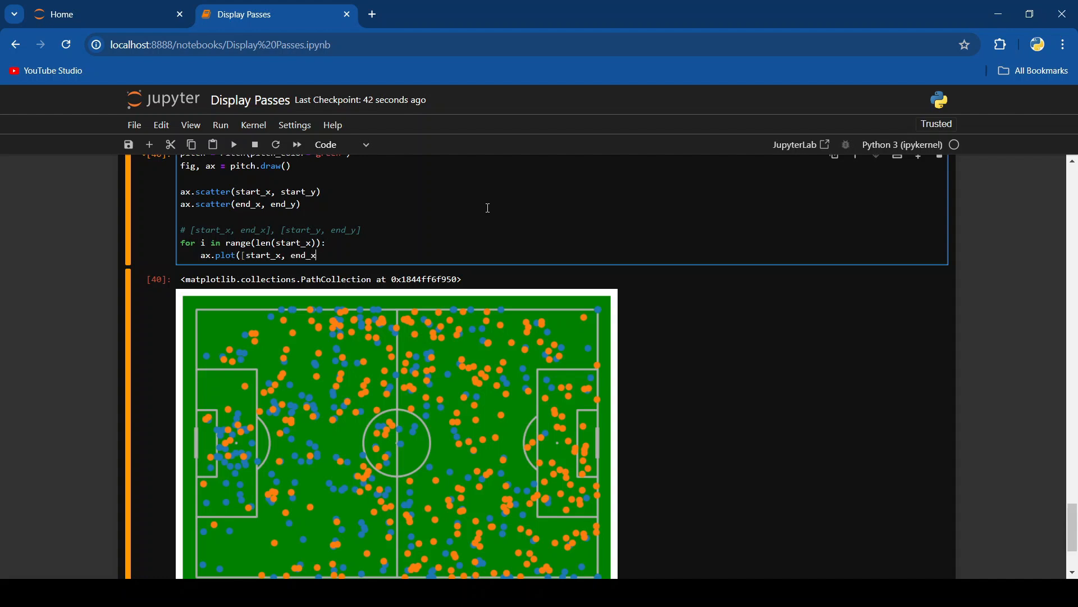
pyautogui.write(', [')
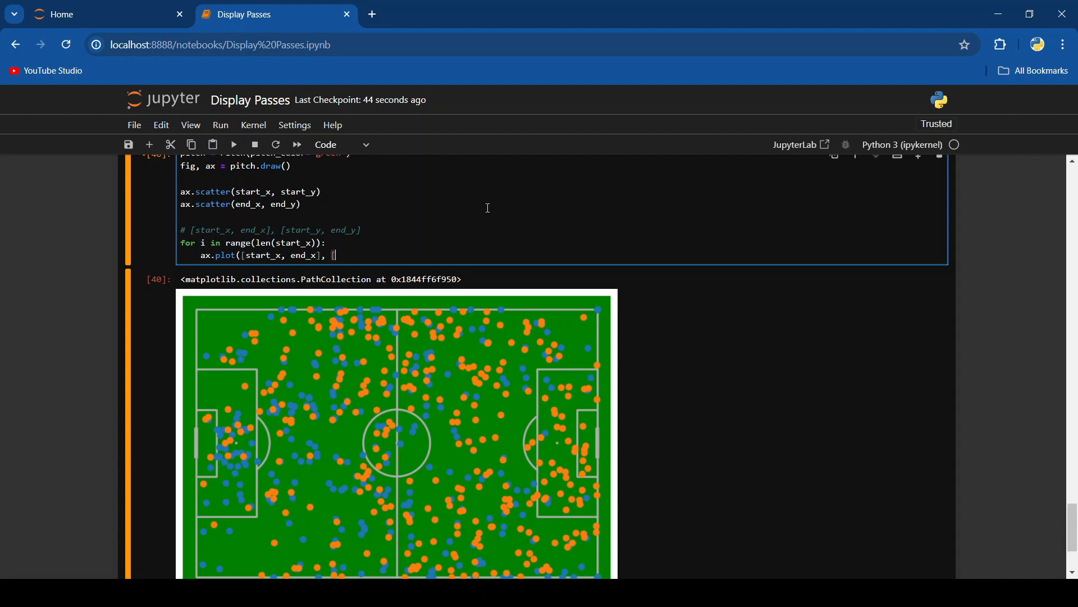
pyautogui.write('st')
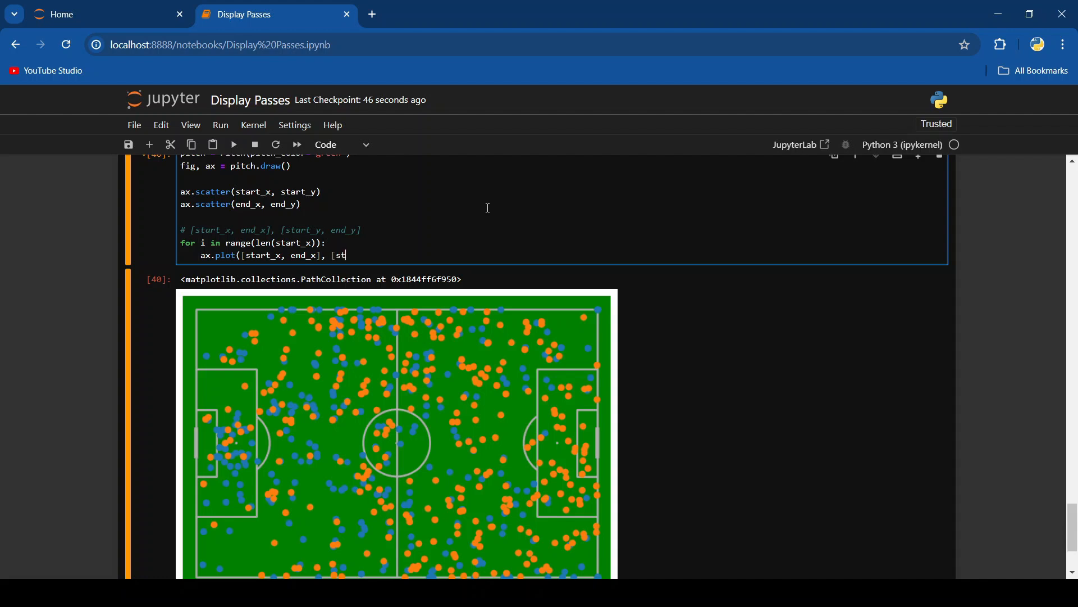
pyautogui.write('art_y, e')
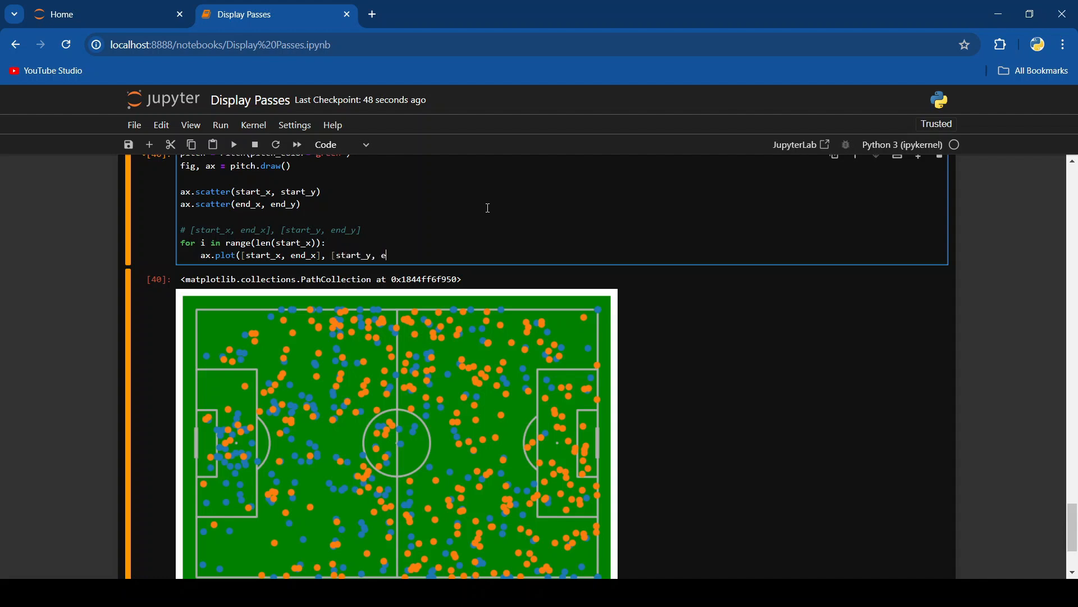
pyautogui.write('nd_y], color=')
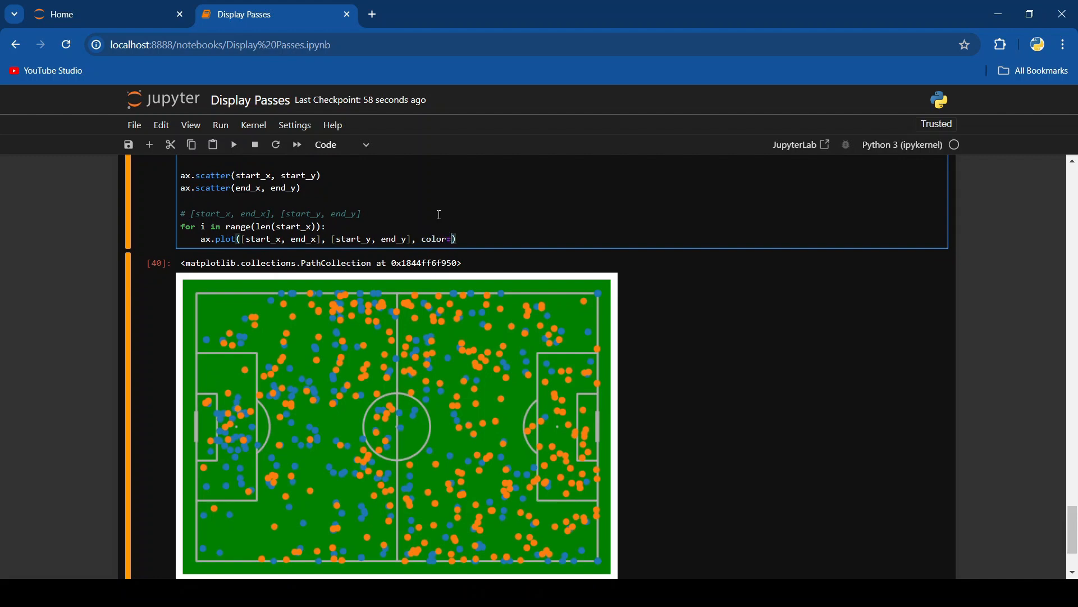
pyautogui.write('"yellow"')
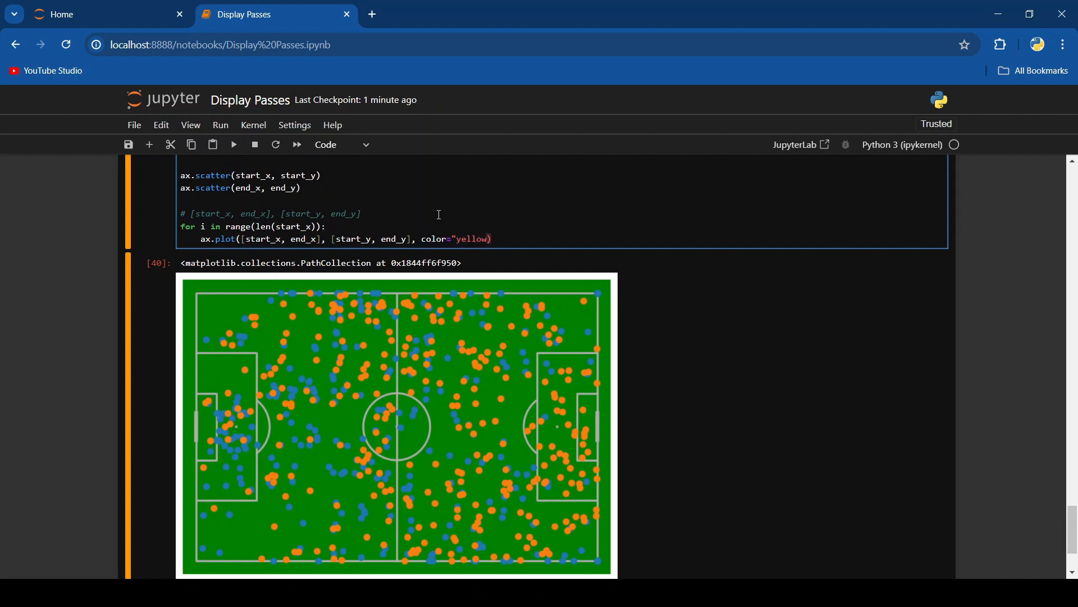
pyautogui.click(233, 145)
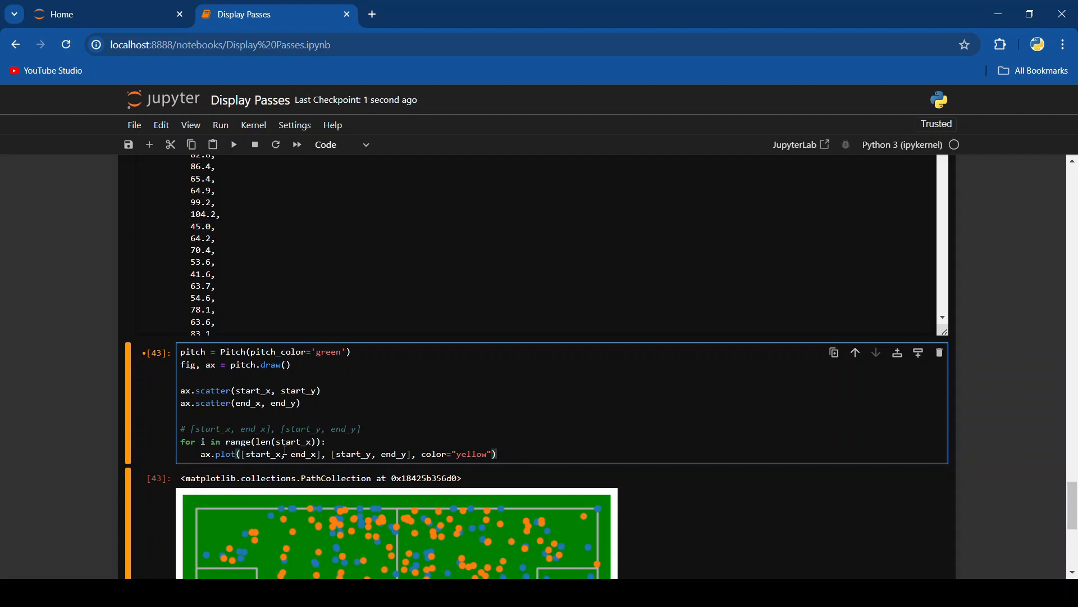
pyautogui.write('[i]')
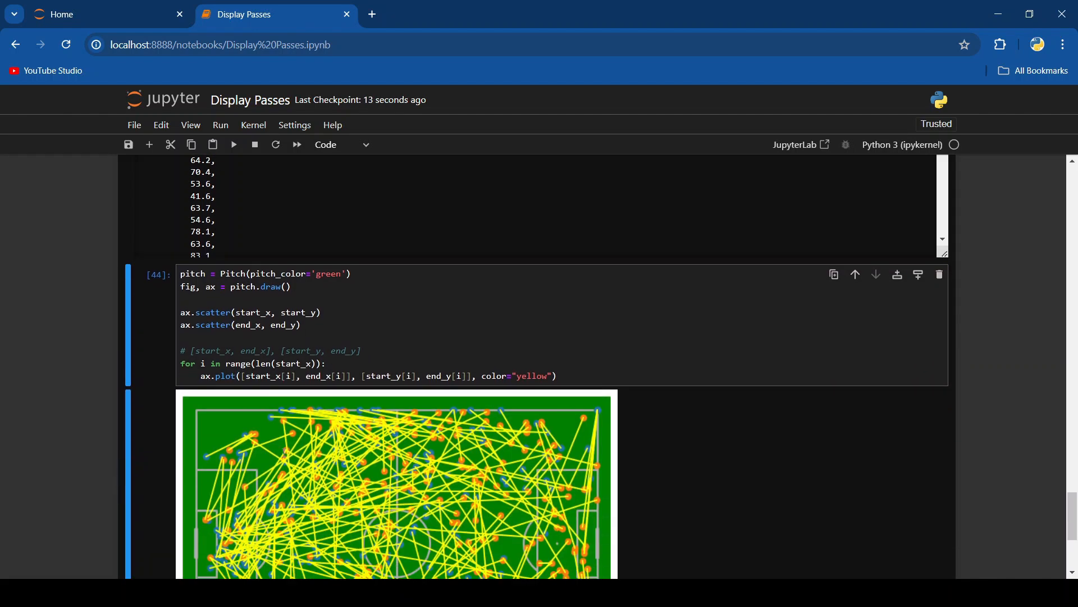
pyautogui.scroll(-3)
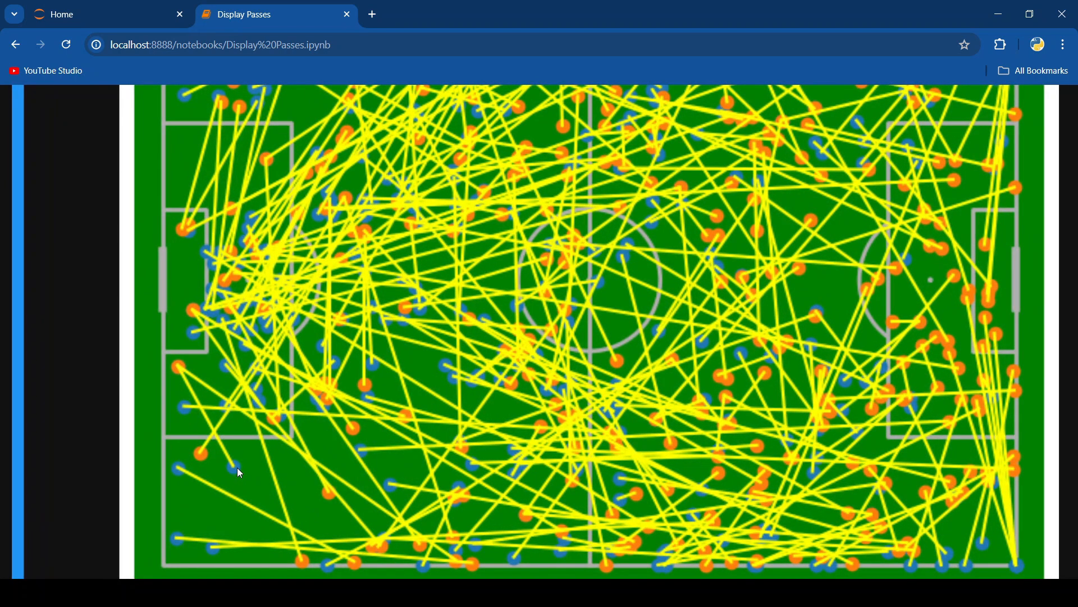
pyautogui.moveTo(178, 370)
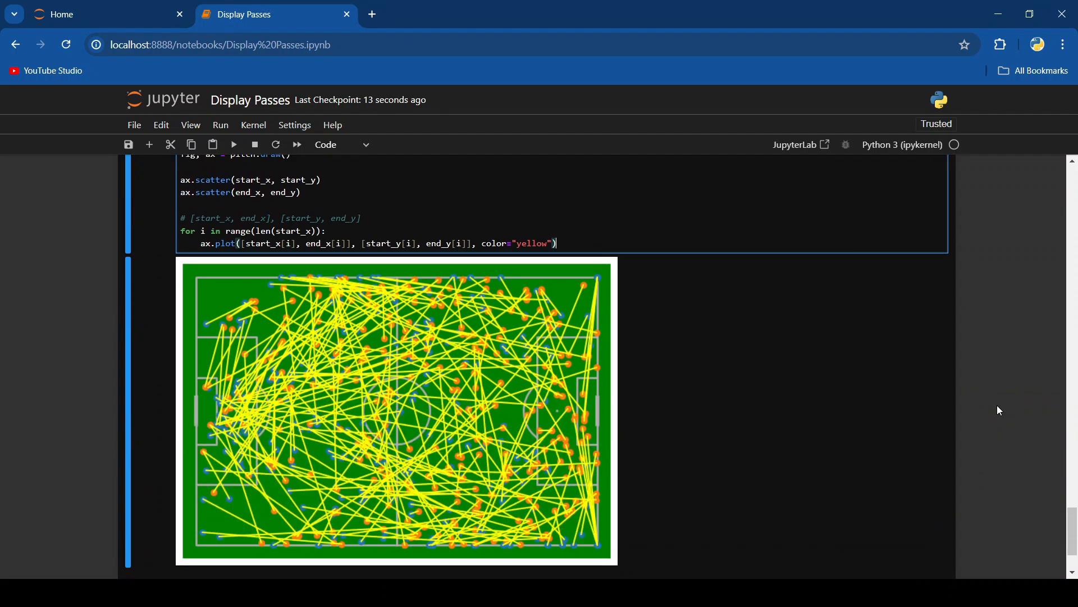
pyautogui.scroll(-3)
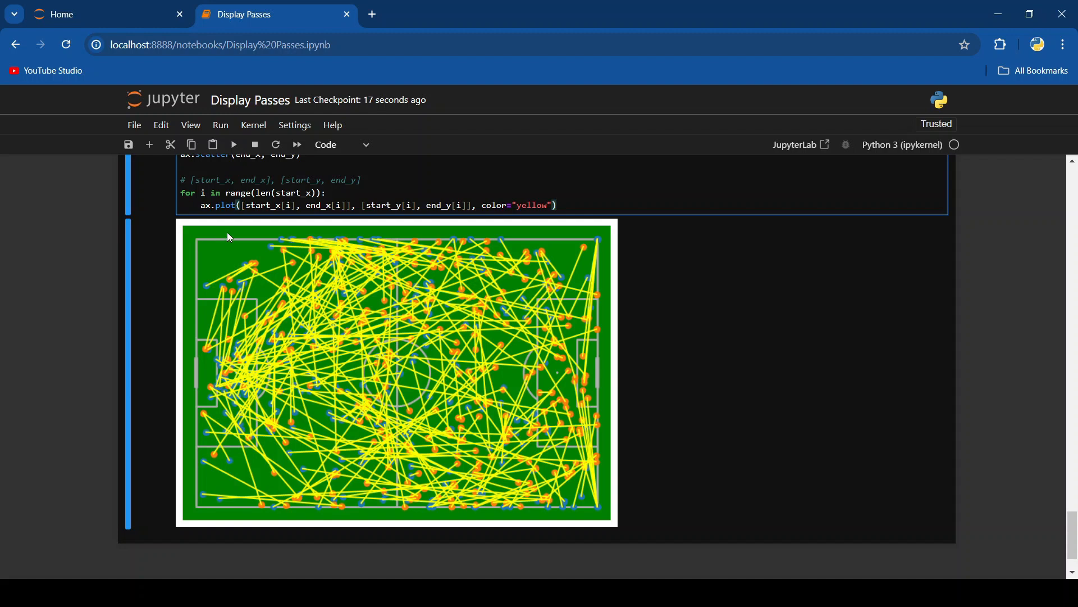
# Add print(pitch.dim.right) and print(pitch.dim.bottom) after the loop, showing 120.0 and 80.0.
pyautogui.click(557, 205)
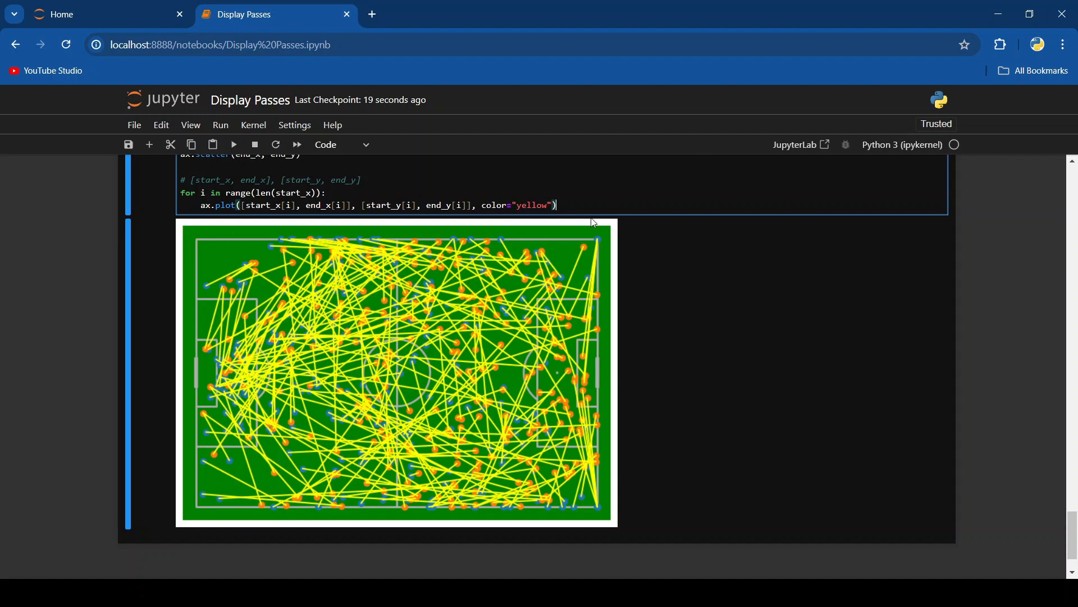
pyautogui.write('print')
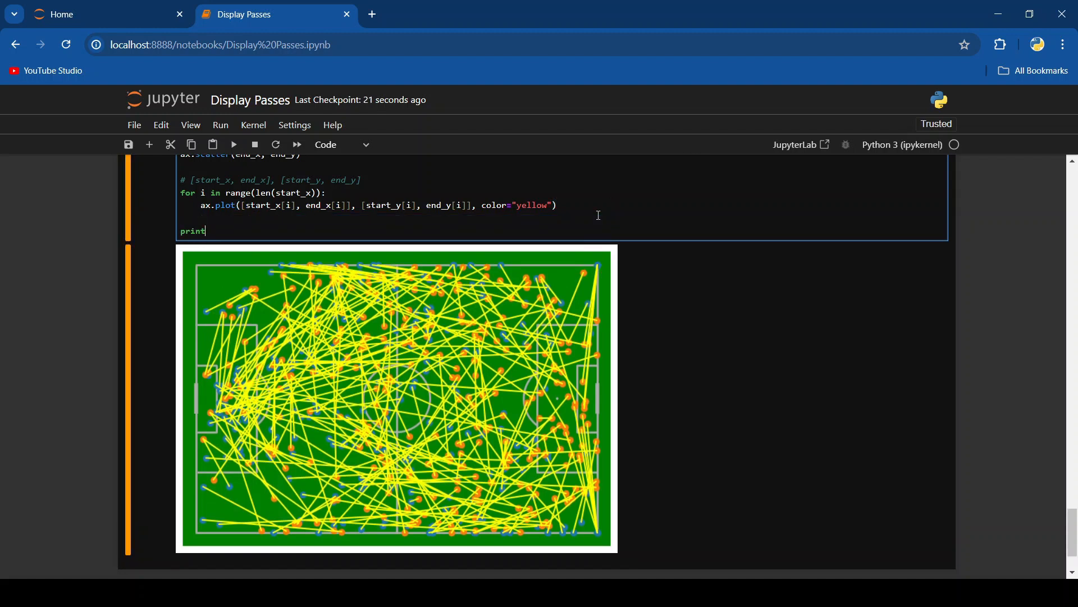
pyautogui.write('(pitch')
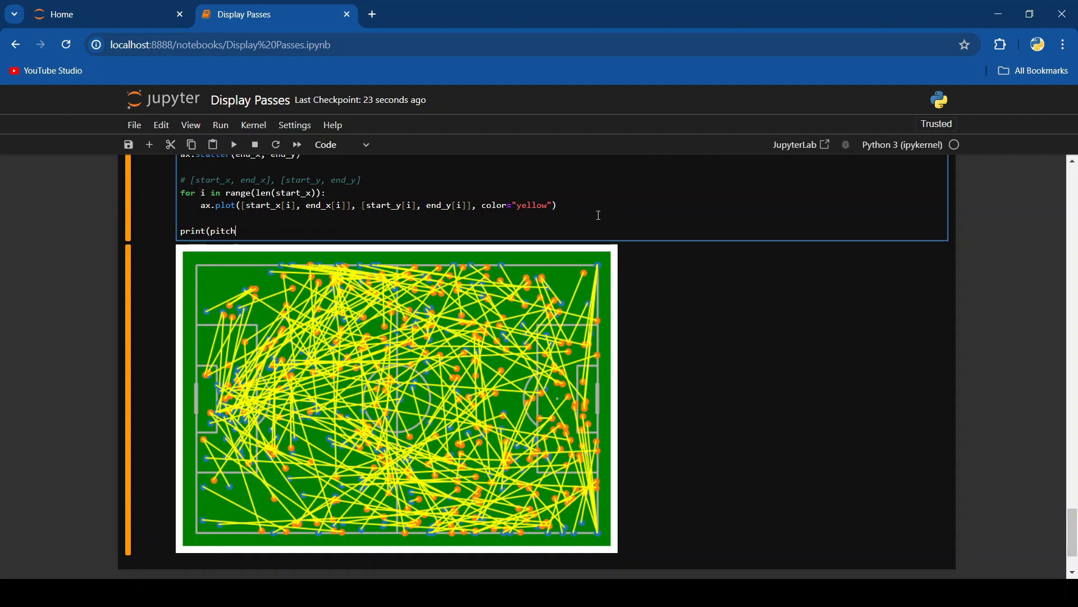
pyautogui.write('.dim.right')
pyautogui.write('print(')
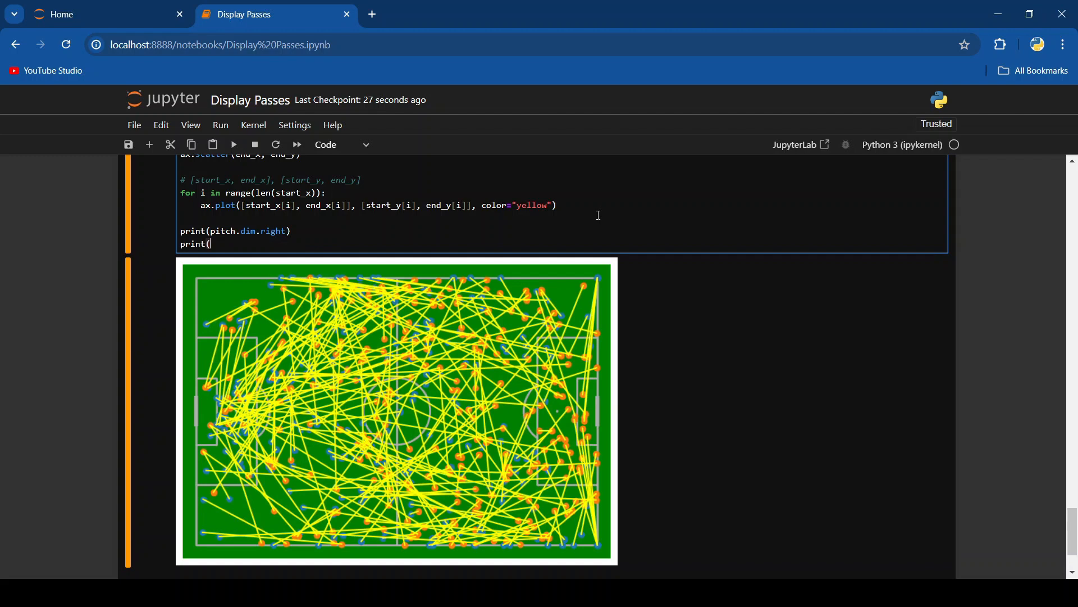
pyautogui.write('pitch.dim.bottom')
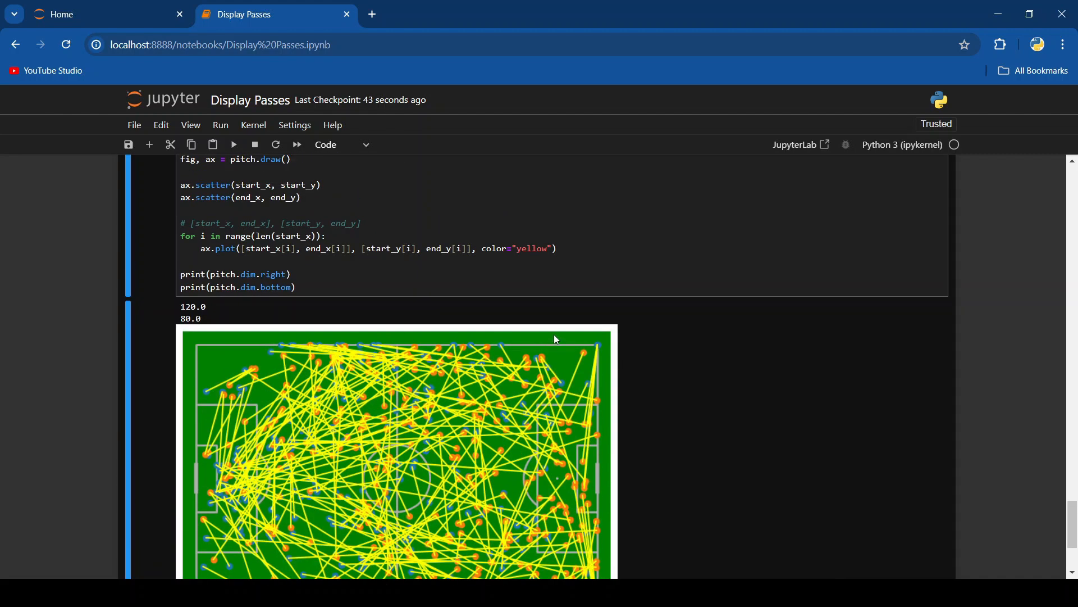
pyautogui.scroll(-3)
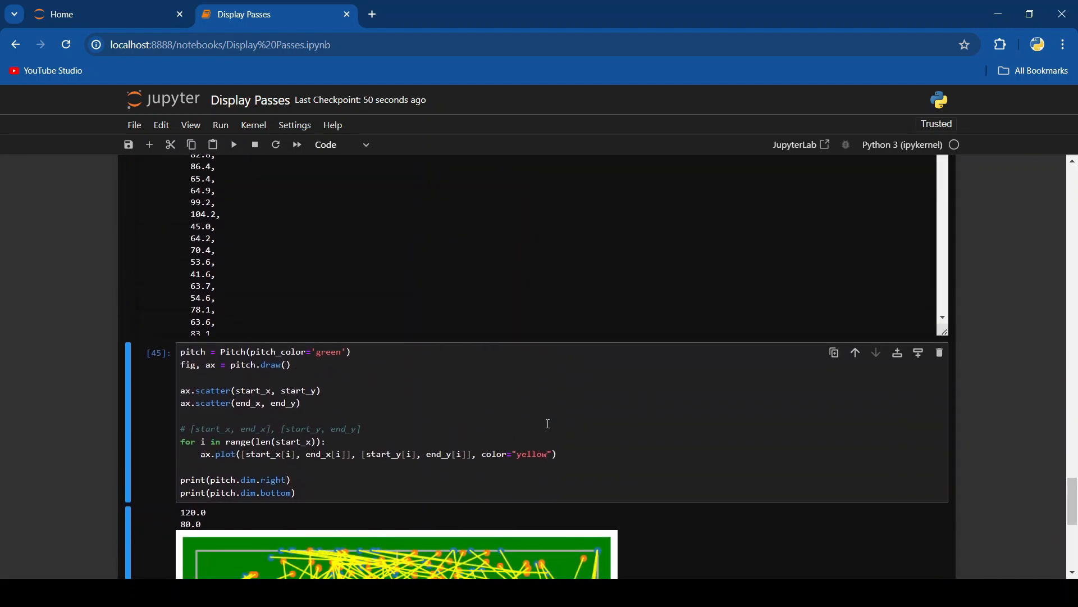
pyautogui.scroll(-3)
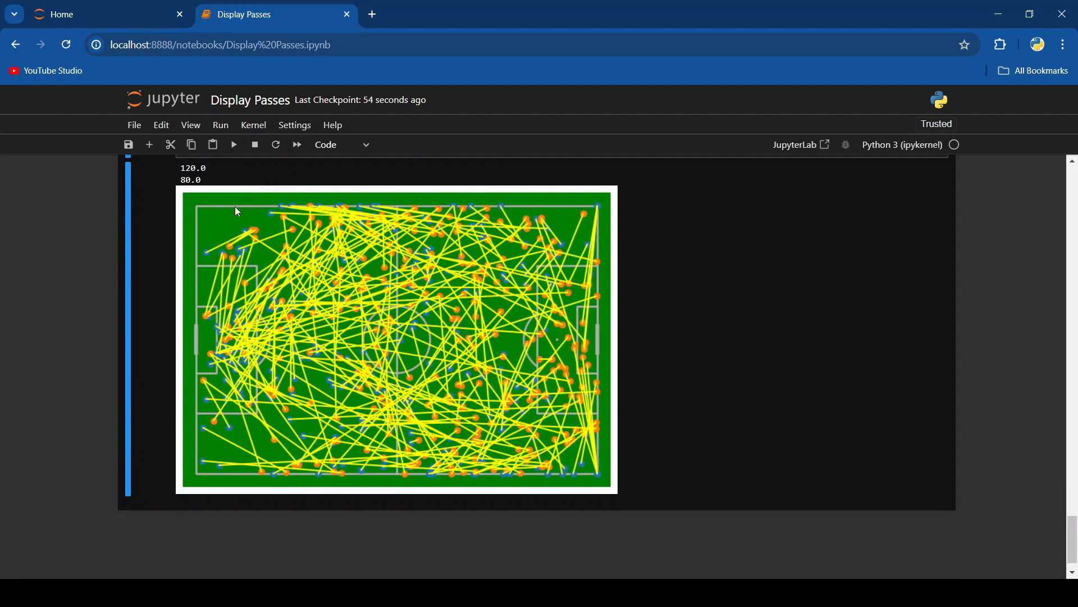
pyautogui.moveTo(327, 203)
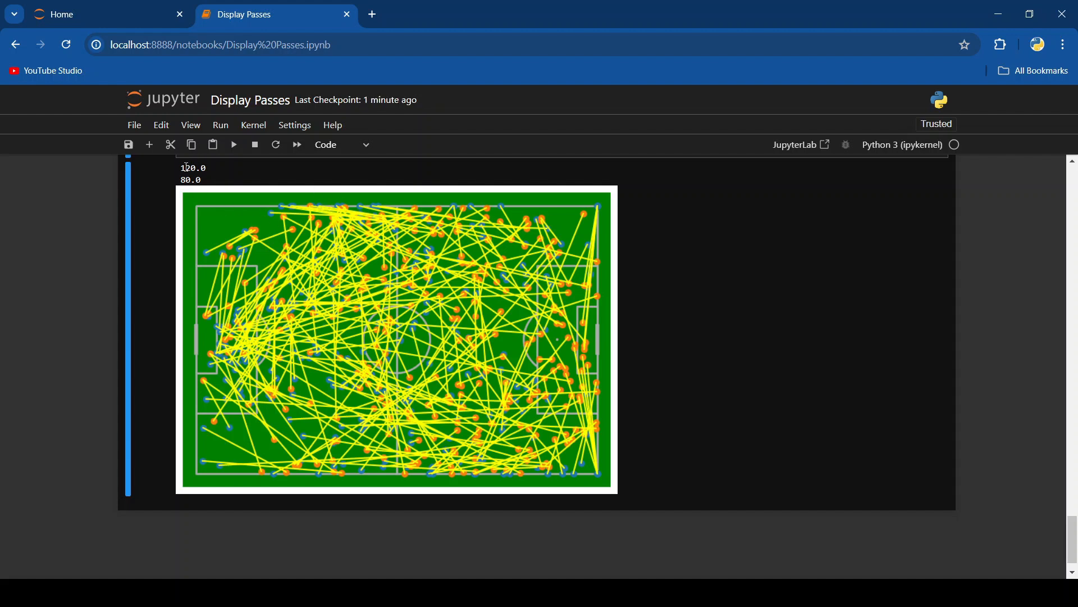
pyautogui.moveTo(603, 477)
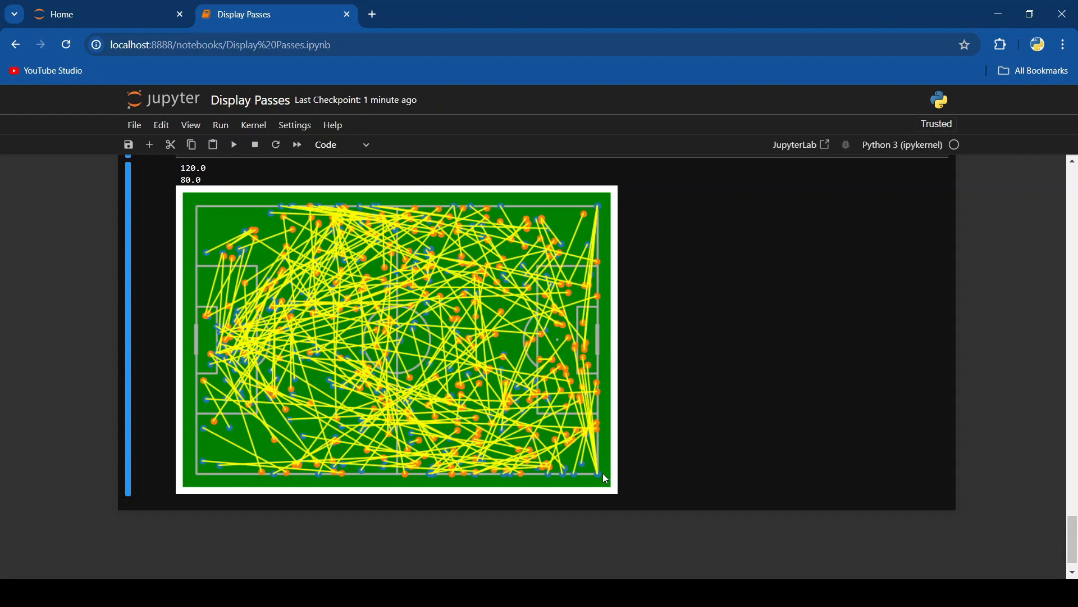
pyautogui.moveTo(594, 478)
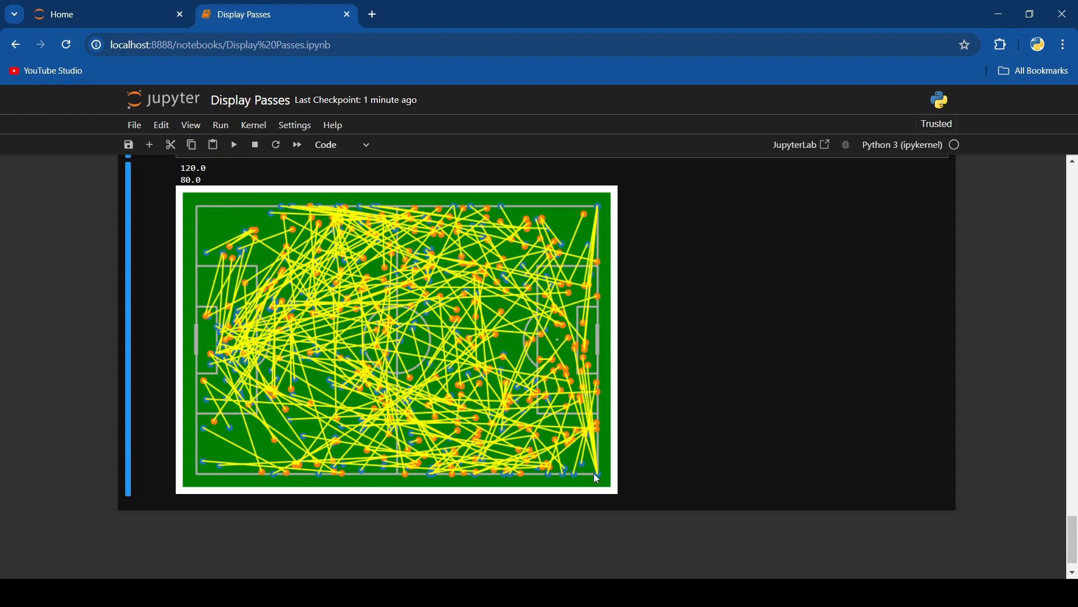